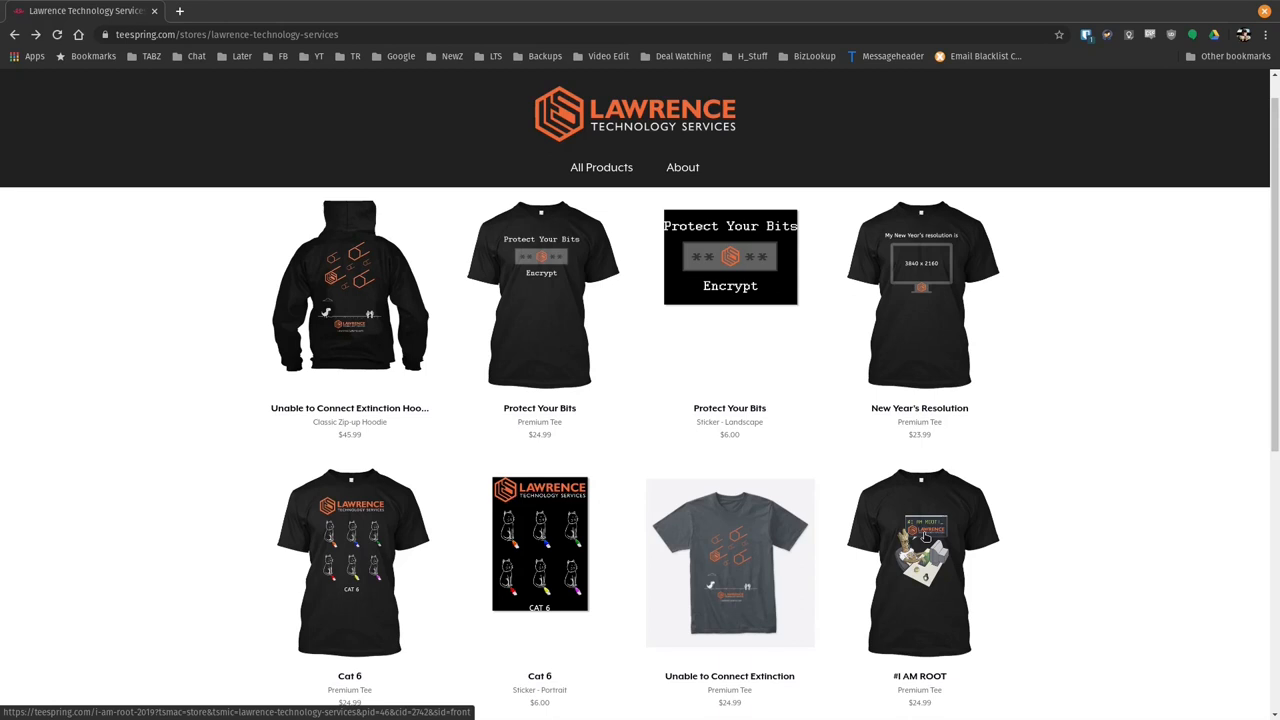
Log in to 192.168.3.195 as jump over SSH, then log out with exit
{"action": "left_click", "coordinate": [920, 562]}
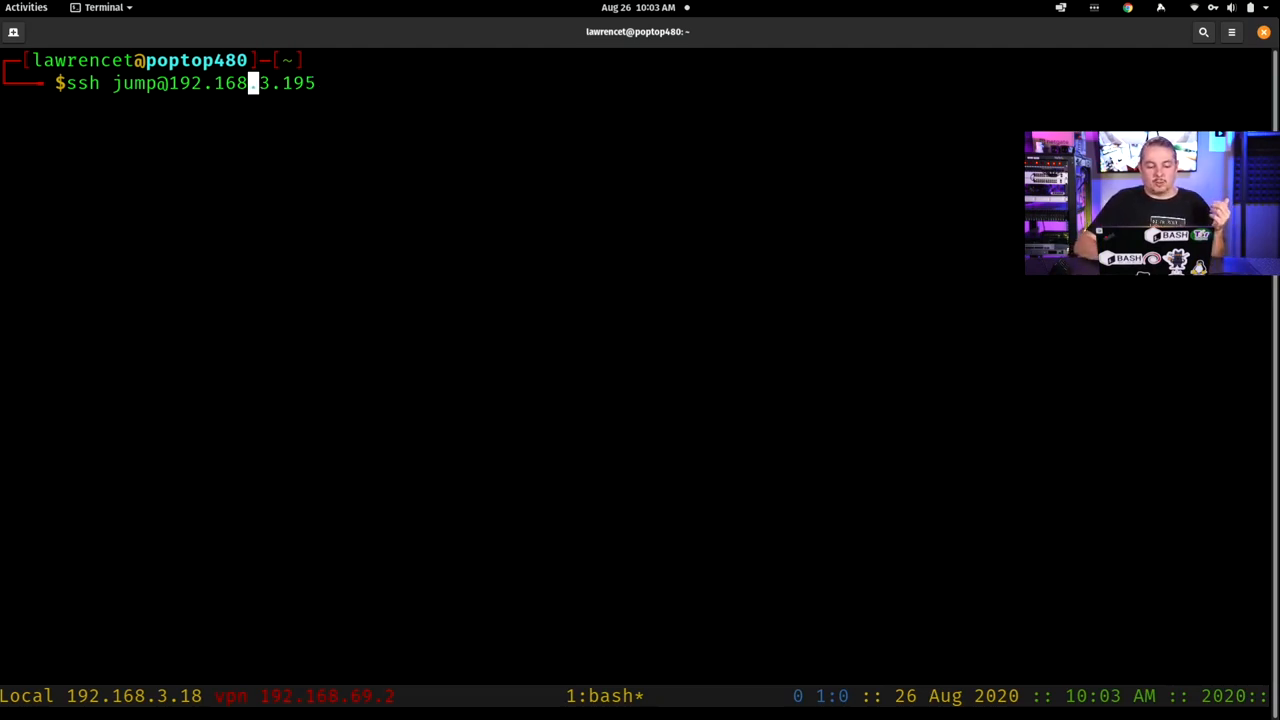
{"action": "key", "text": "Return"}
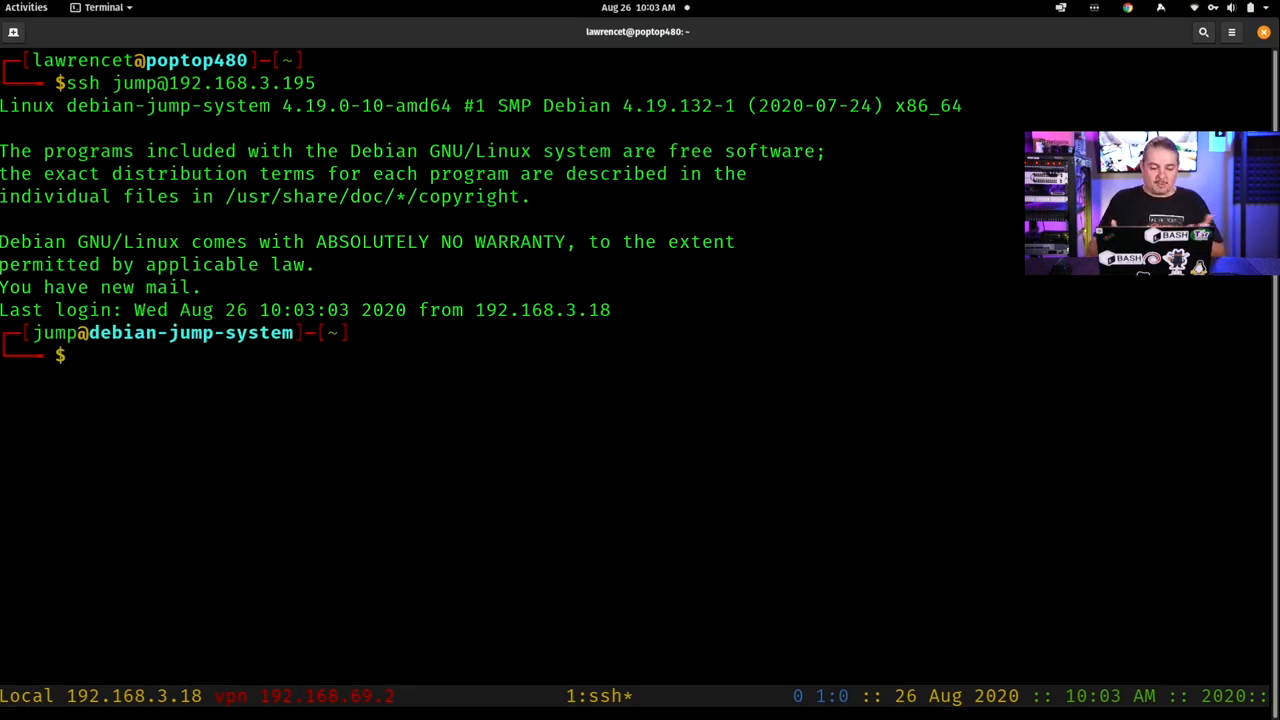
{"action": "type", "text": "exit"}
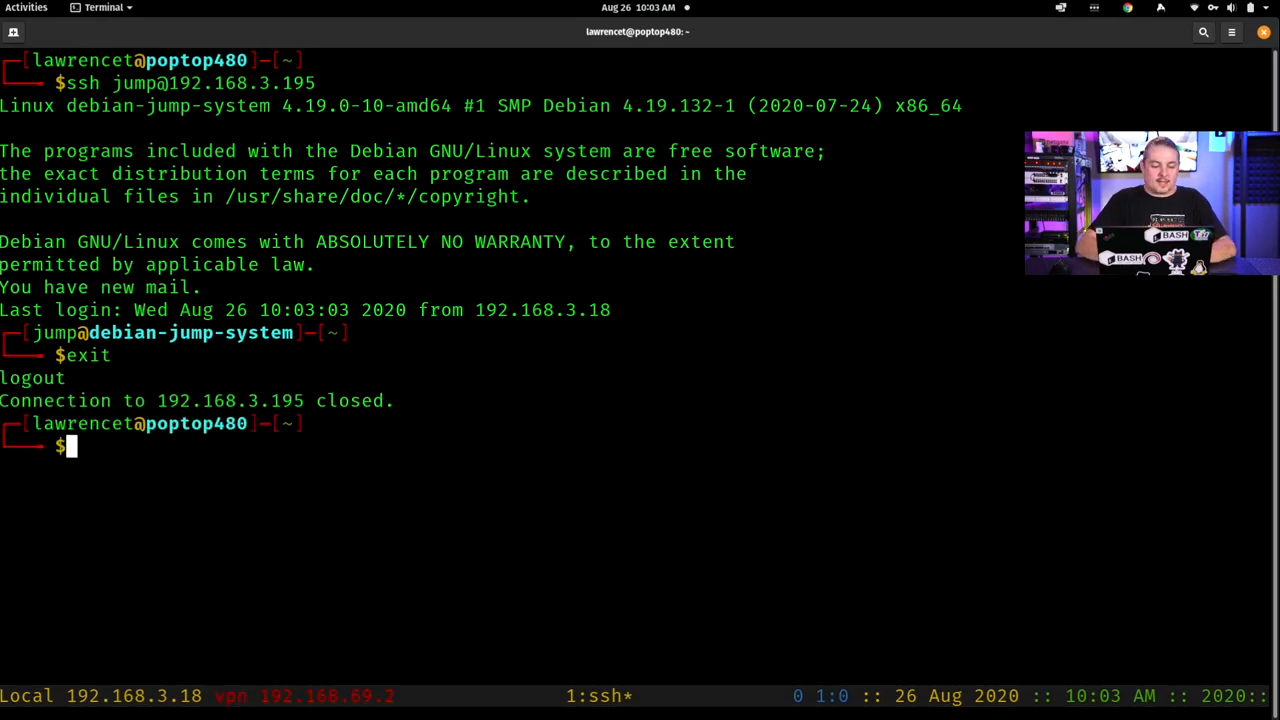
Attempt a root login to 192.168.3.195, abandon it, and clear the screen
{"action": "type", "text": "ssh jump@192.168.3.195"}
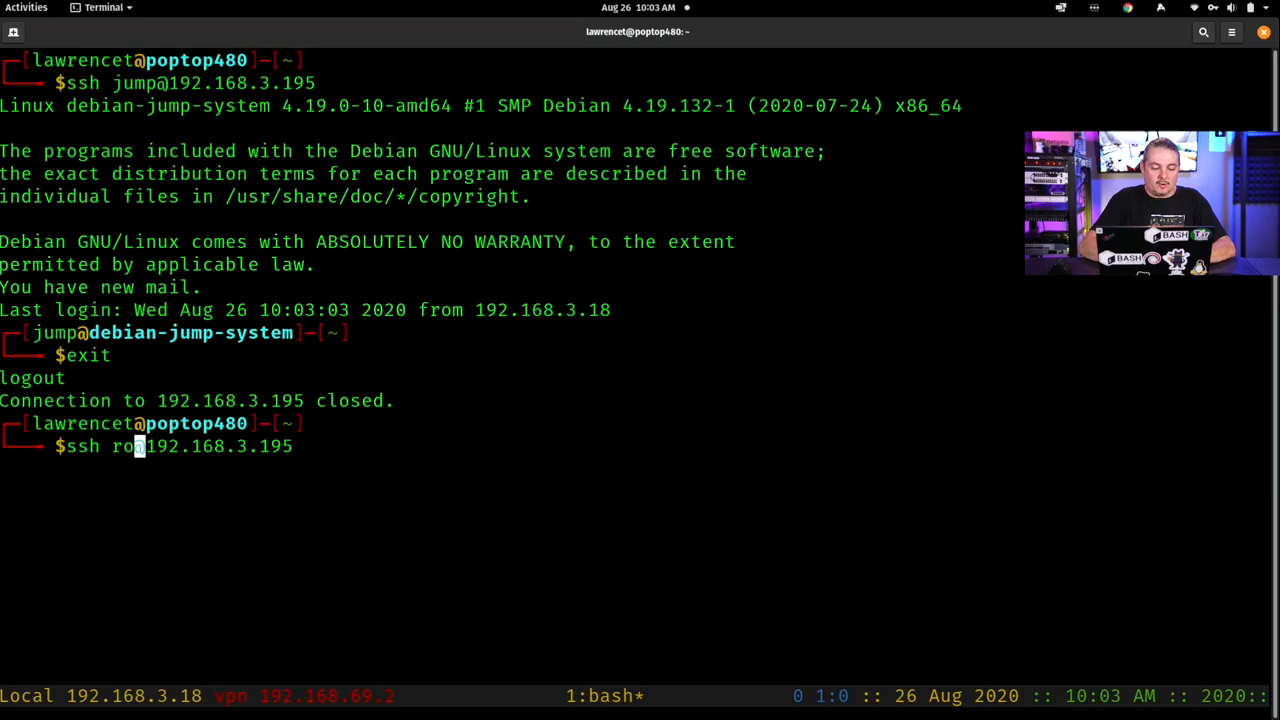
{"action": "key", "text": "Return"}
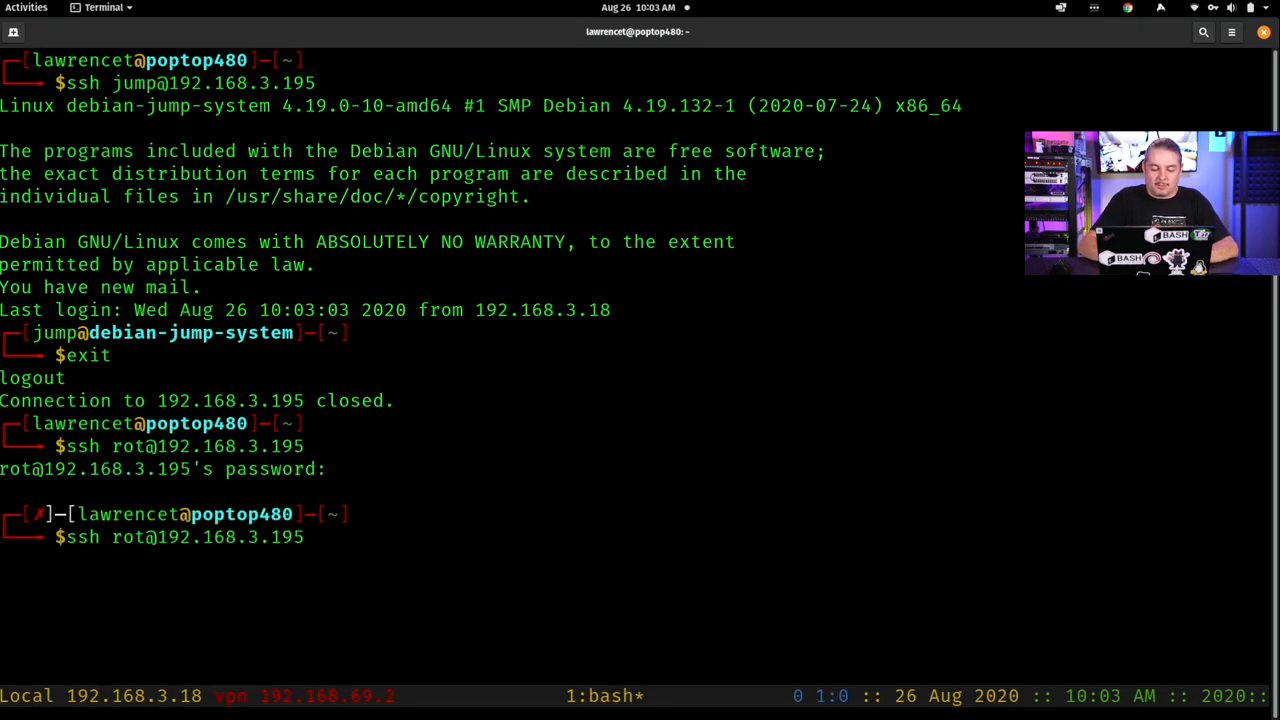
{"action": "key", "text": "Return"}
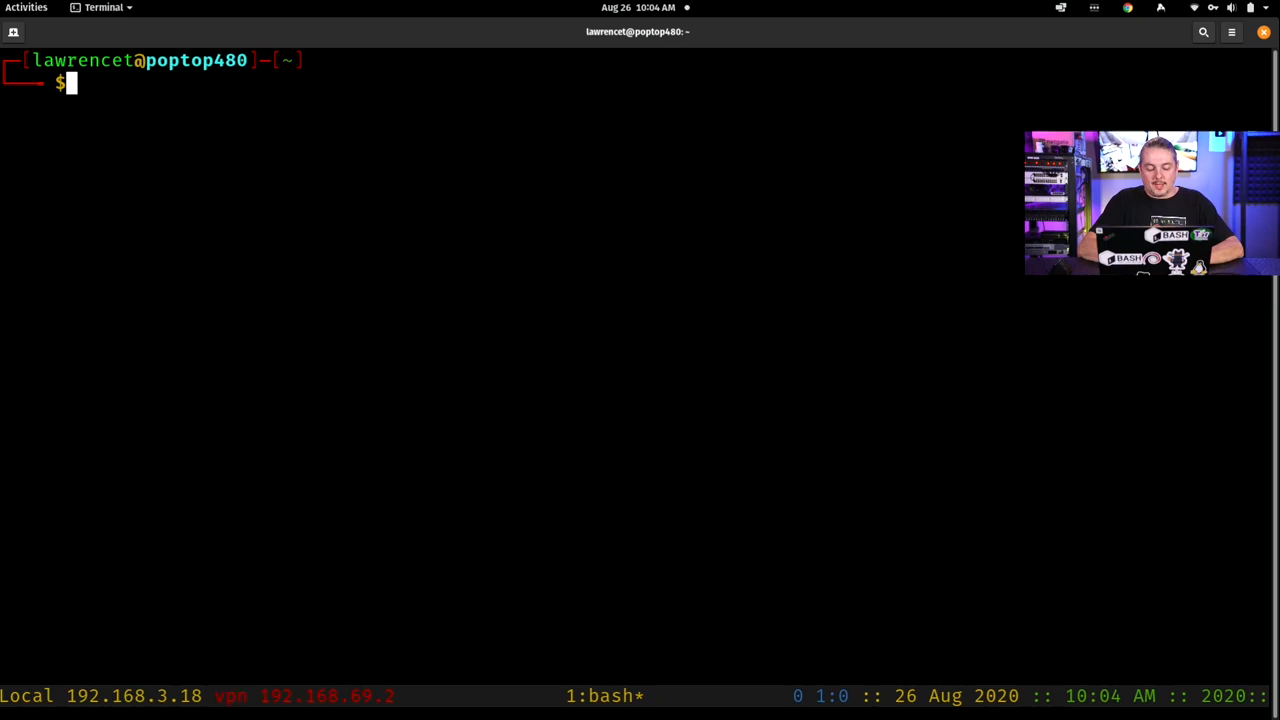
{"action": "type", "text": "vim"}
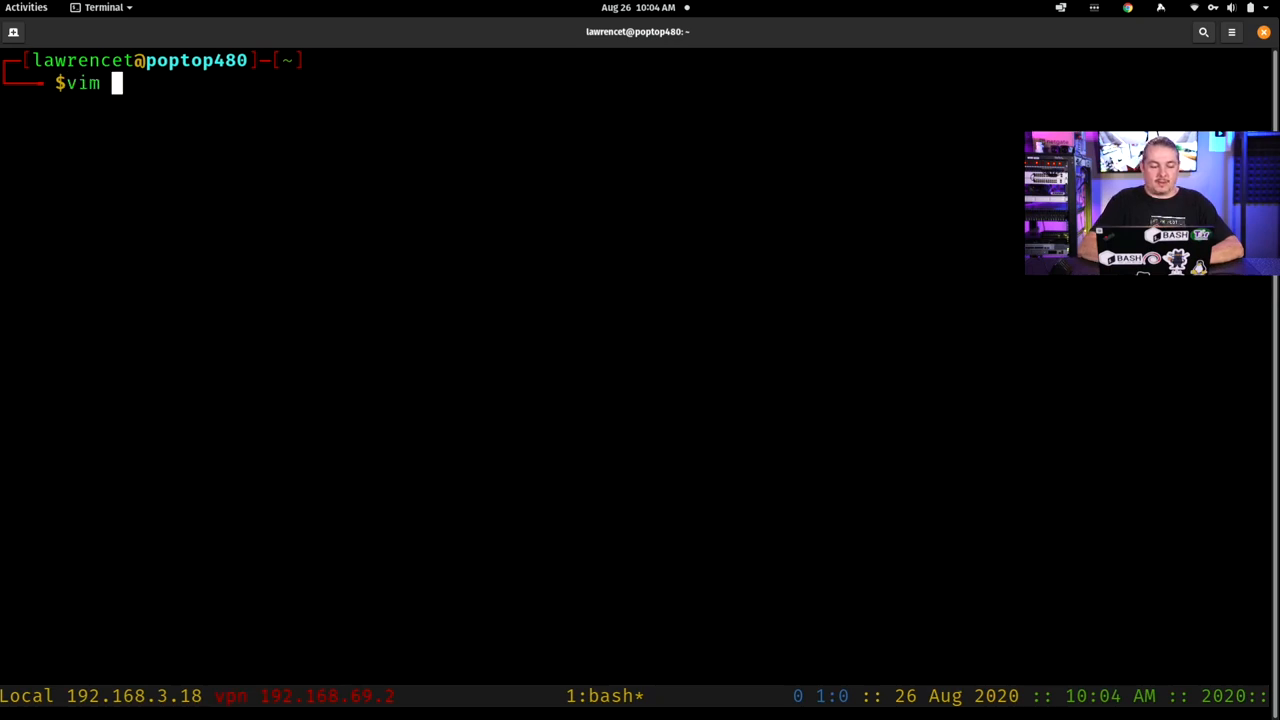
{"action": "type", "text": ".ssh/config"}
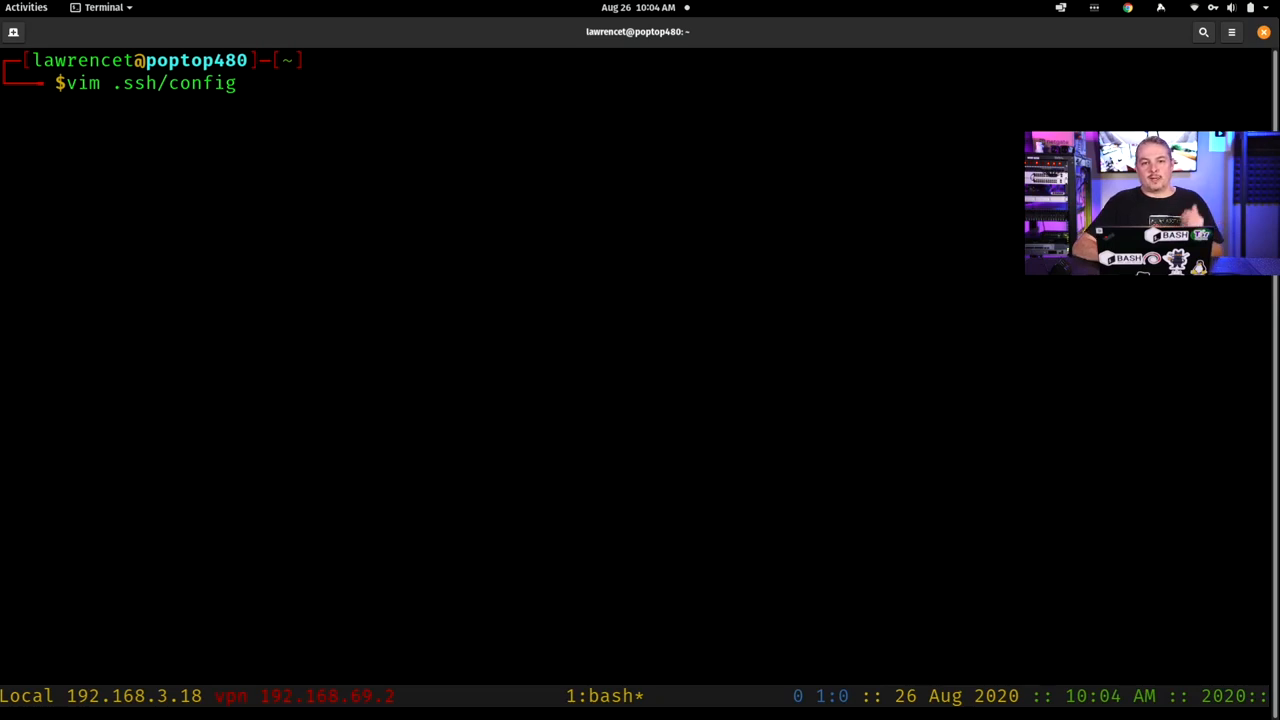
{"action": "key", "text": "Return"}
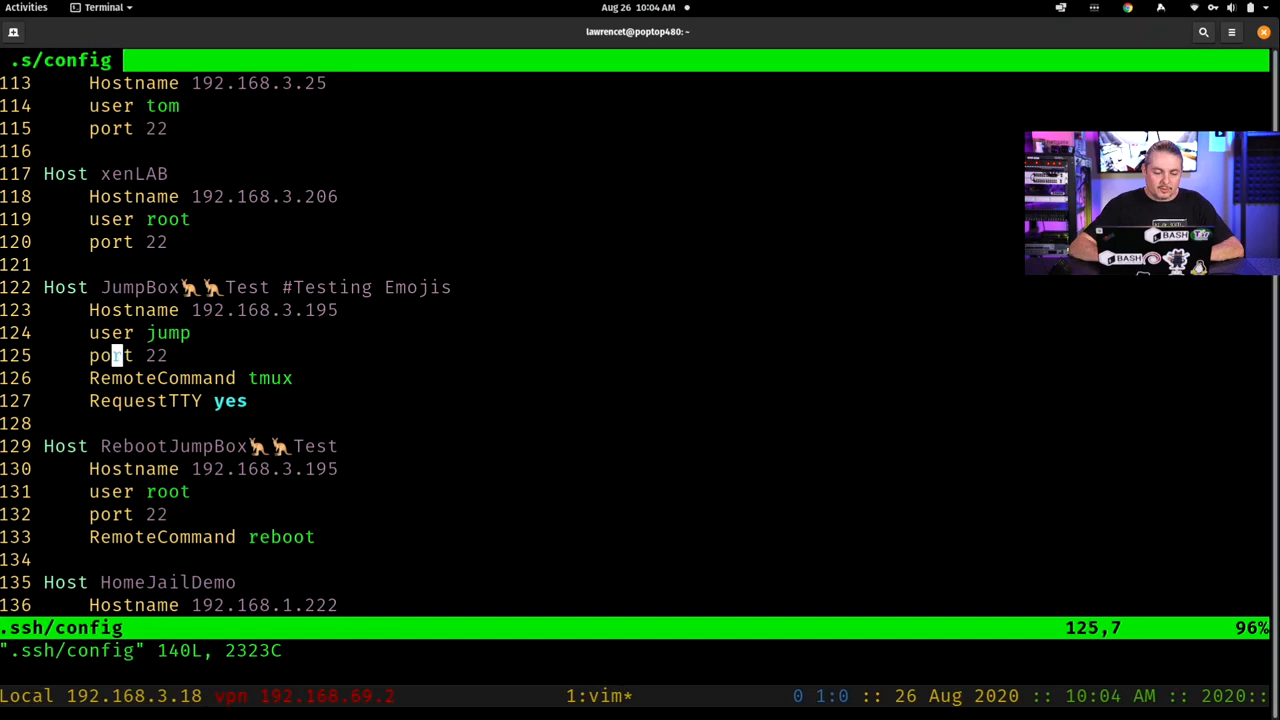
{"action": "key", "text": "j"}
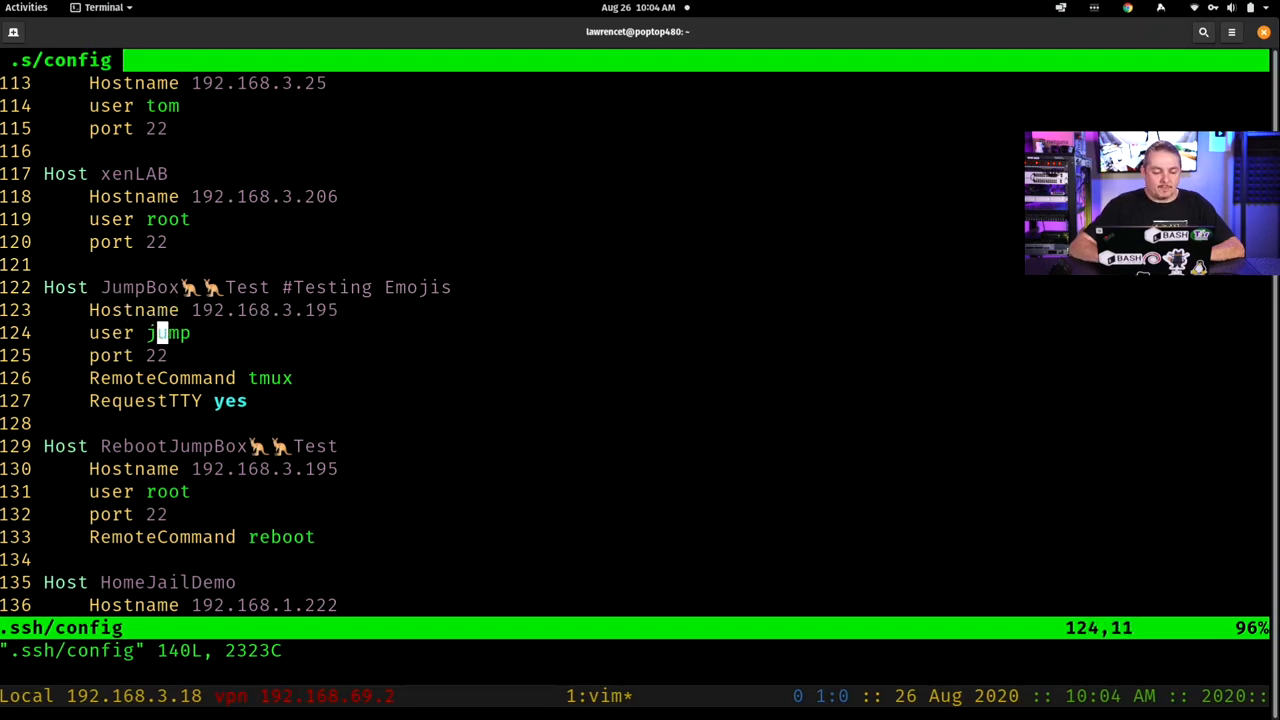
{"action": "key", "text": "j"}
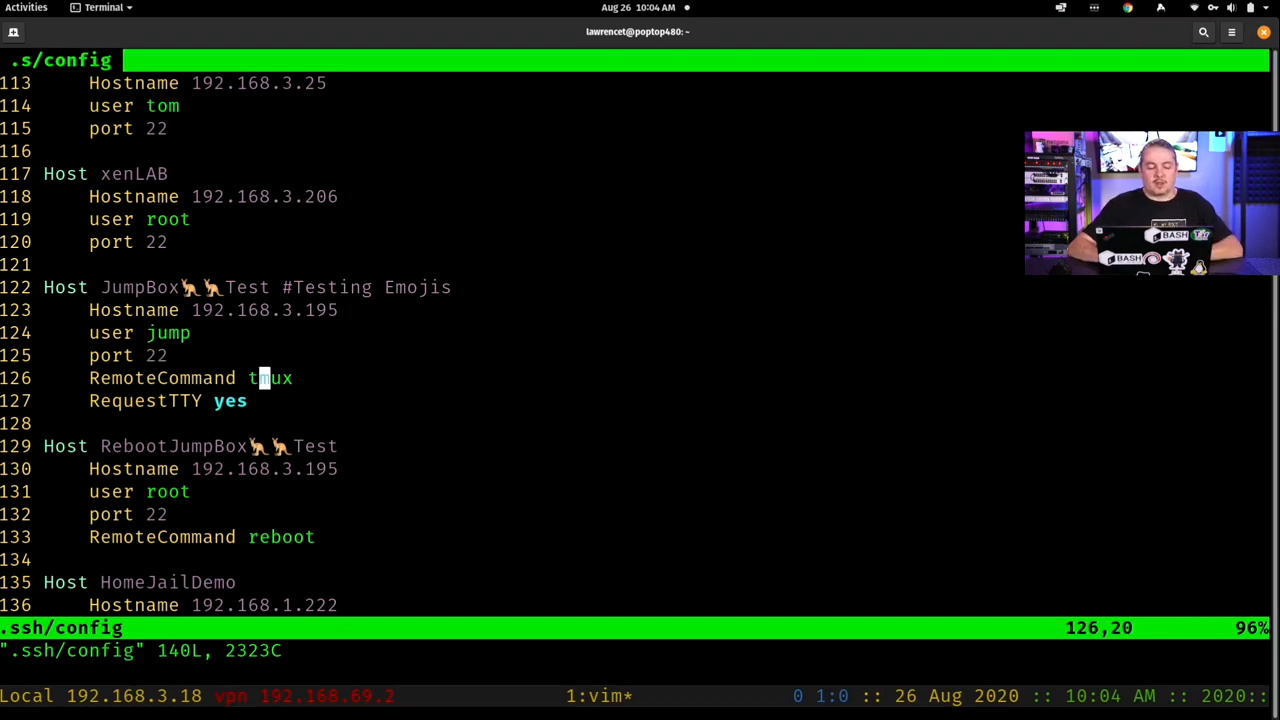
{"action": "key", "text": "Down"}
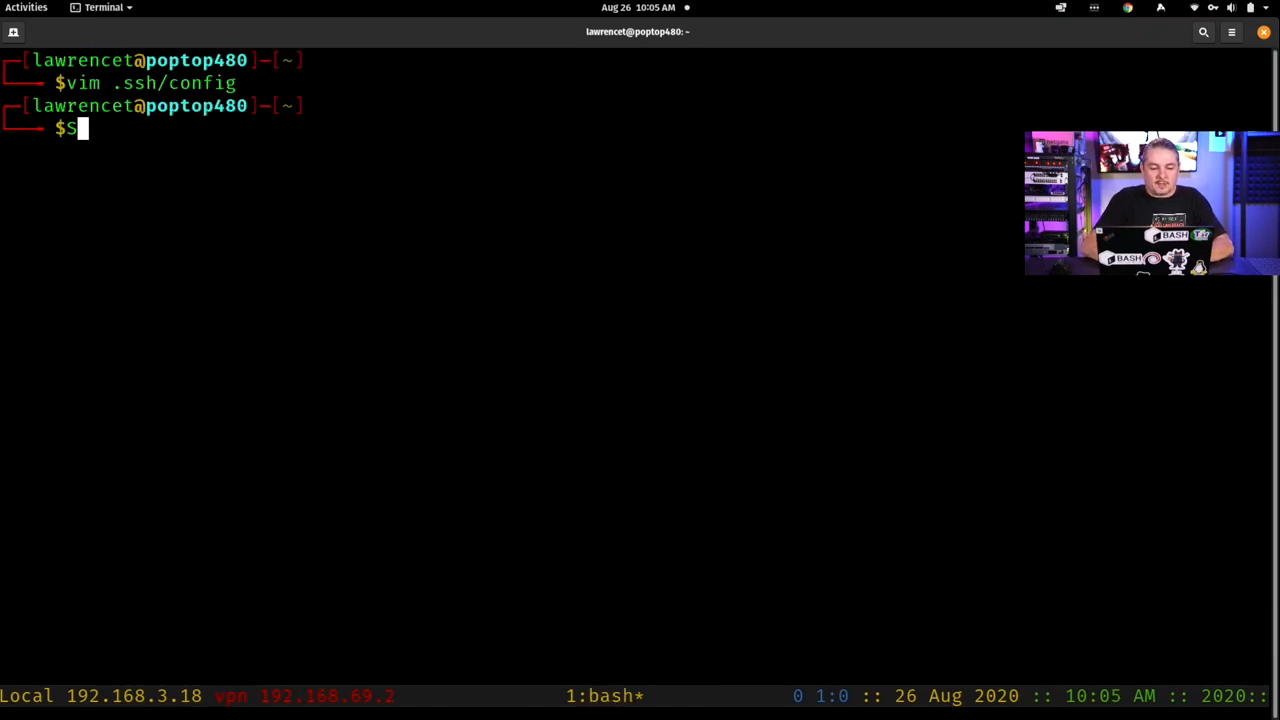
Connect via the JumpBox🦘🦘Test alias, let the tmux session exit, then reopen .ssh/config in vim
{"action": "type", "text": "sh JumpBox🦘🦘Test"}
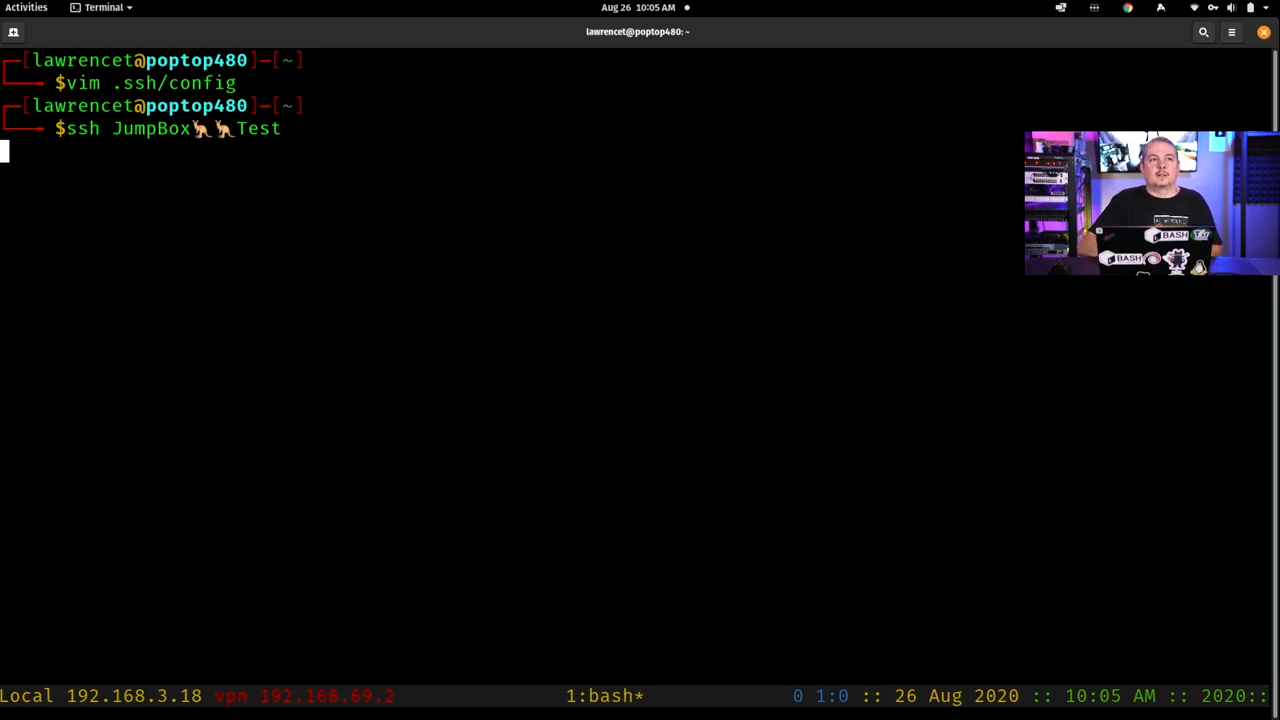
{"action": "key", "text": "Return"}
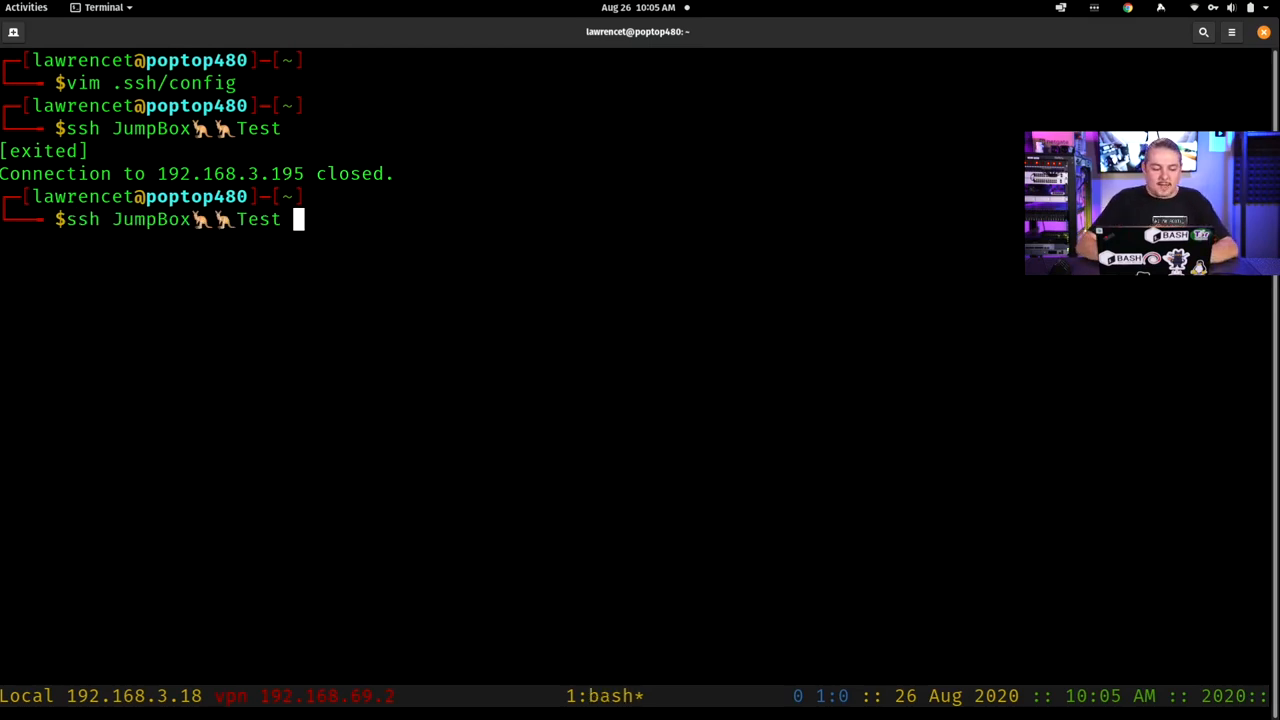
{"action": "key", "text": "Return"}
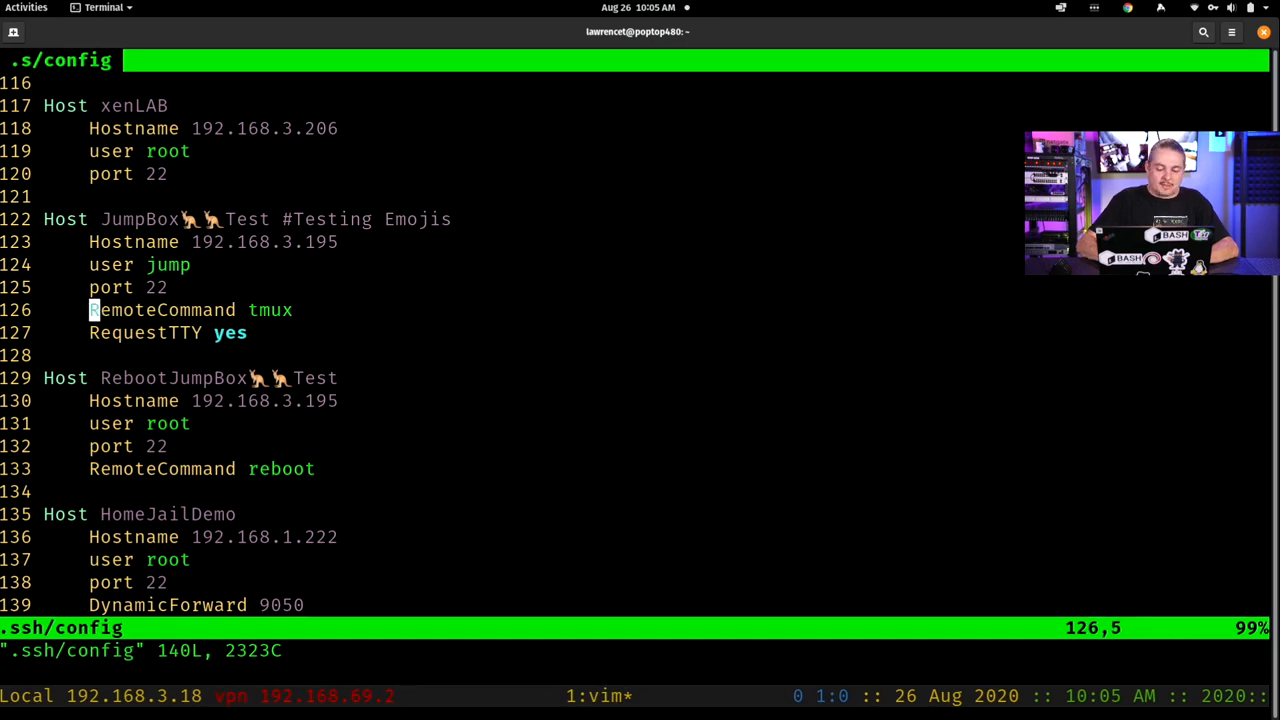
Comment out RemoteCommand and RequestTTY in the JumpBox Test entry, save, and reconnect as jump
{"action": "type", "text": "#"}
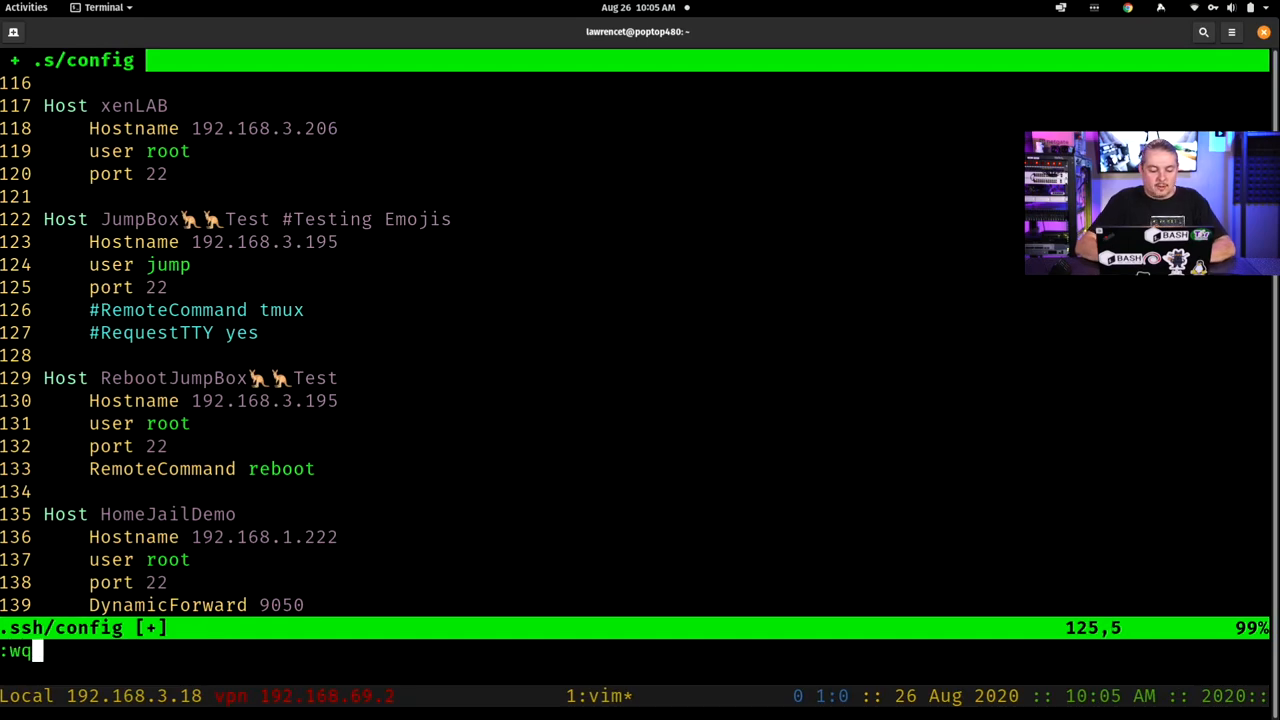
{"action": "key", "text": "Return"}
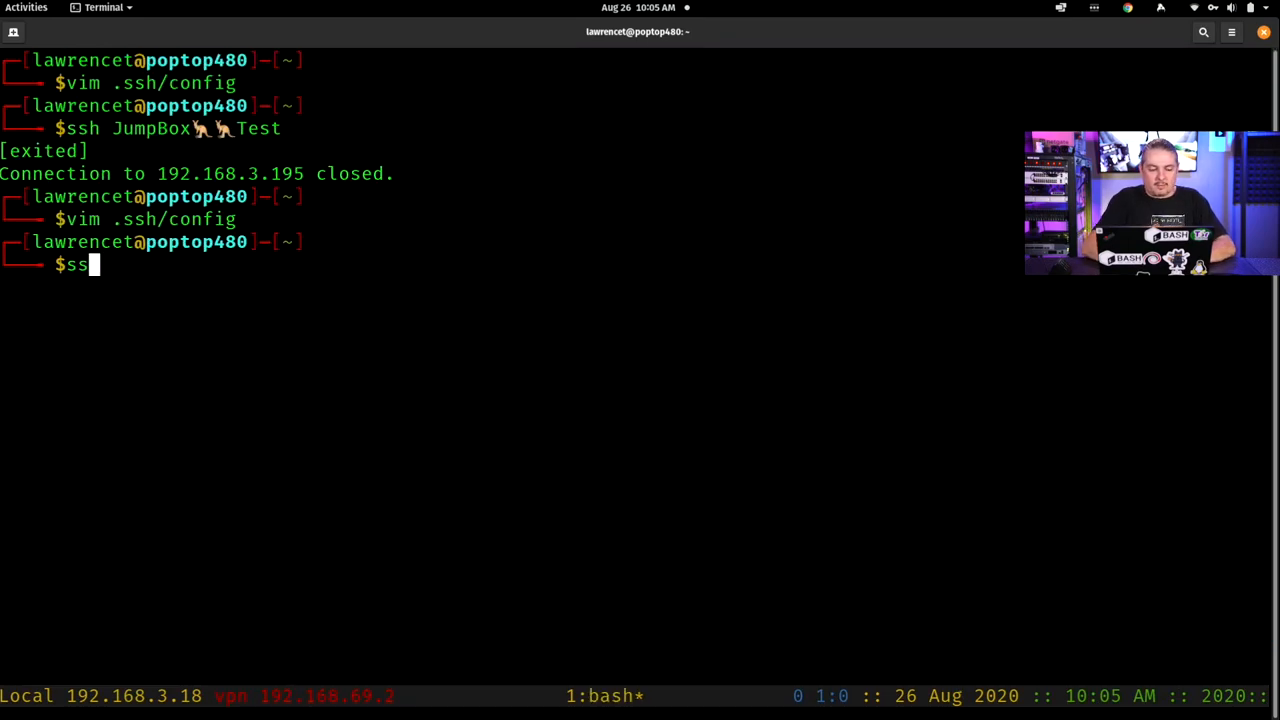
{"action": "key", "text": "Return"}
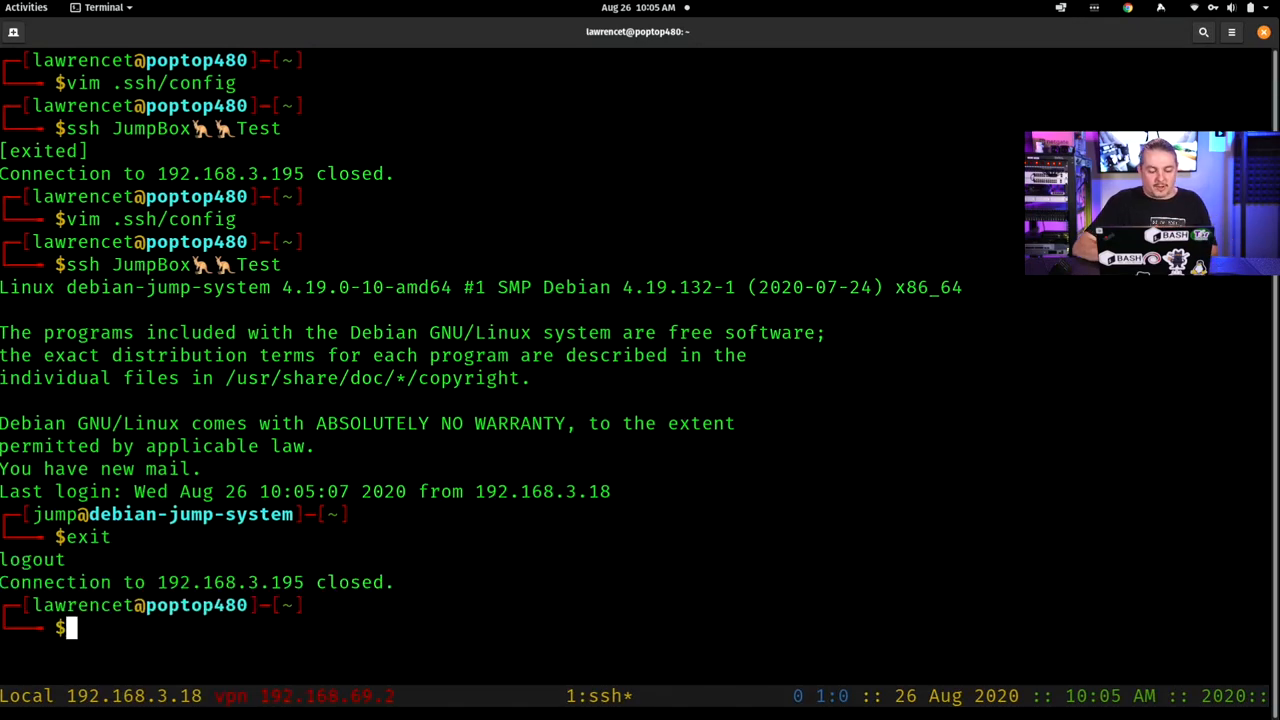
Change the JumpBox Test user to root in .ssh/config, save, and log in as root
{"action": "type", "text": "vim .ssh/config"}
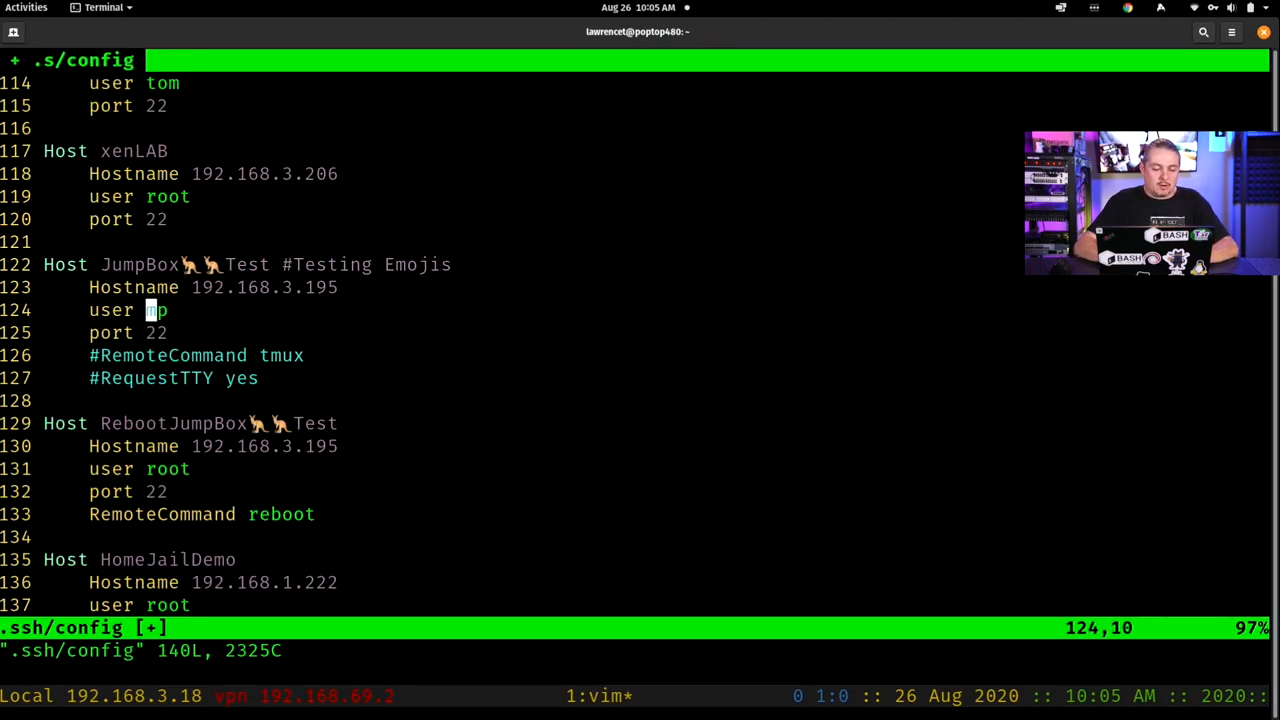
{"action": "type", "text": "root"}
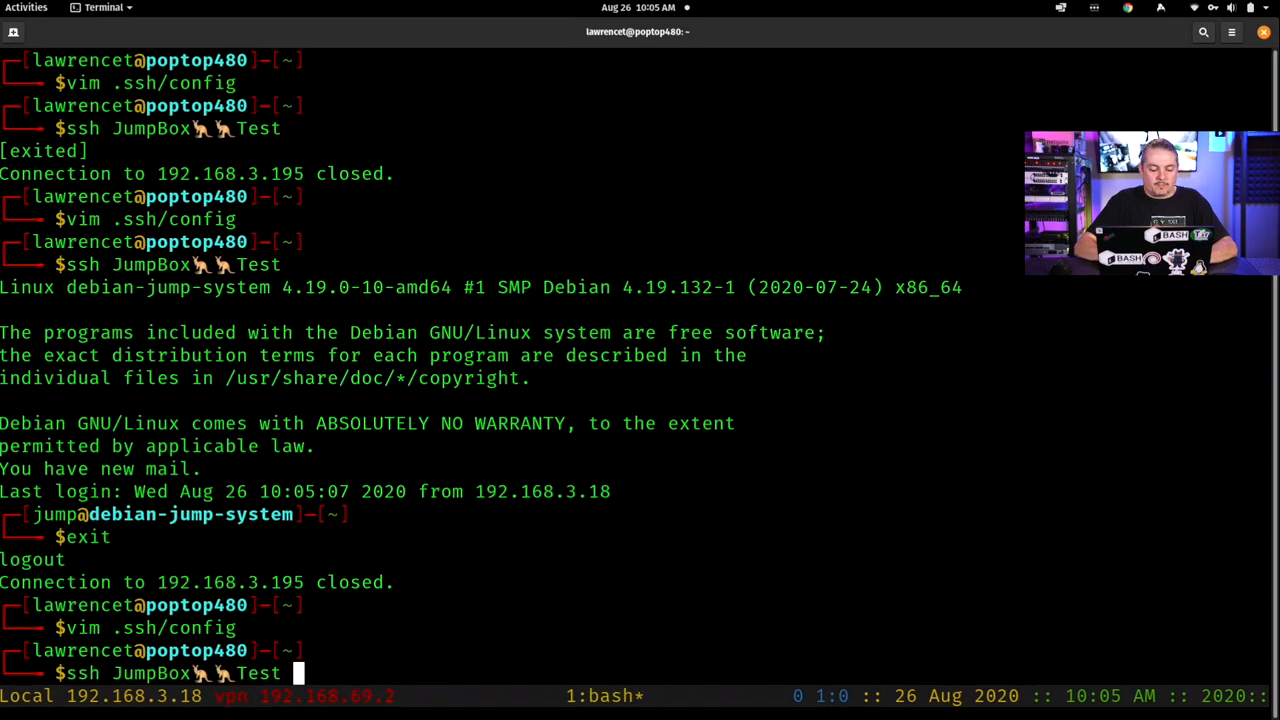
{"action": "key", "text": "Return"}
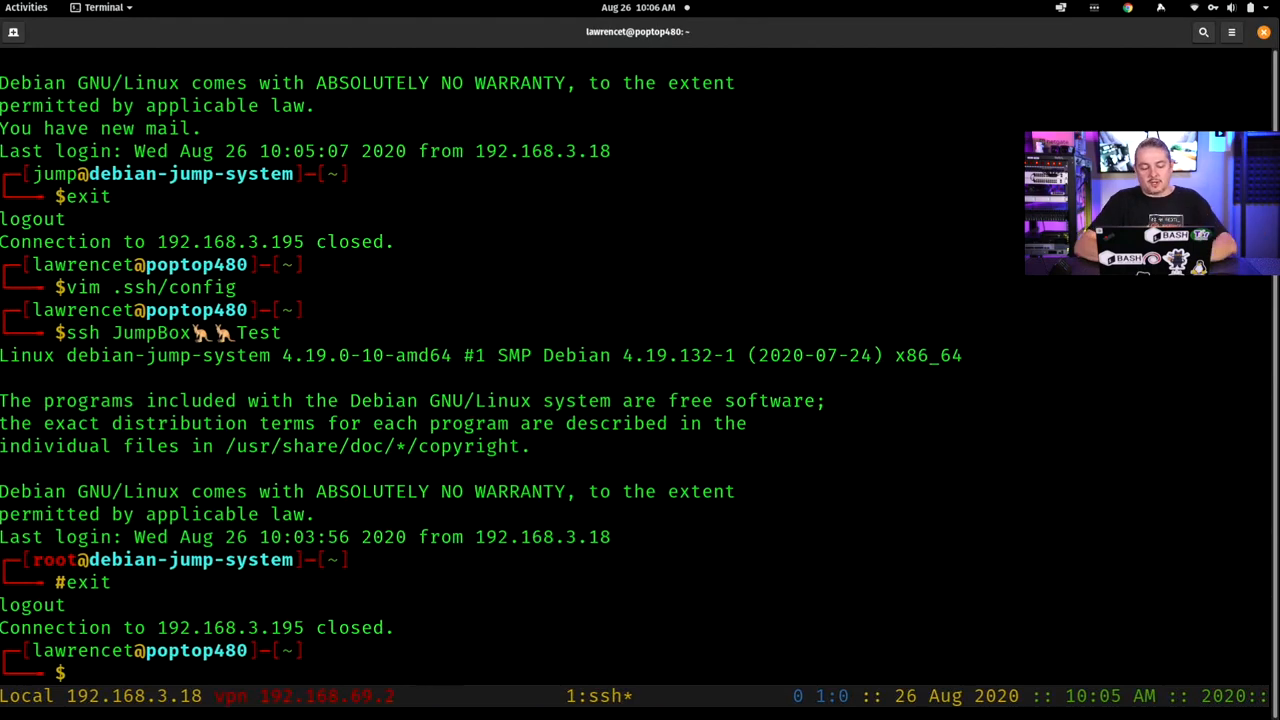
Open .ssh/config in vim to review the RebootJumpBox Test entry
{"action": "type", "text": "vim .ssh/config"}
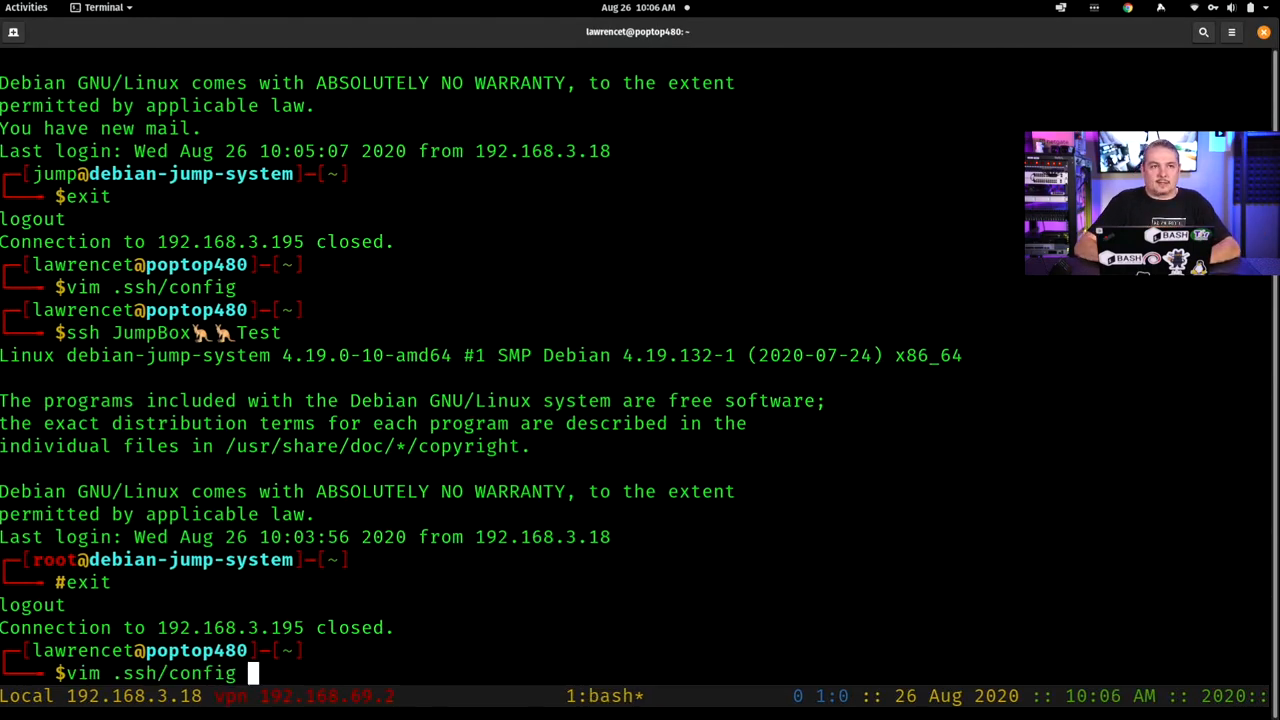
{"action": "key", "text": "Return"}
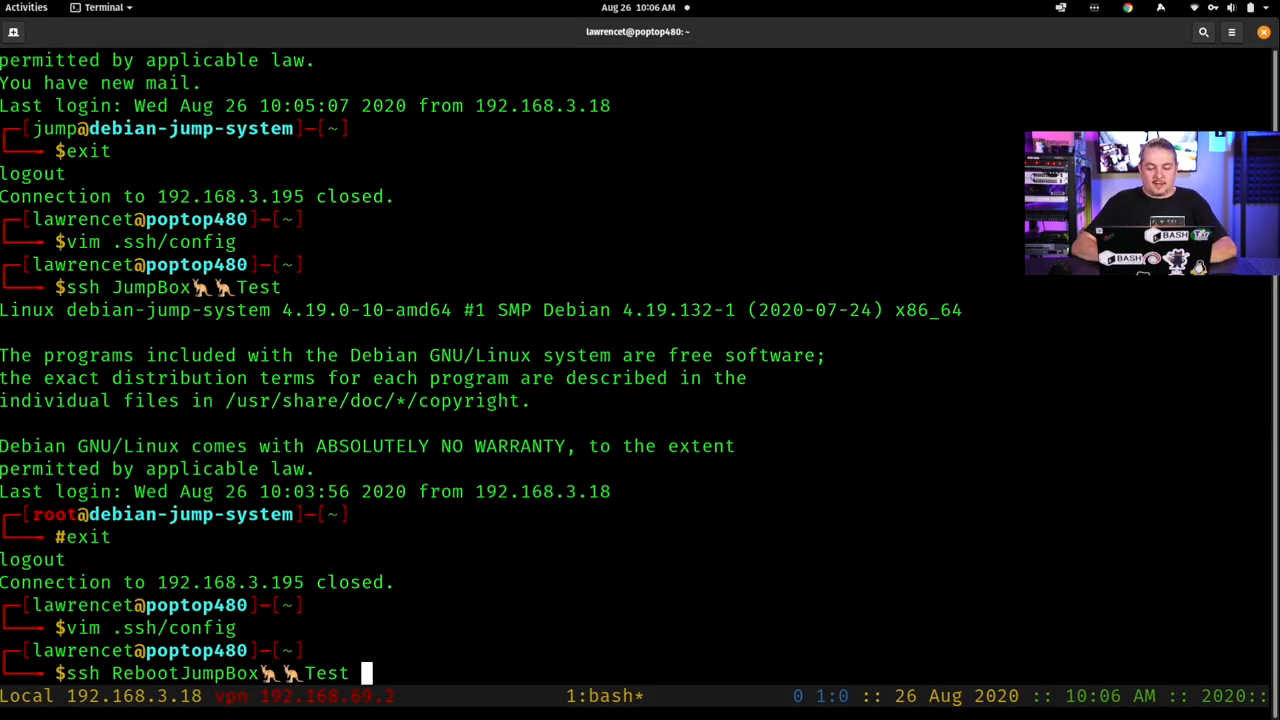
Show the Debian Jump VM's console in Xen Orchestra, then reboot it by running ssh RebootJumpBox🦘🦘Test
{"action": "left_click", "coordinate": [100, 8]}
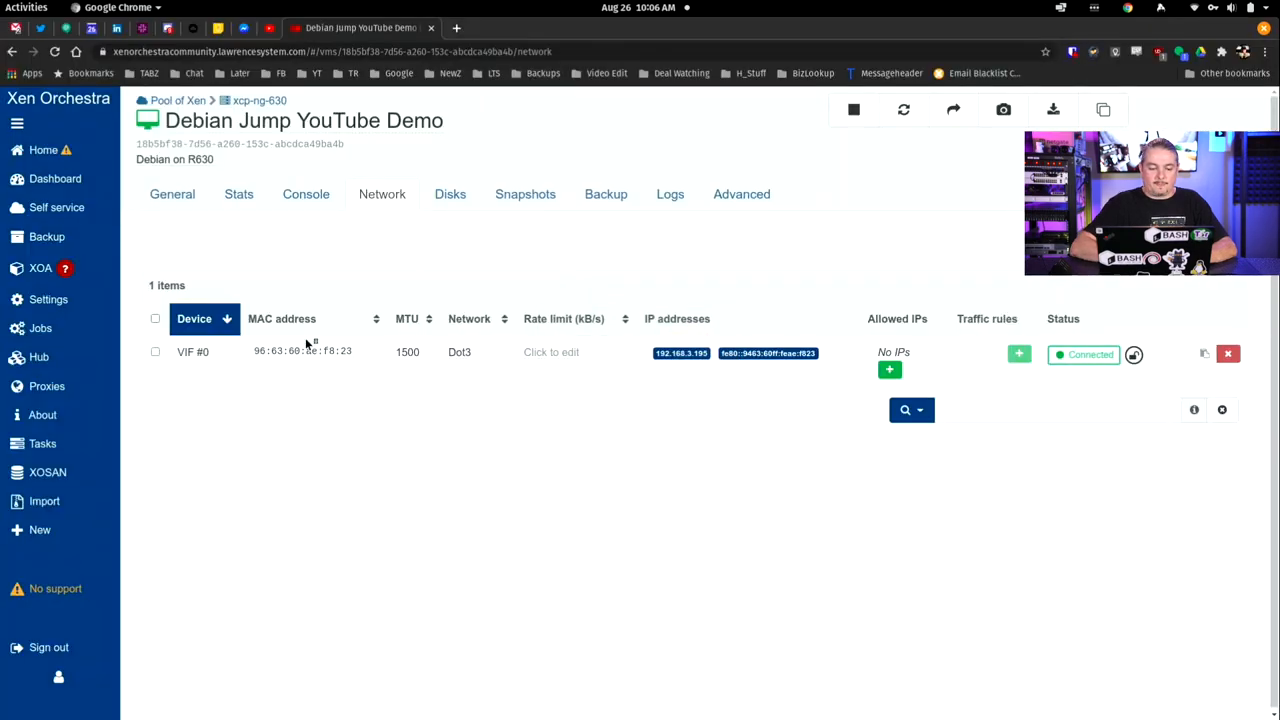
{"action": "left_click", "coordinate": [306, 194]}
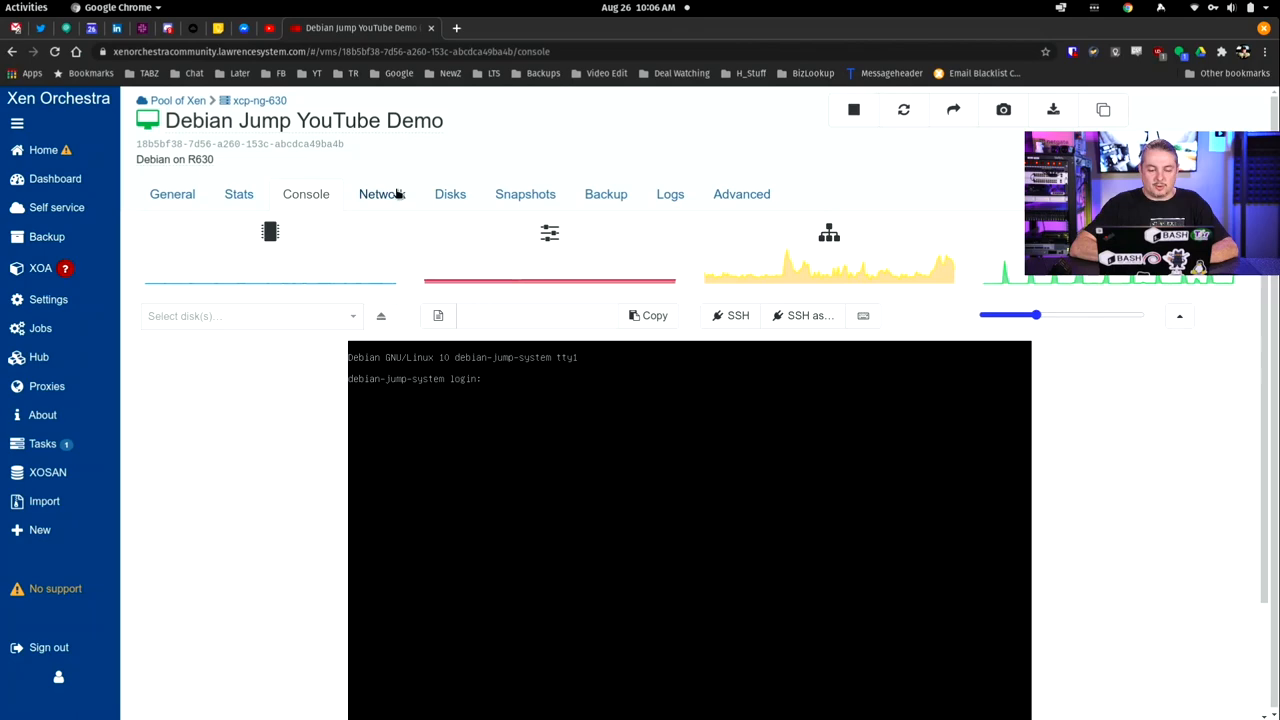
{"action": "left_click", "coordinate": [382, 194]}
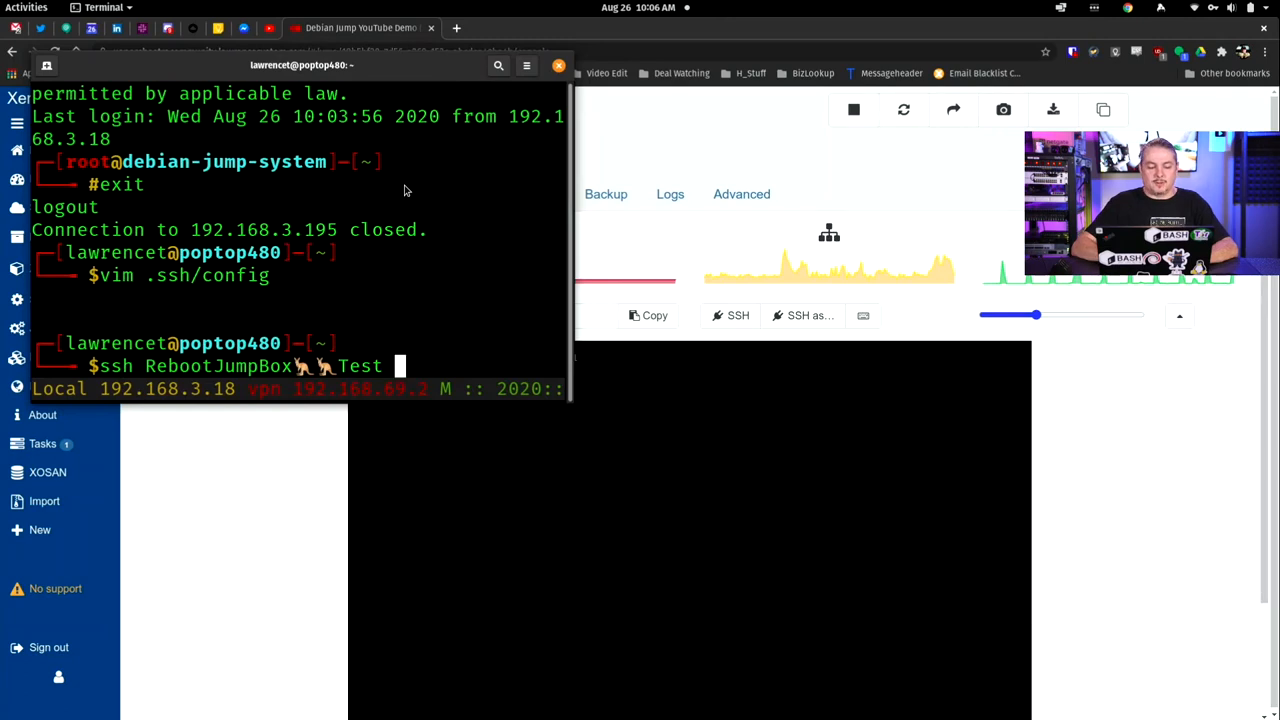
{"action": "key", "text": "Return"}
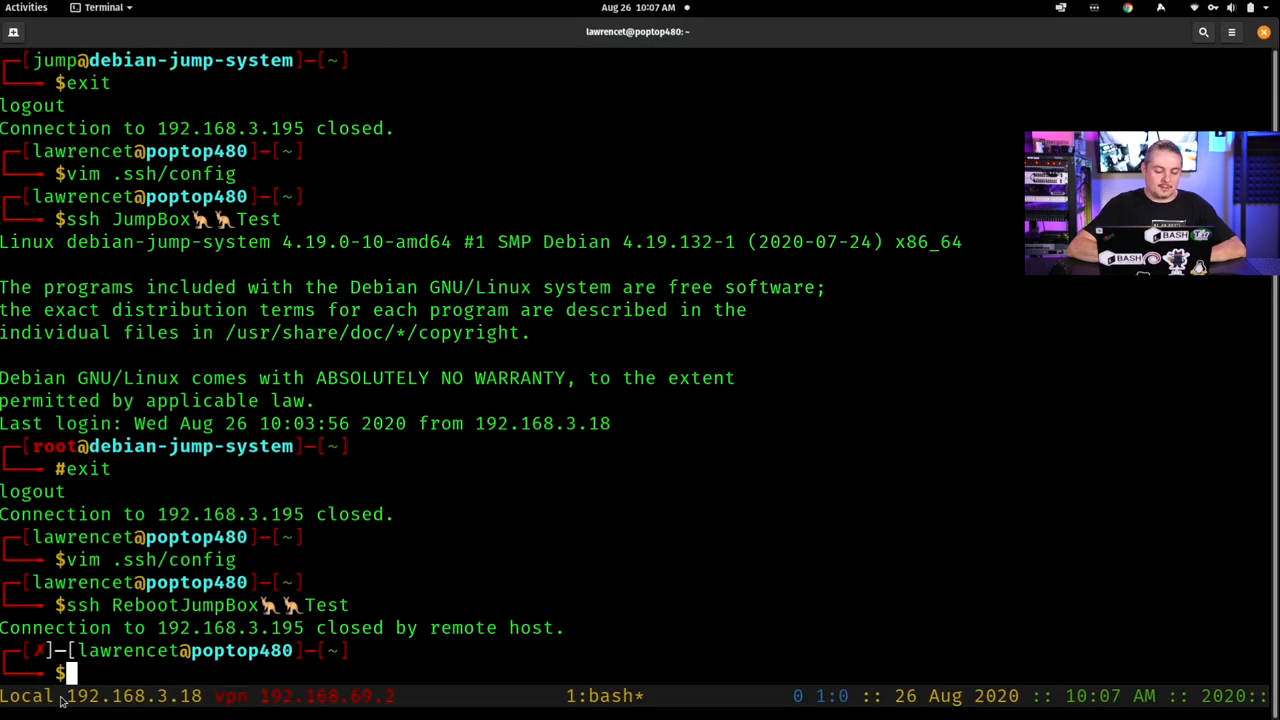
{"action": "mouse_move", "coordinate": [436, 664]}
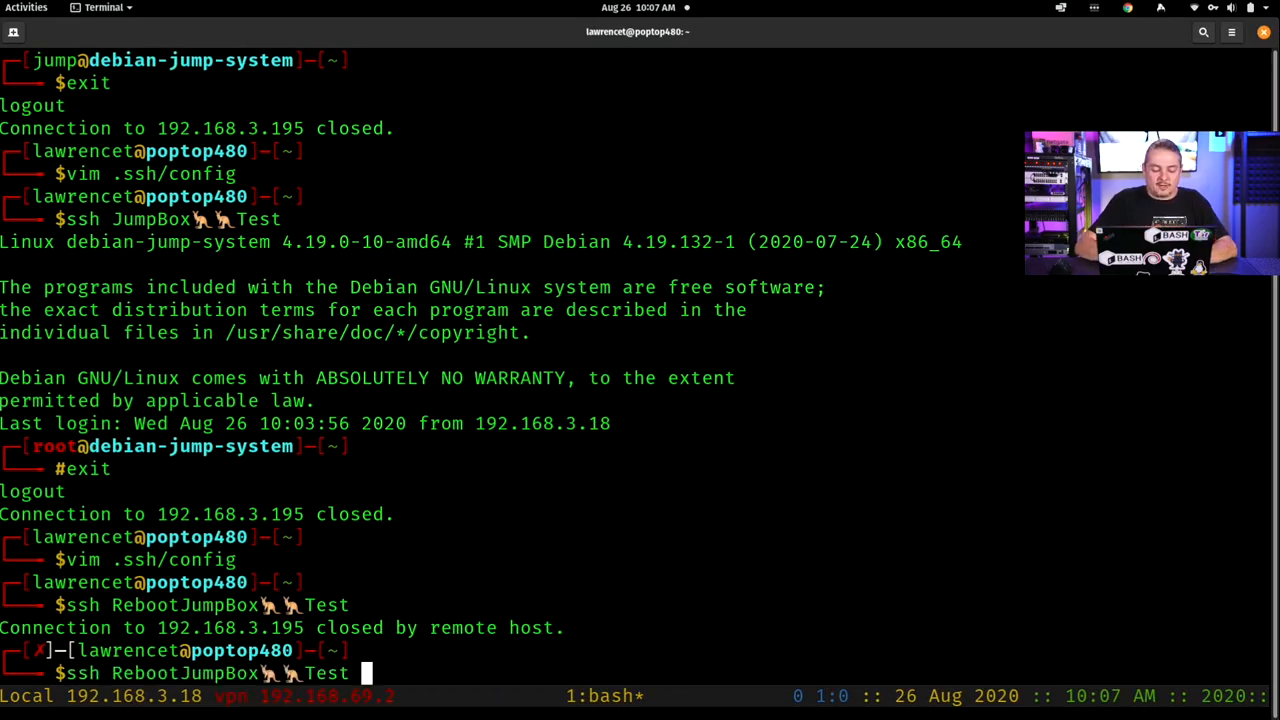
Open .ssh/config in vim again, showing the HomeJailDemo entry
{"action": "key", "text": "Return"}
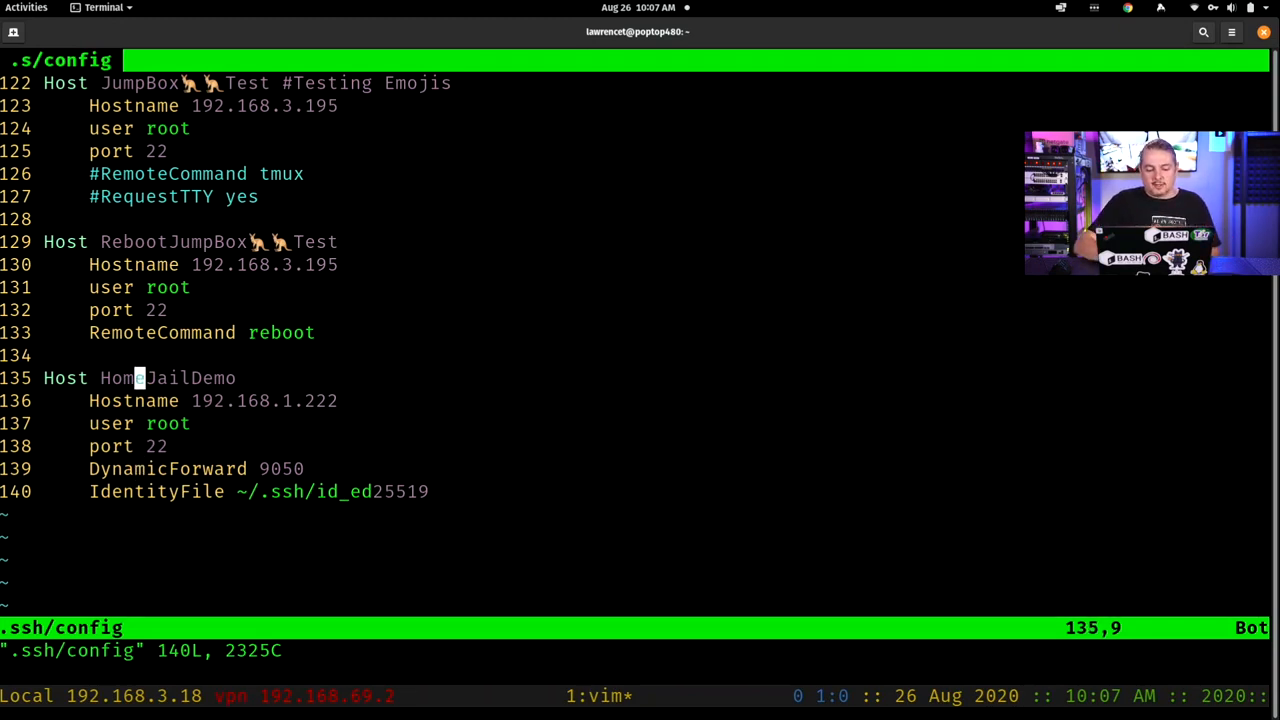
Move to HomeJailDemo's DynamicForward 9050 line, then quit vim without changes
{"action": "key", "text": "j"}
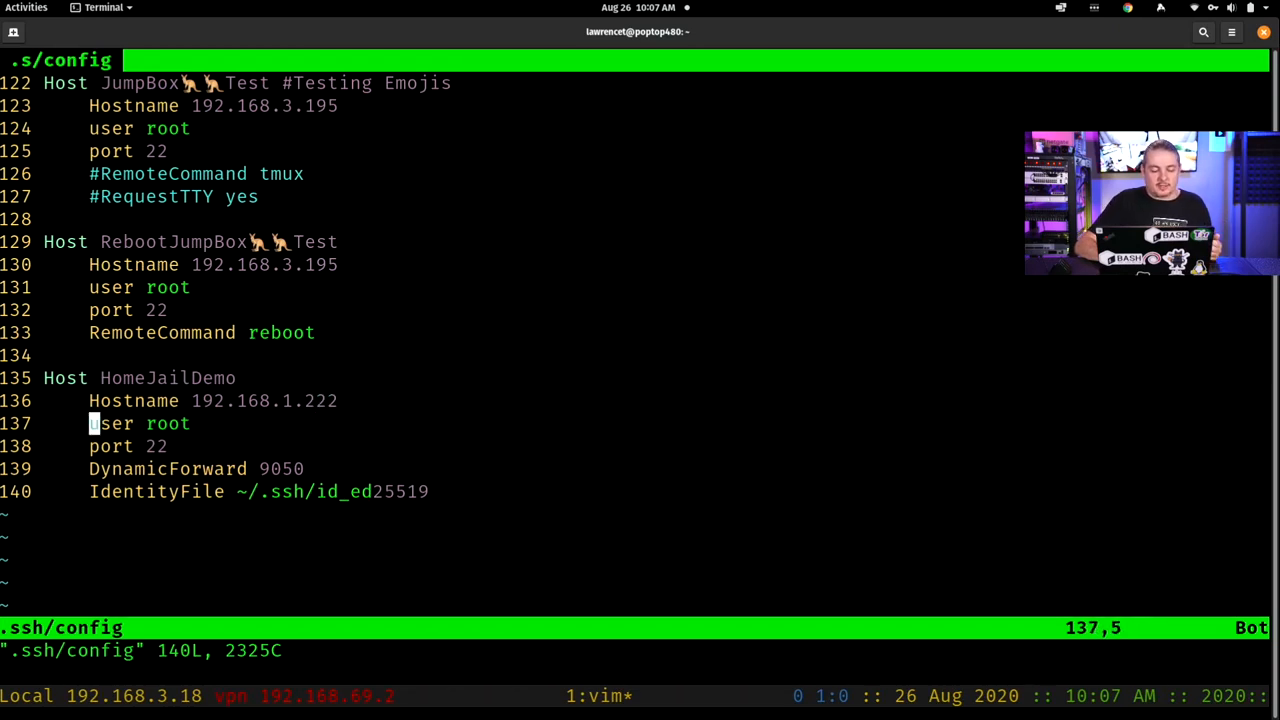
{"action": "key", "text": "j"}
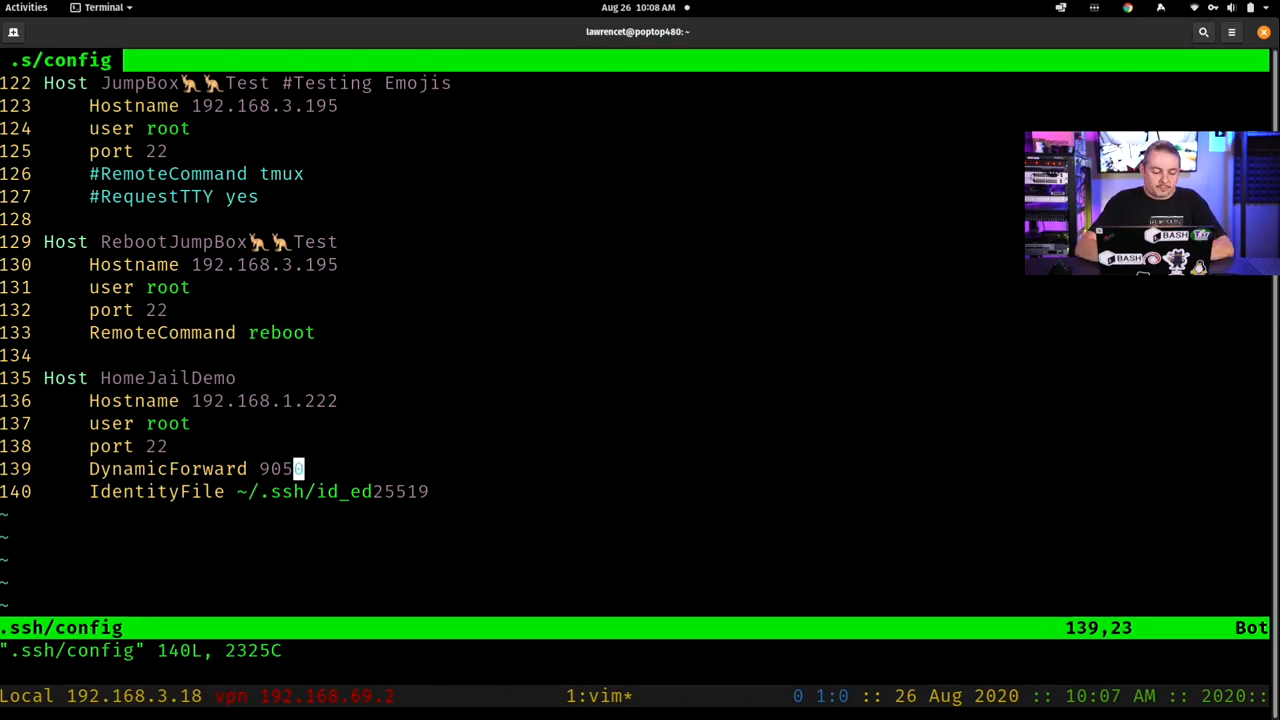
{"action": "type", "text": ":q"}
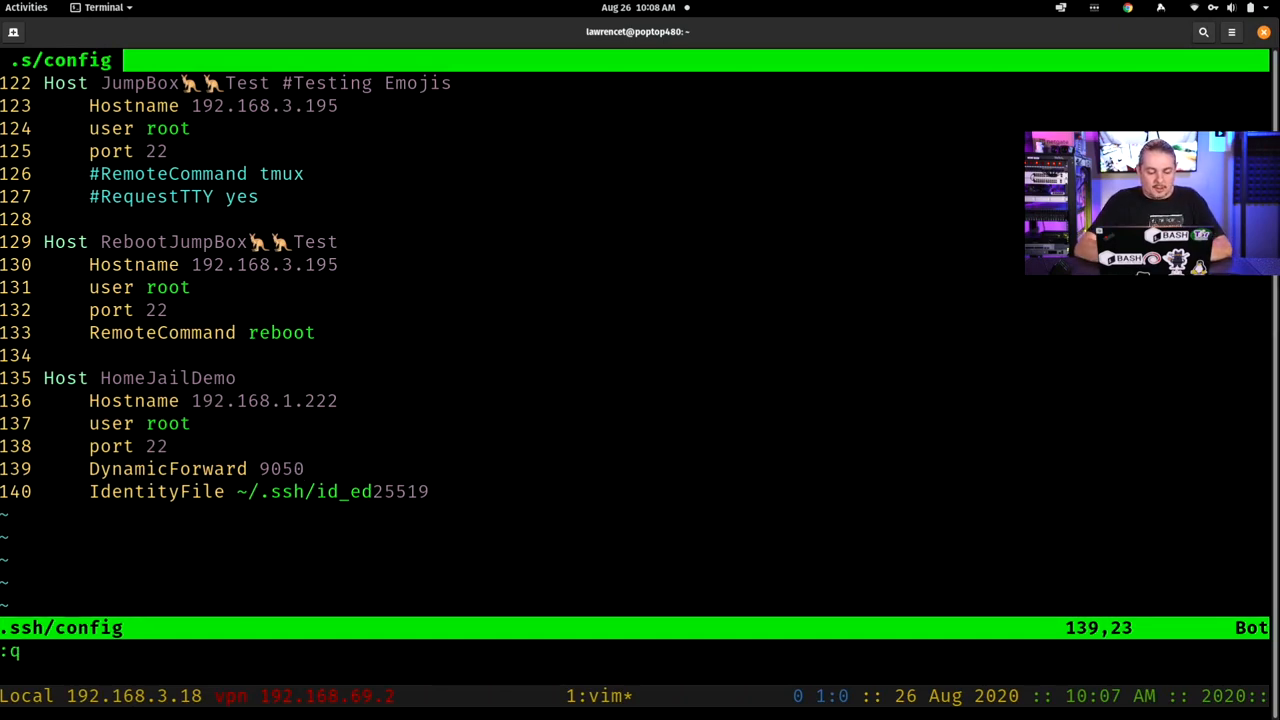
{"action": "key", "text": "Return"}
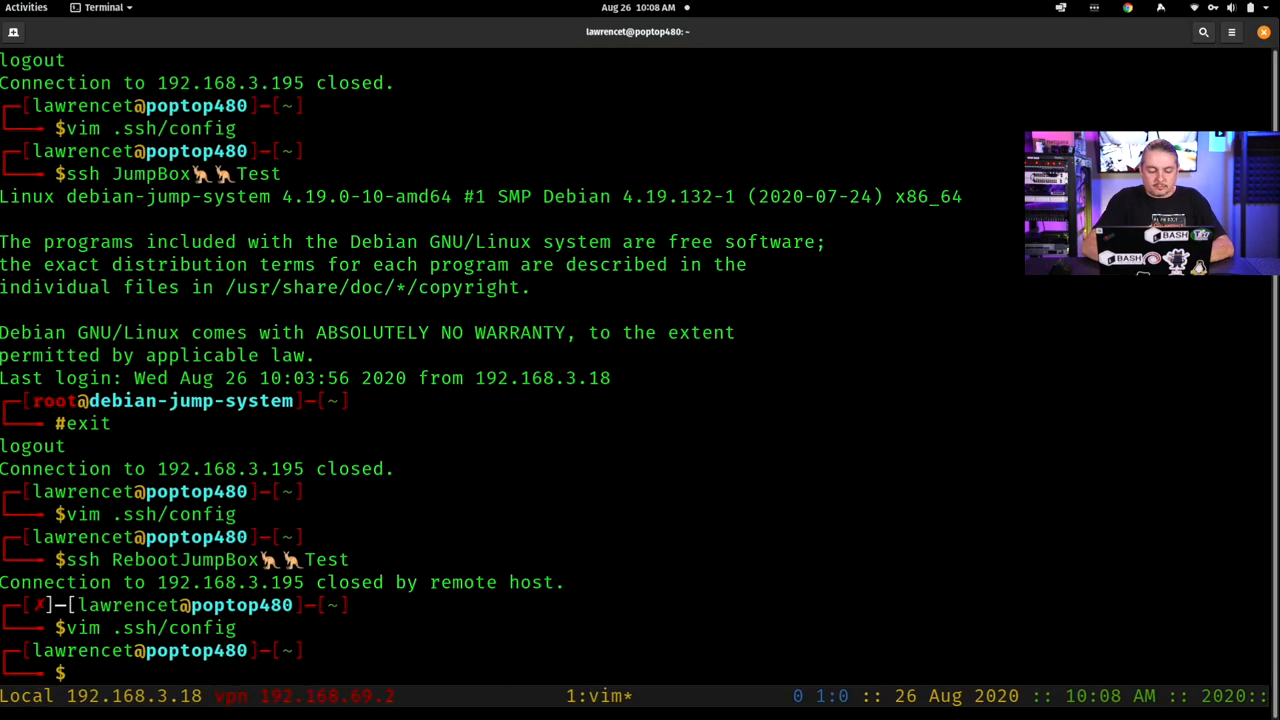
Connect to the HomeJailDemo host, reaching a FreeBSD root shell
{"action": "type", "text": "ssh HomeJailDemo"}
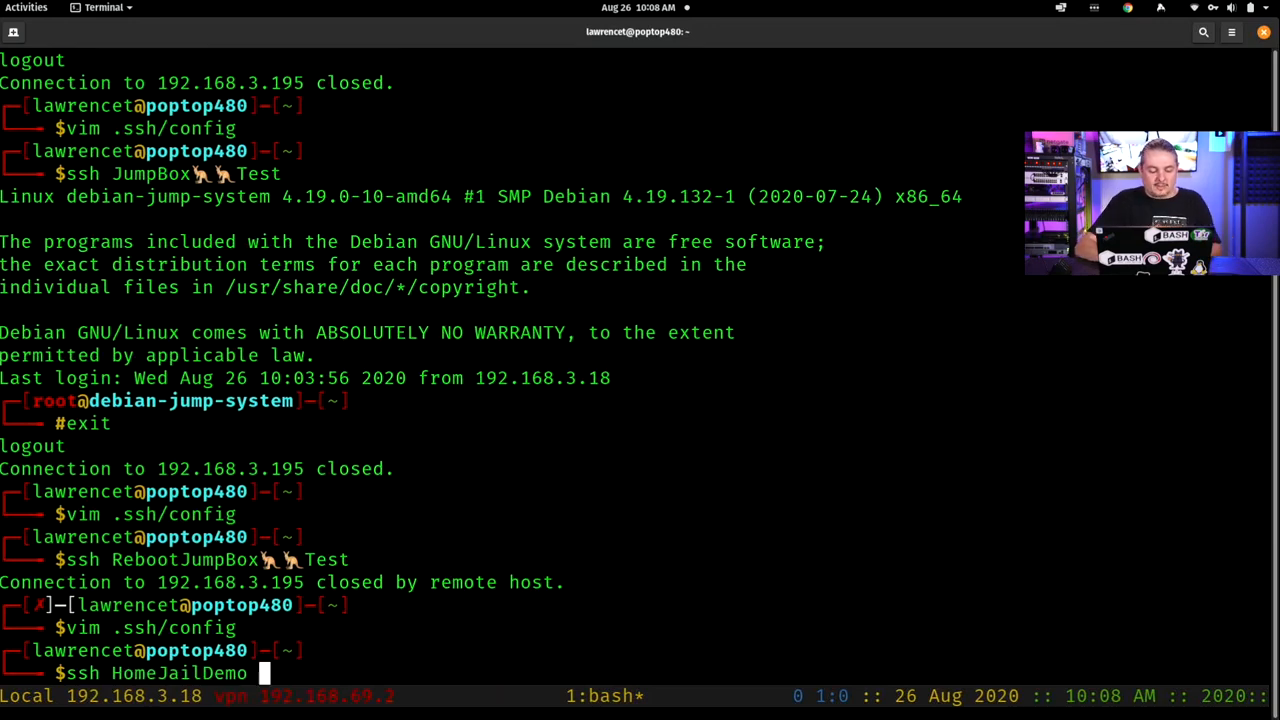
{"action": "key", "text": "Return"}
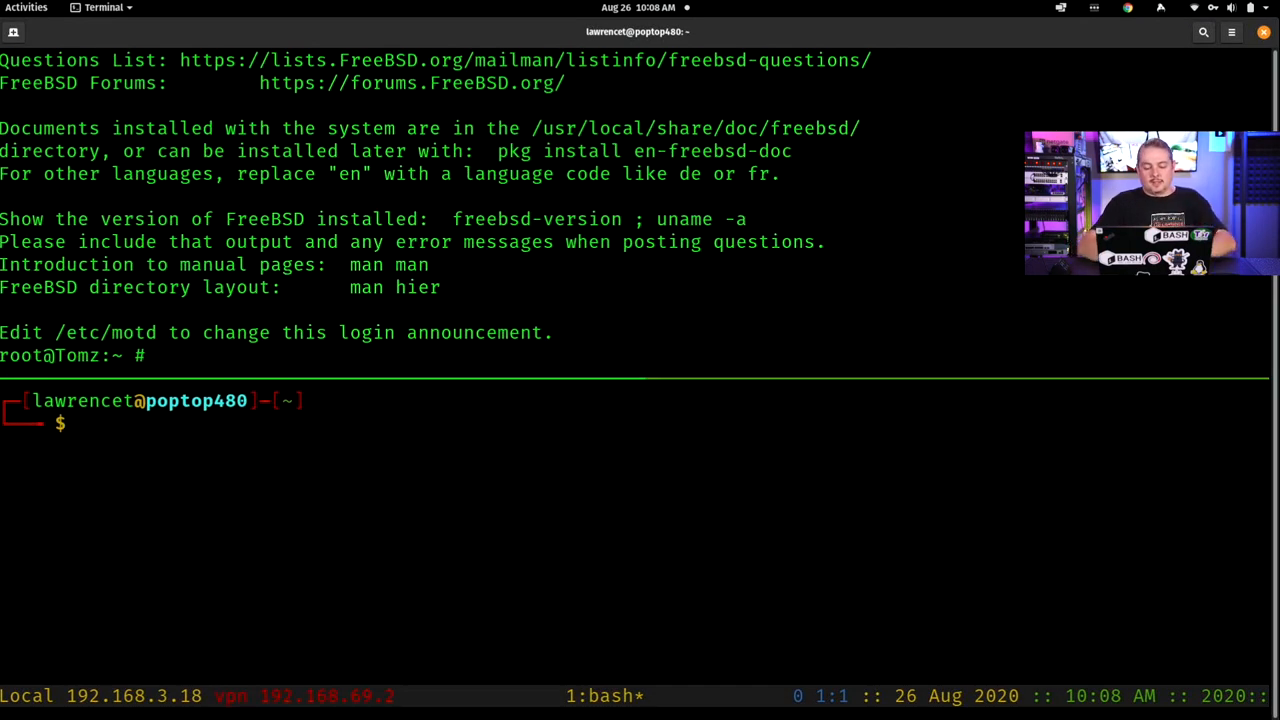
Launch Firefox through proxychains so it uses the SSH tunnel
{"action": "type", "text": "proxychains"}
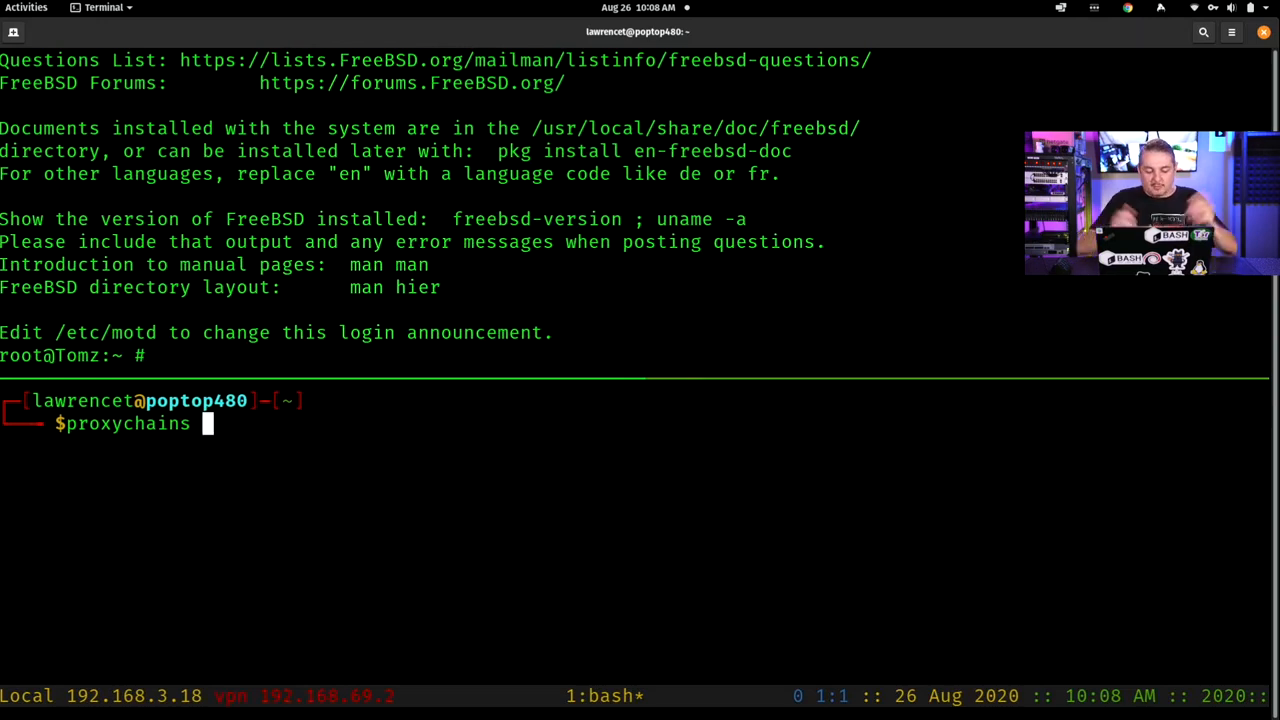
{"action": "type", "text": "fire"}
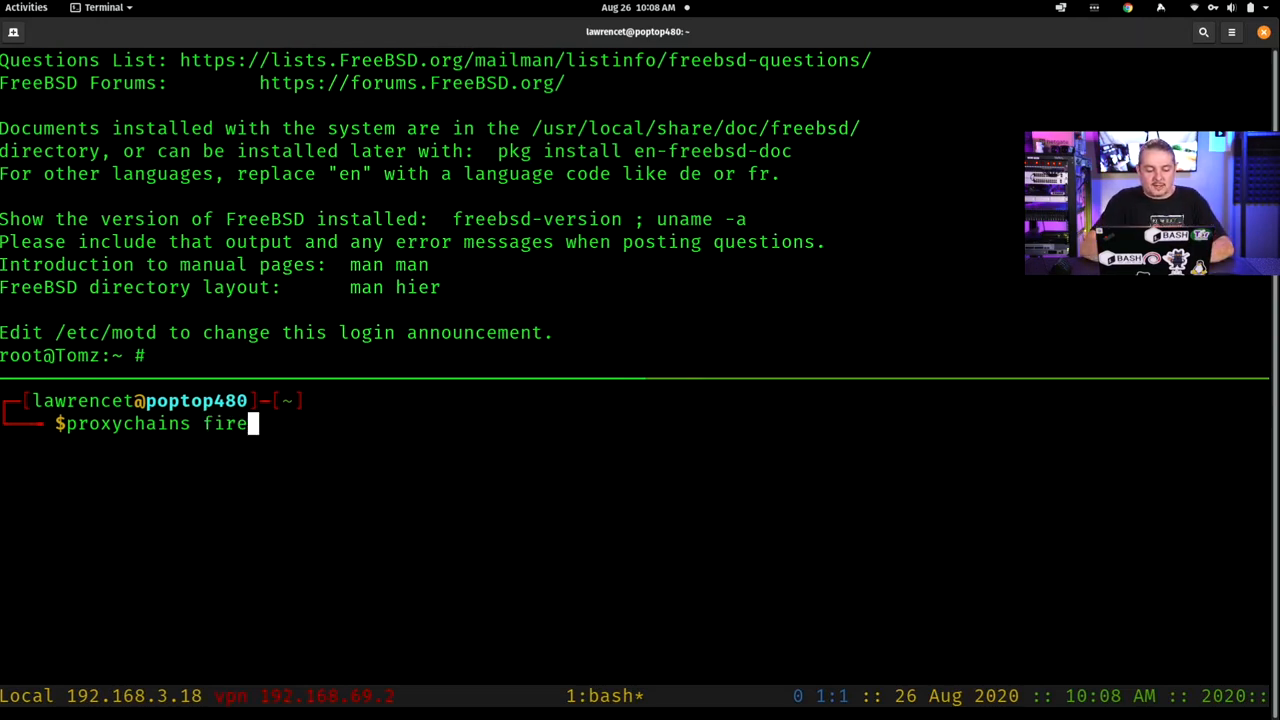
{"action": "key", "text": "Return"}
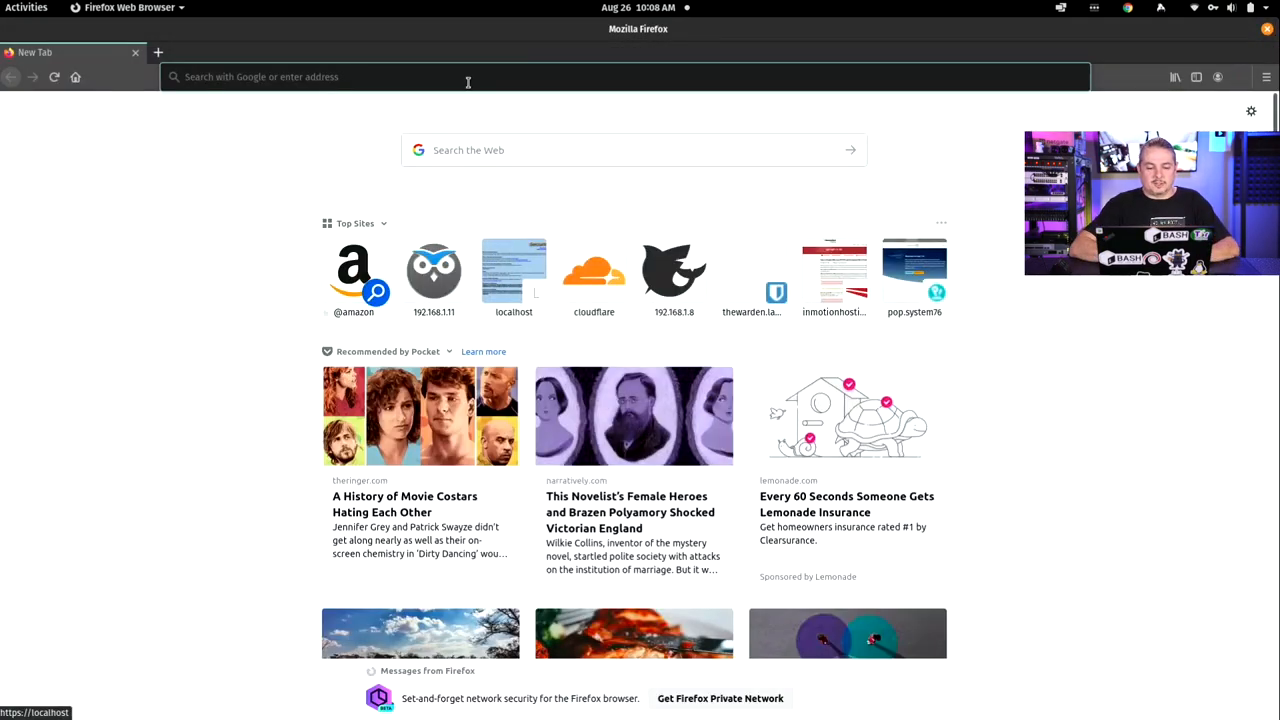
Load ifconfig.co showing tunneled IP 69.14.103.125, select it, then enter 192.168.1.11/ in the address bar
{"action": "type", "text": "ifconfig.co"}
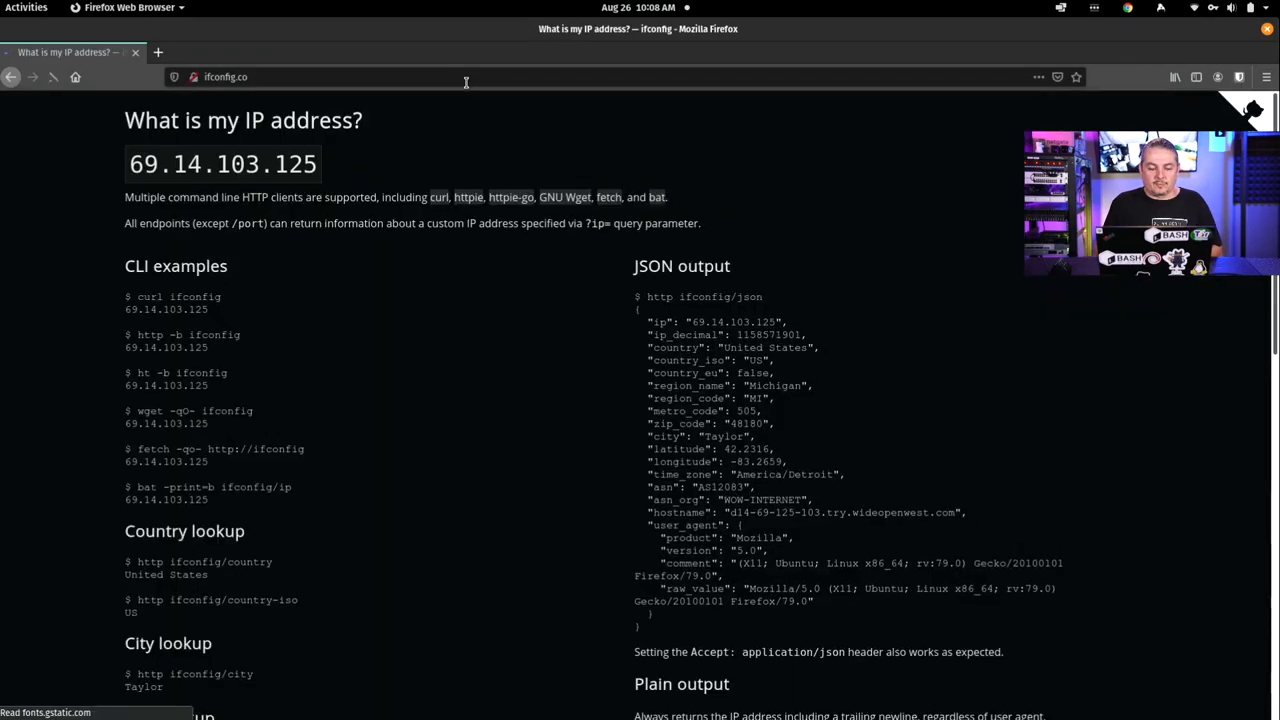
{"action": "double_click", "coordinate": [144, 164]}
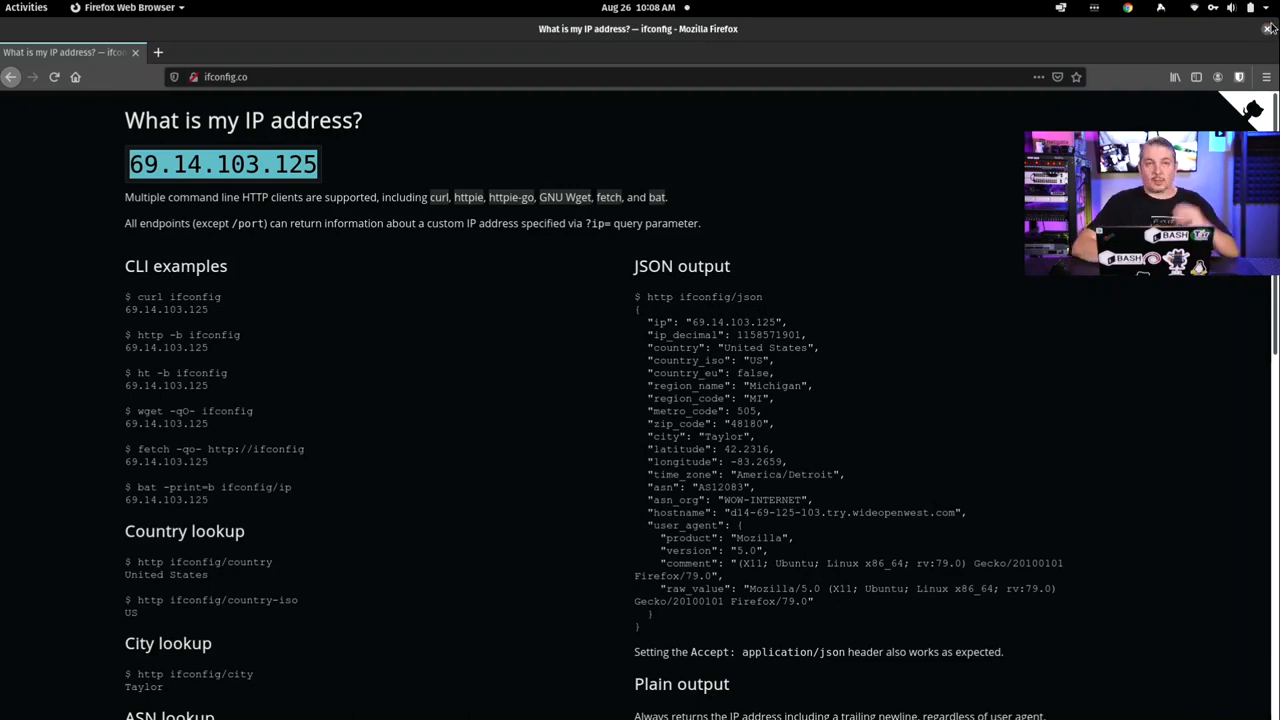
{"action": "mouse_move", "coordinate": [472, 62]}
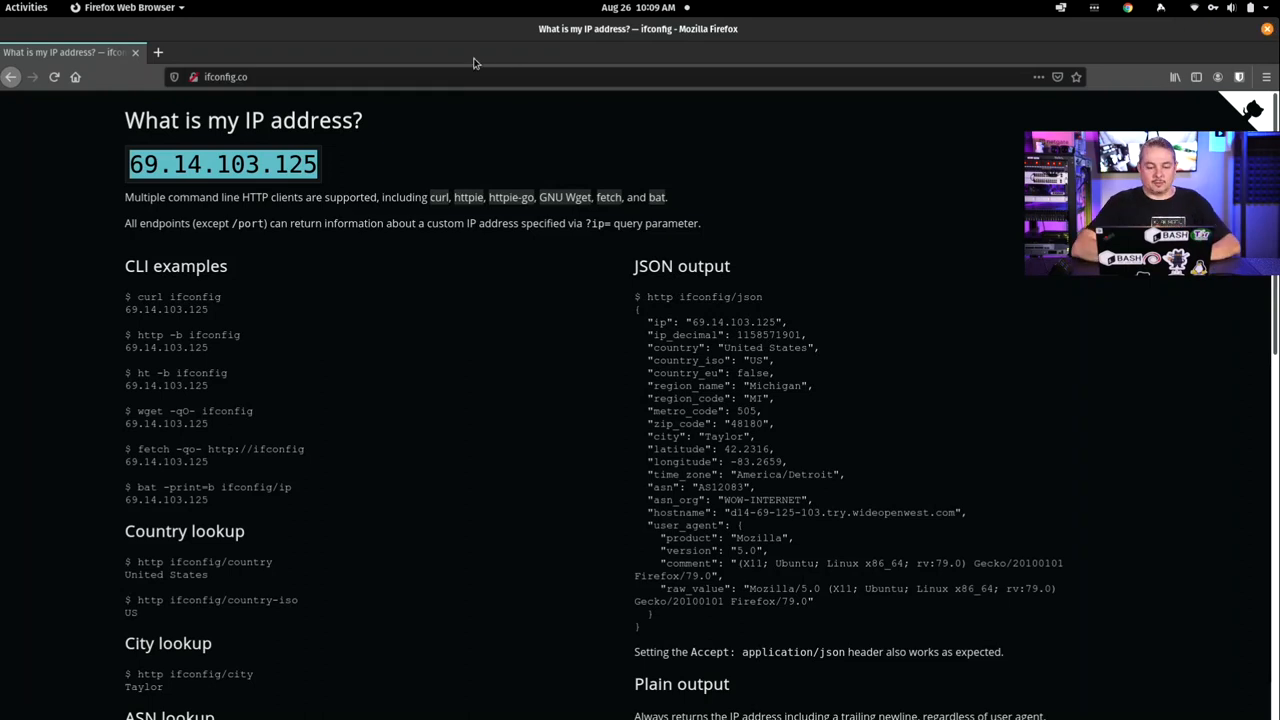
{"action": "type", "text": "192.168.1.11/"}
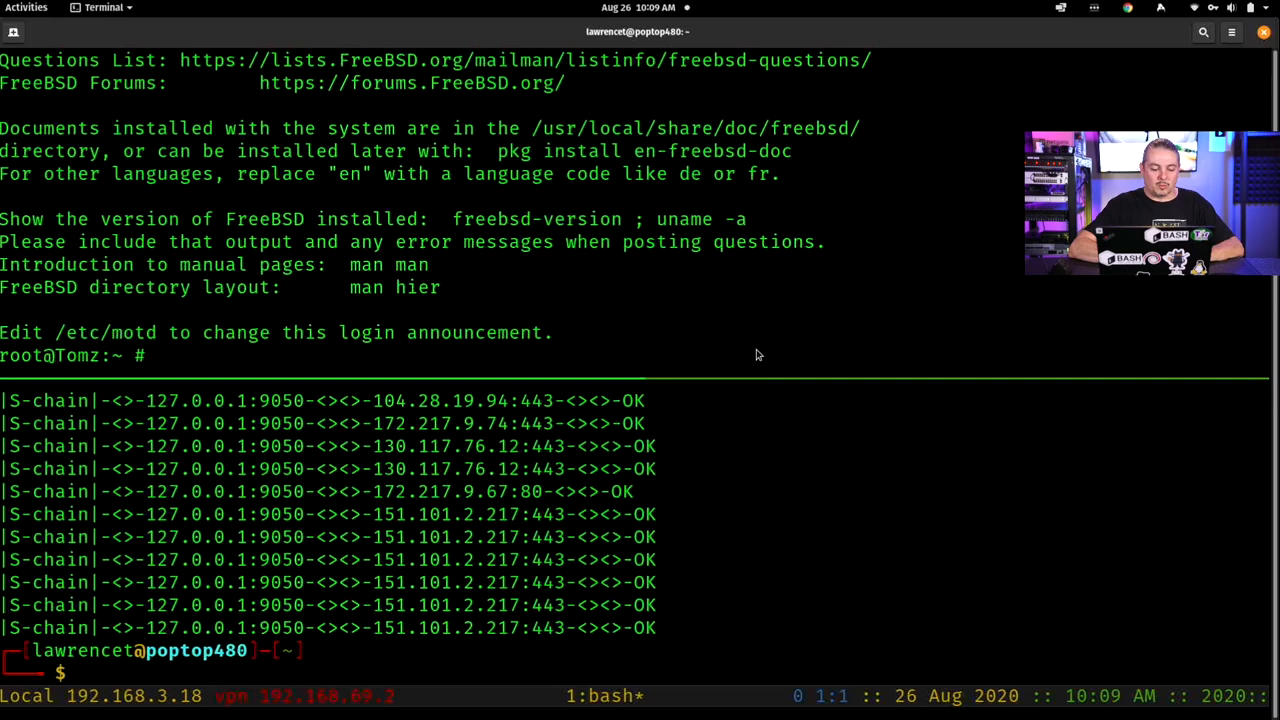
{"action": "mouse_move", "coordinate": [700, 510]}
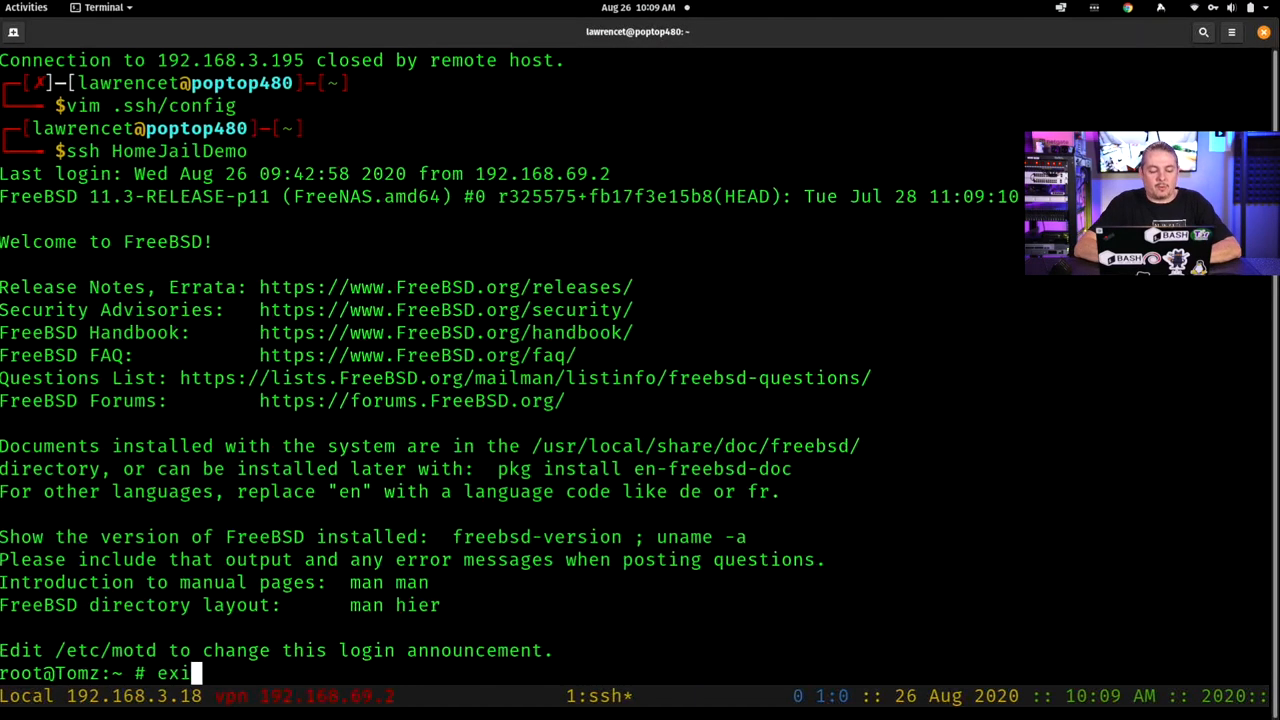
Exit the HomeJailDemo SSH session and have vim .ssh/config typed at the local prompt
{"action": "key", "text": "Return"}
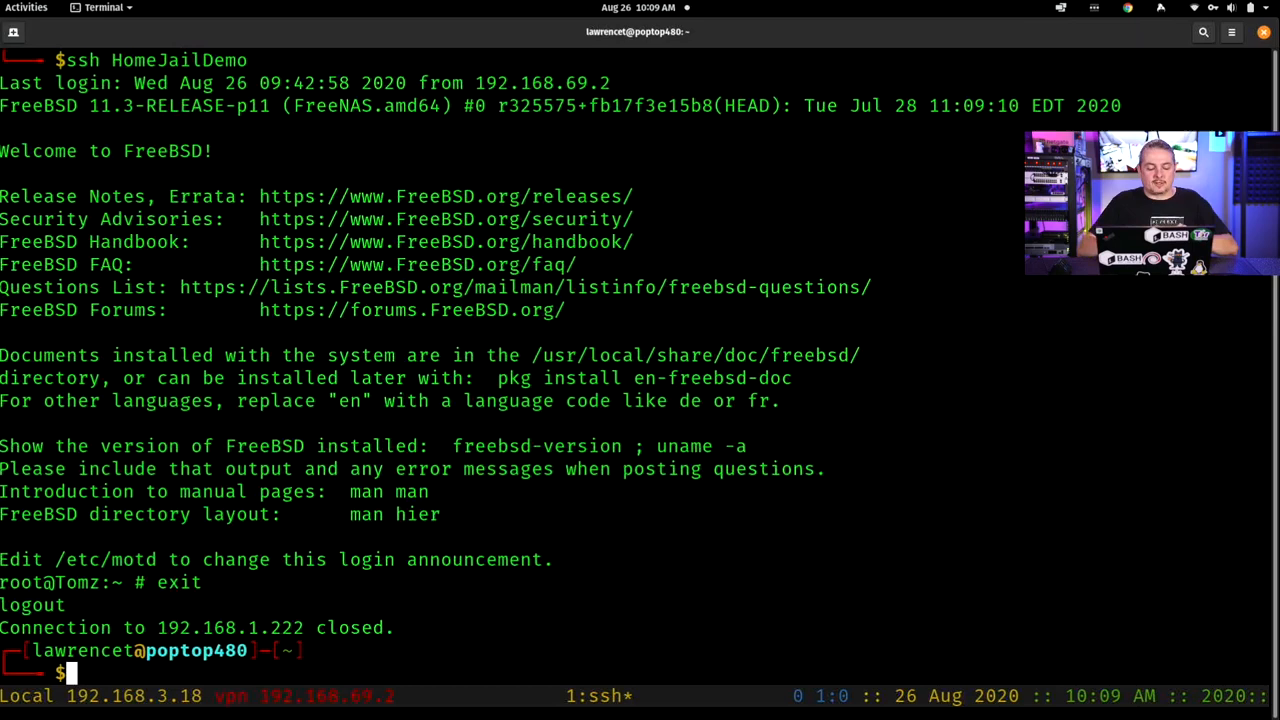
{"action": "type", "text": "vim .ssh/config"}
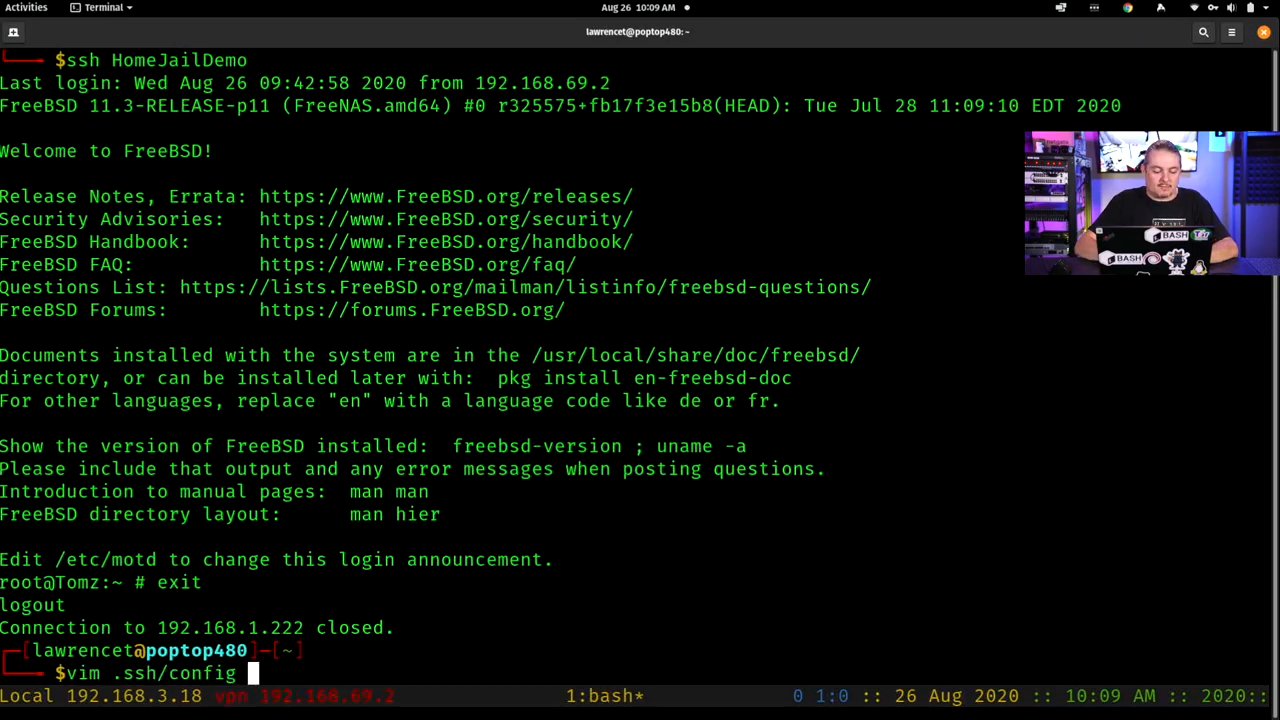
{"action": "key", "text": "Return"}
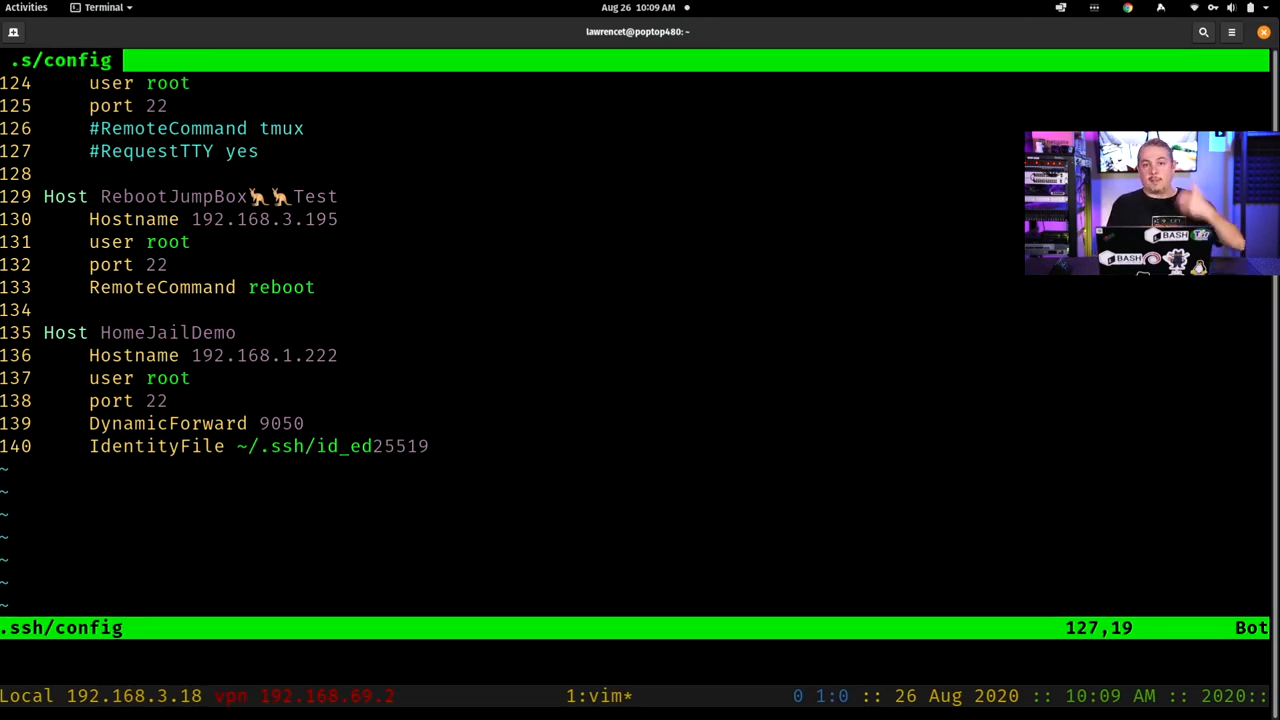
{"action": "mouse_move", "coordinate": [252, 152]}
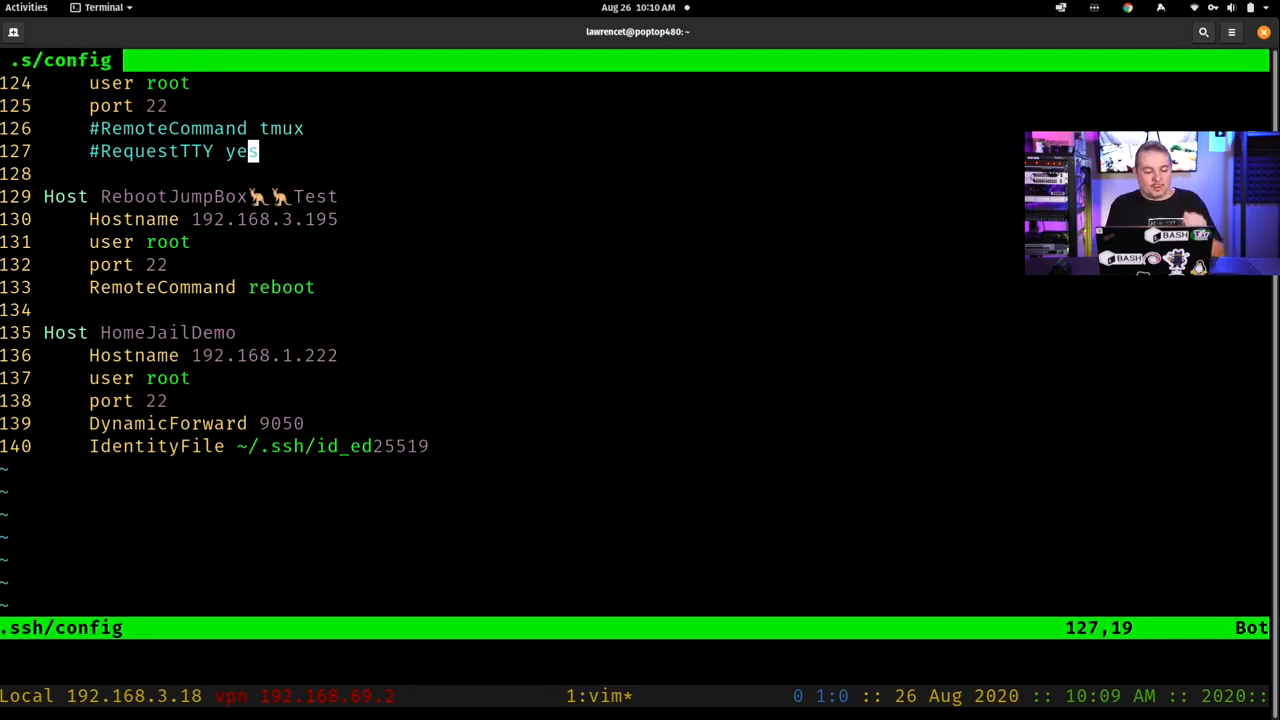
{"action": "mouse_move", "coordinate": [736, 570]}
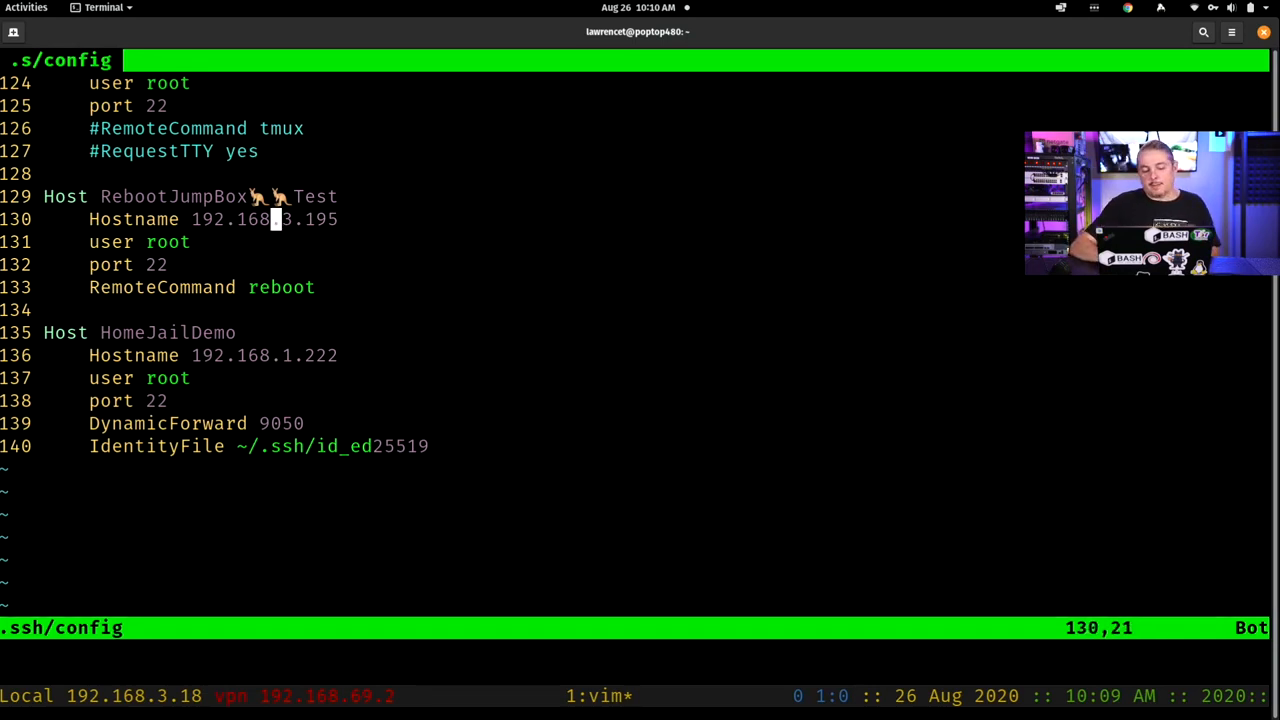
{"action": "scroll", "scroll_direction": "up", "scroll_amount": 3}
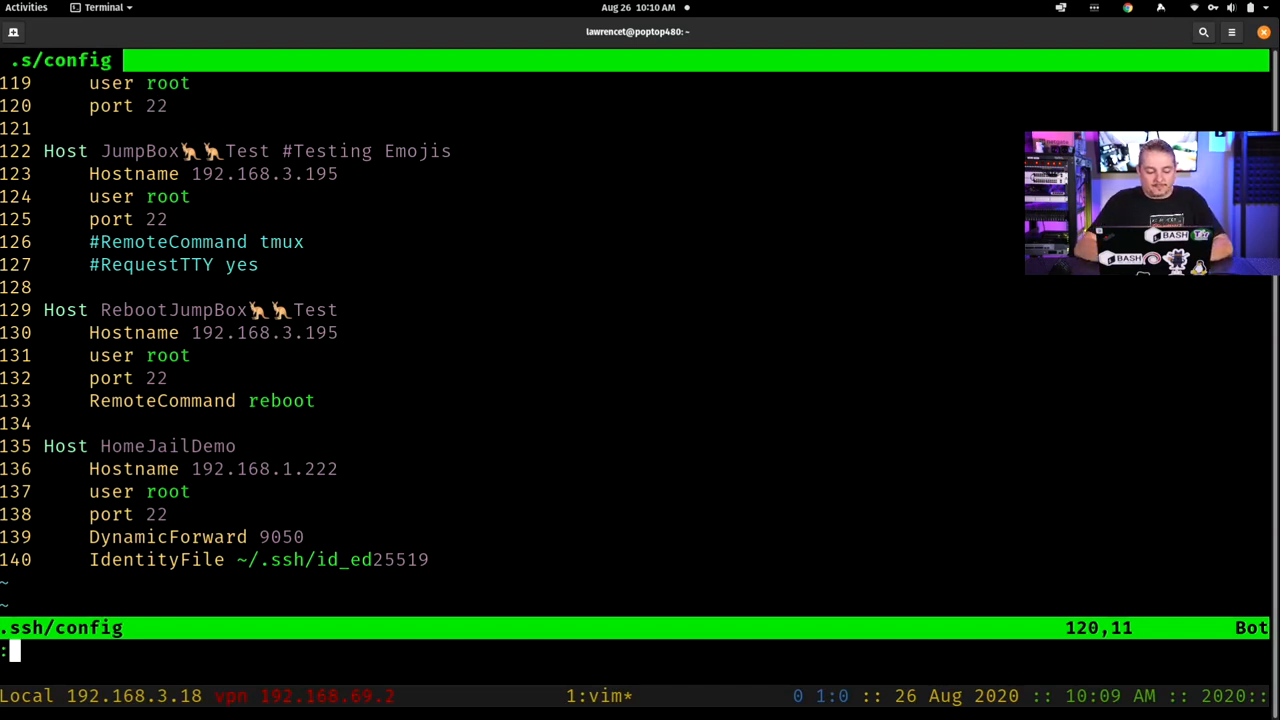
{"action": "type", "text": "q"}
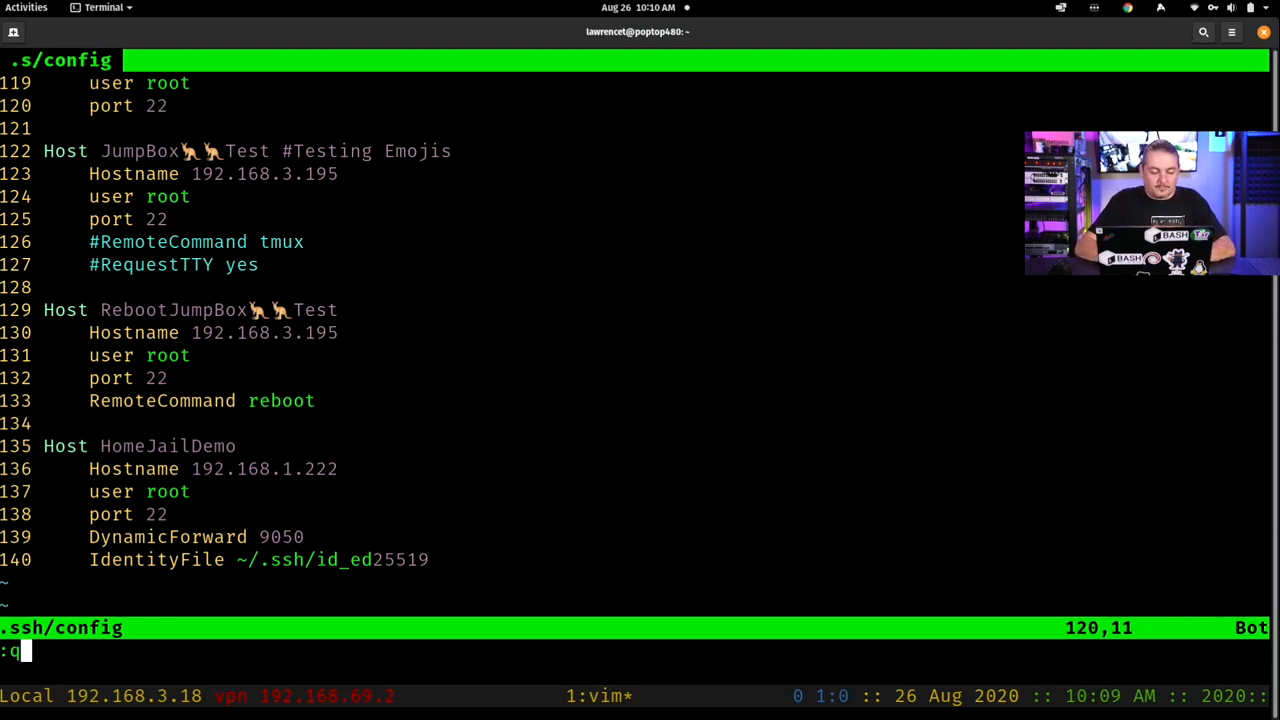
{"action": "key", "text": "Return"}
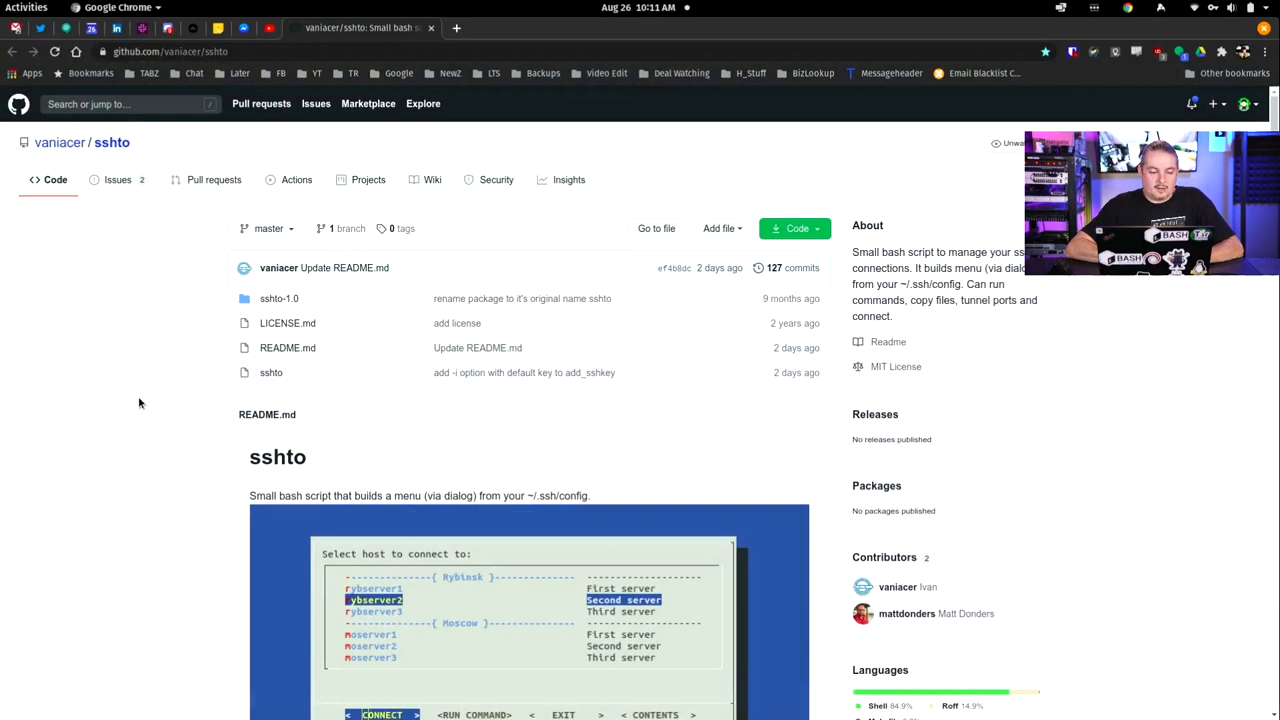
{"action": "mouse_move", "coordinate": [124, 272]}
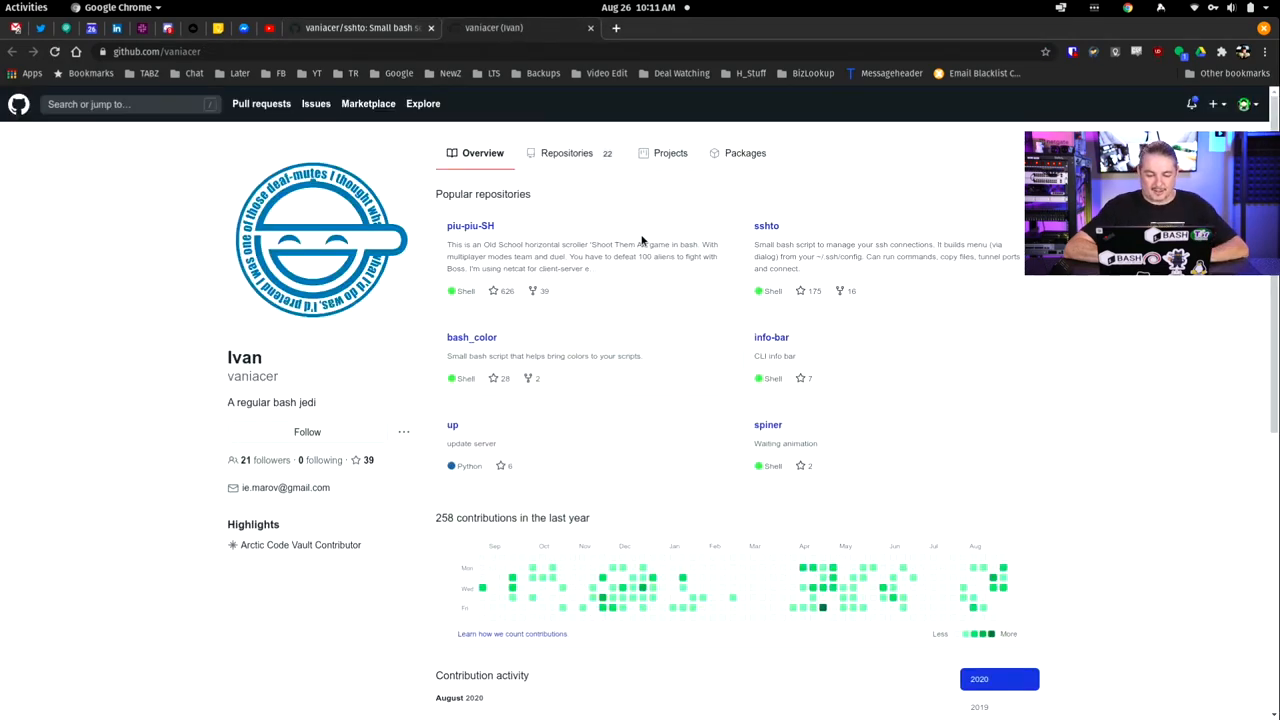
Glance through the piu-piu-SH repository and return to the author's profile
{"action": "left_click", "coordinate": [470, 224]}
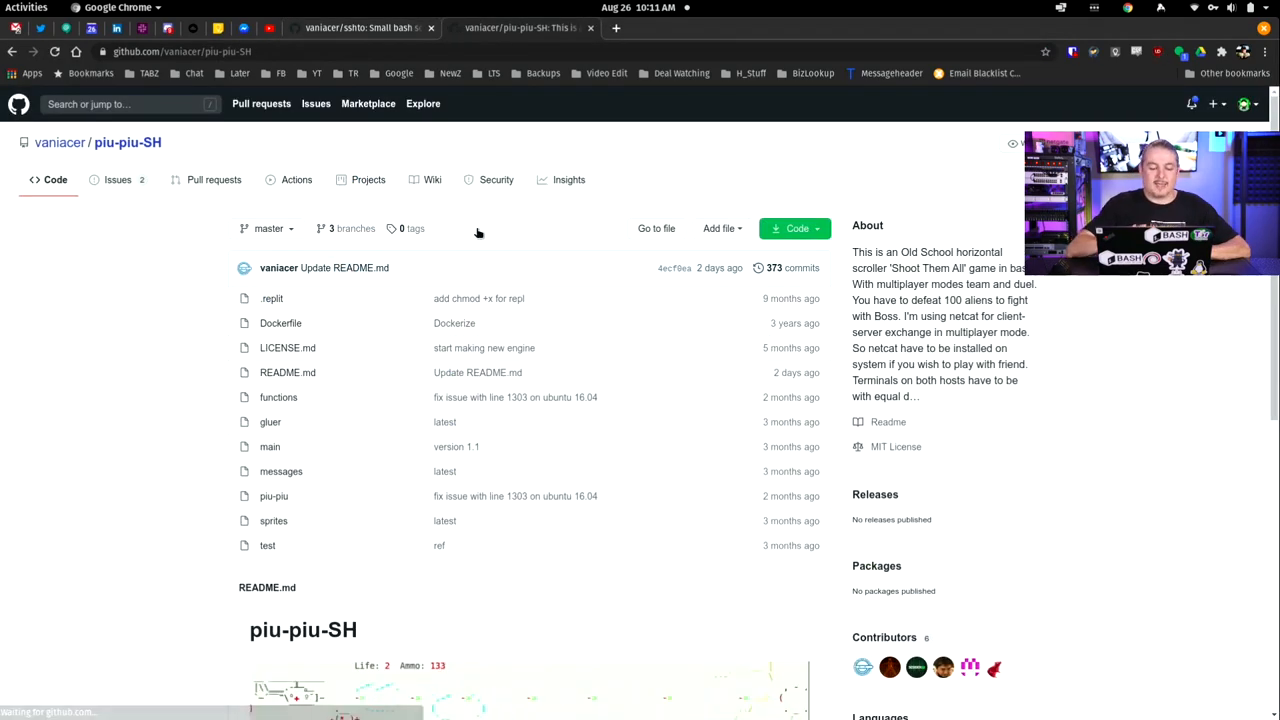
{"action": "scroll", "scroll_direction": "down", "scroll_amount": 3}
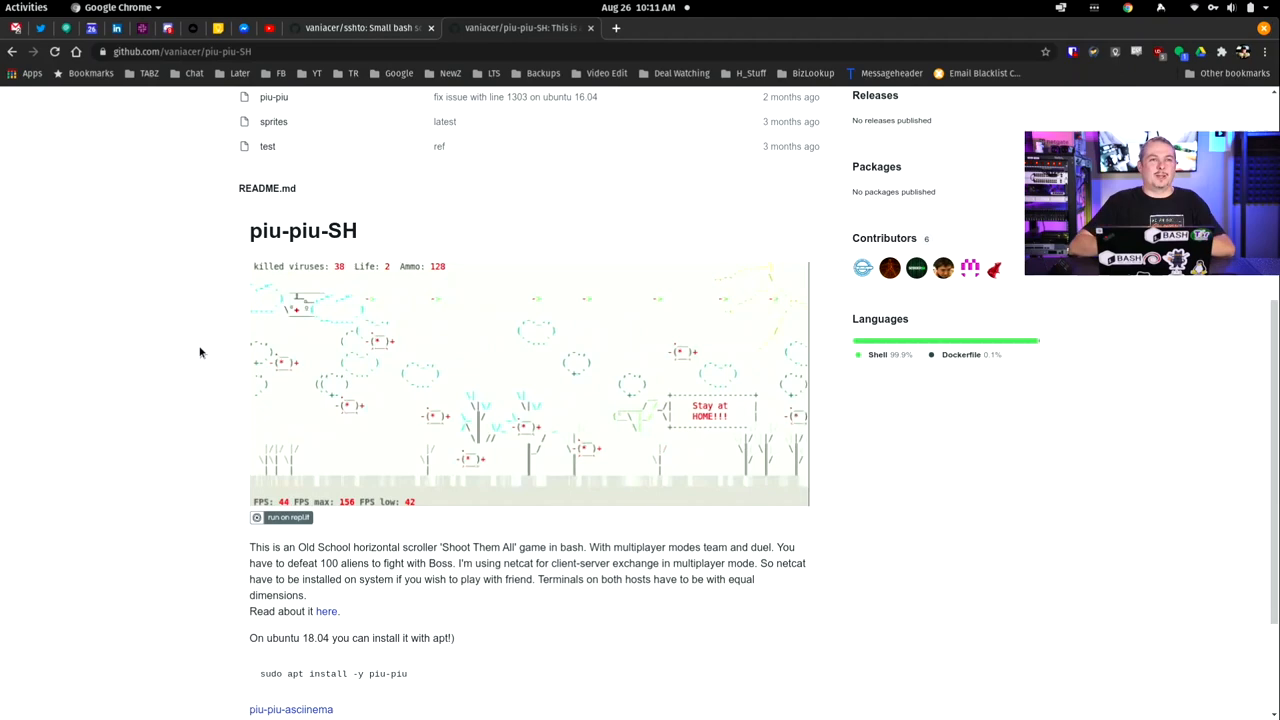
{"action": "scroll", "scroll_direction": "up", "scroll_amount": 3}
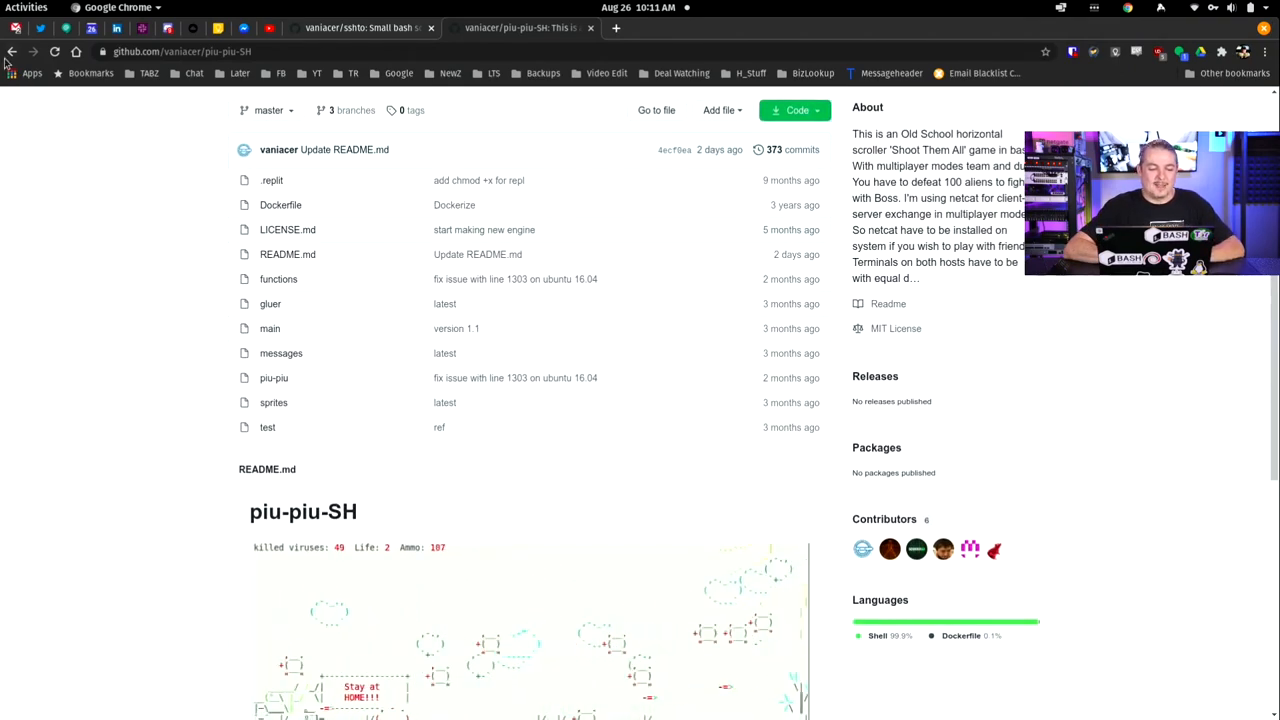
{"action": "left_click", "coordinate": [278, 148]}
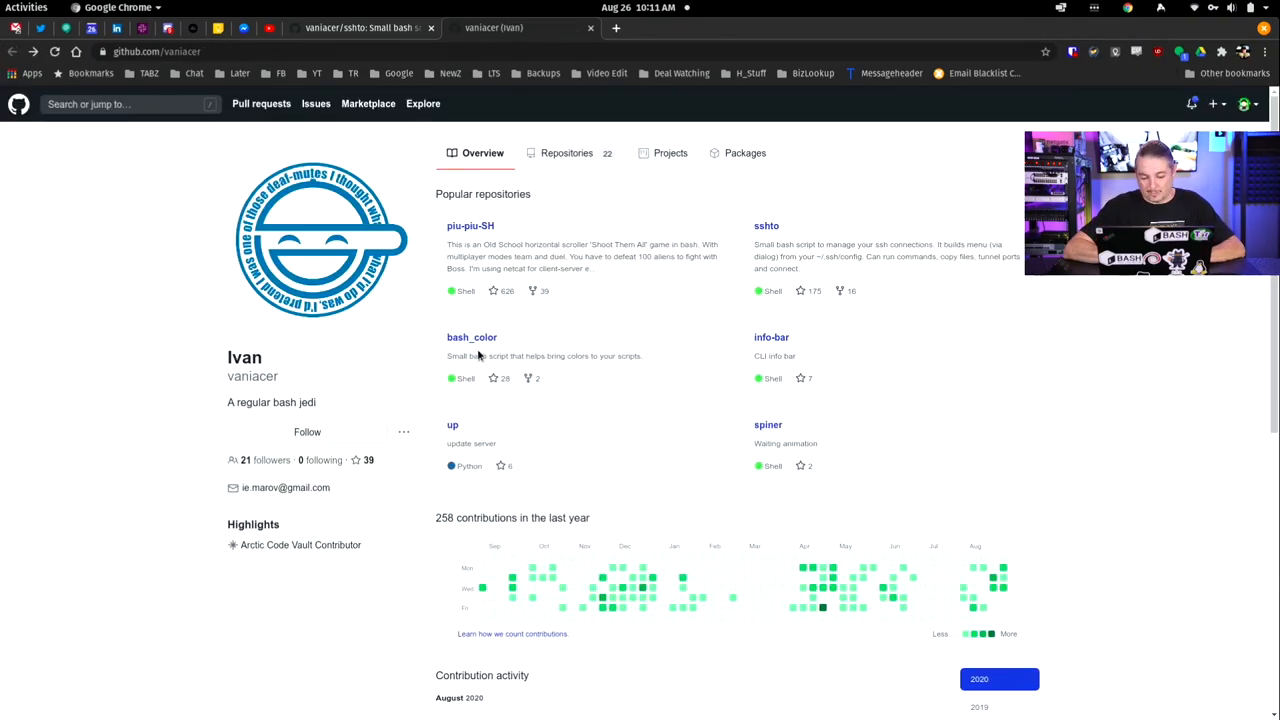
Scroll through the sshto README's command list and ~/.ssh/config examples, then go back to the terminal
{"action": "left_click", "coordinate": [766, 224]}
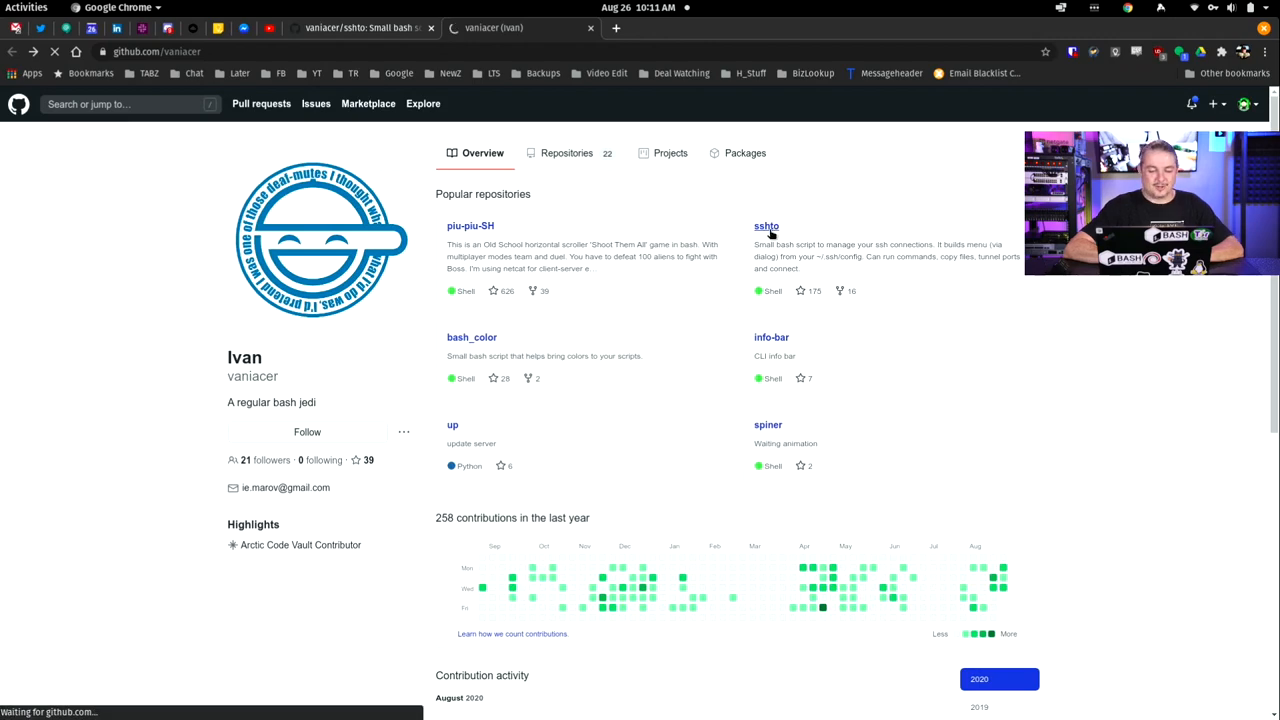
{"action": "left_click", "coordinate": [766, 226]}
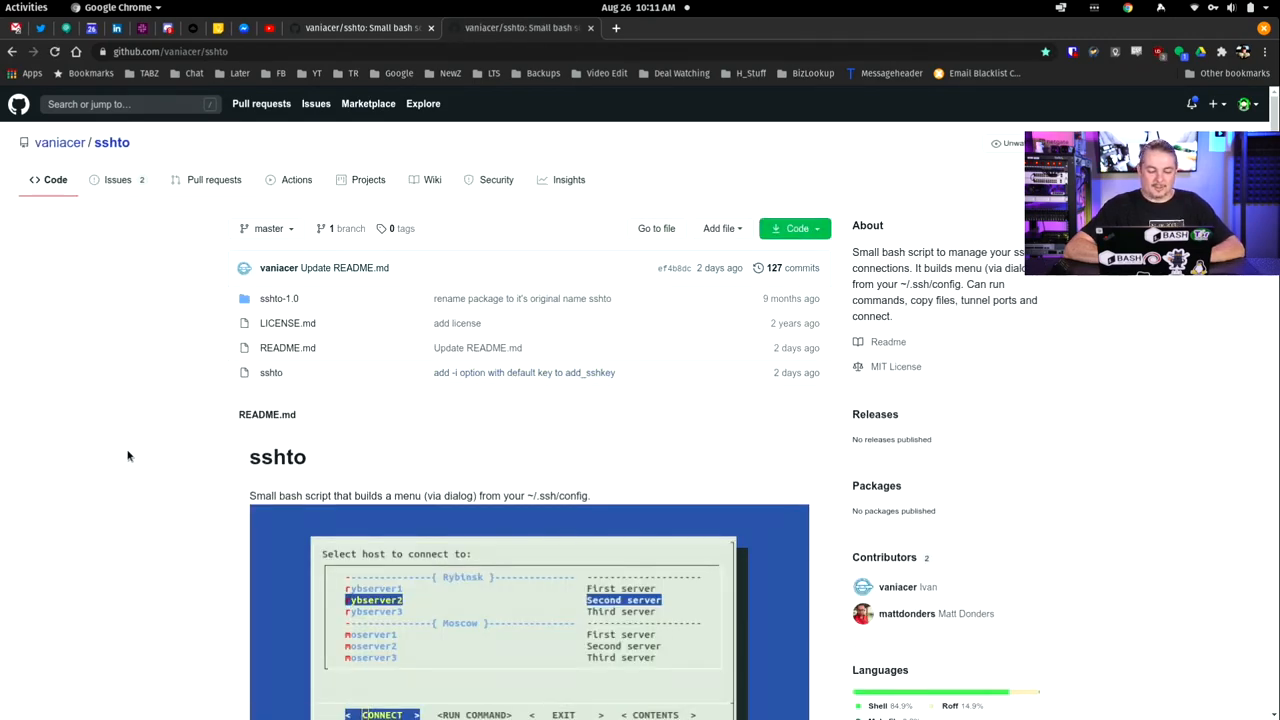
{"action": "scroll", "scroll_direction": "down", "scroll_amount": 3}
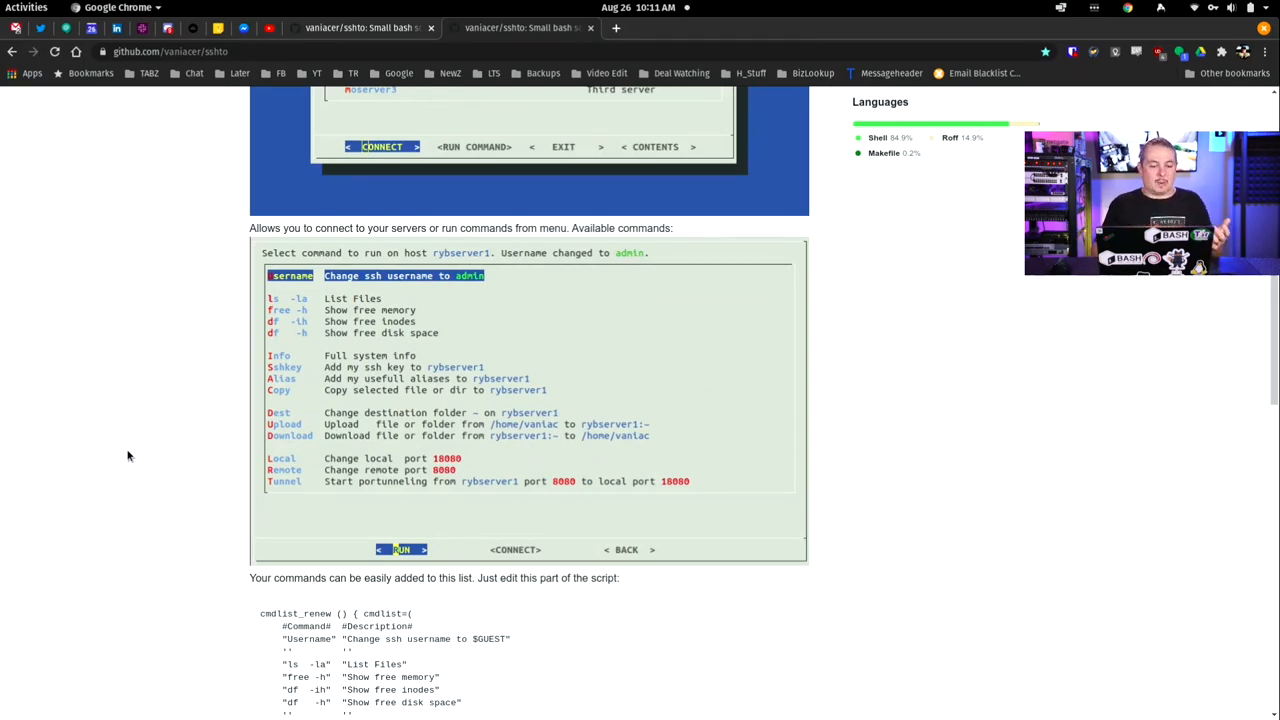
{"action": "scroll", "scroll_direction": "down", "scroll_amount": 3}
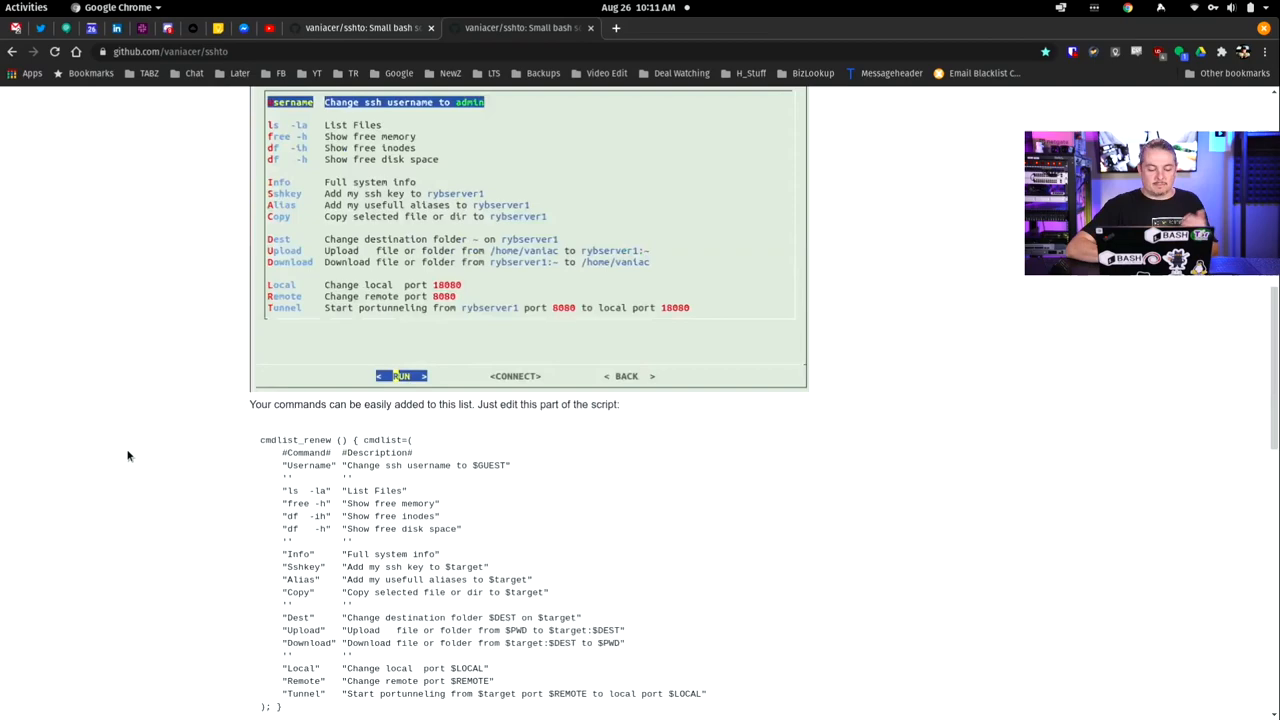
{"action": "scroll", "scroll_direction": "down", "scroll_amount": 3}
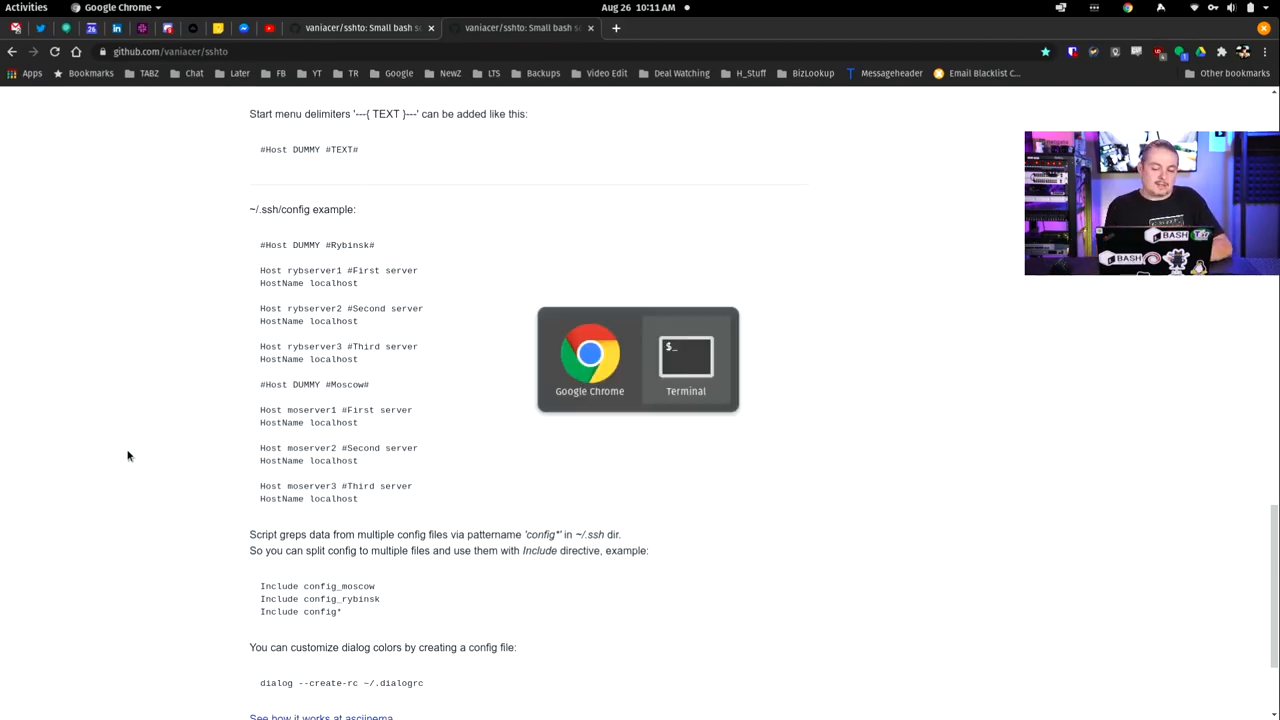
{"action": "left_click", "coordinate": [686, 360]}
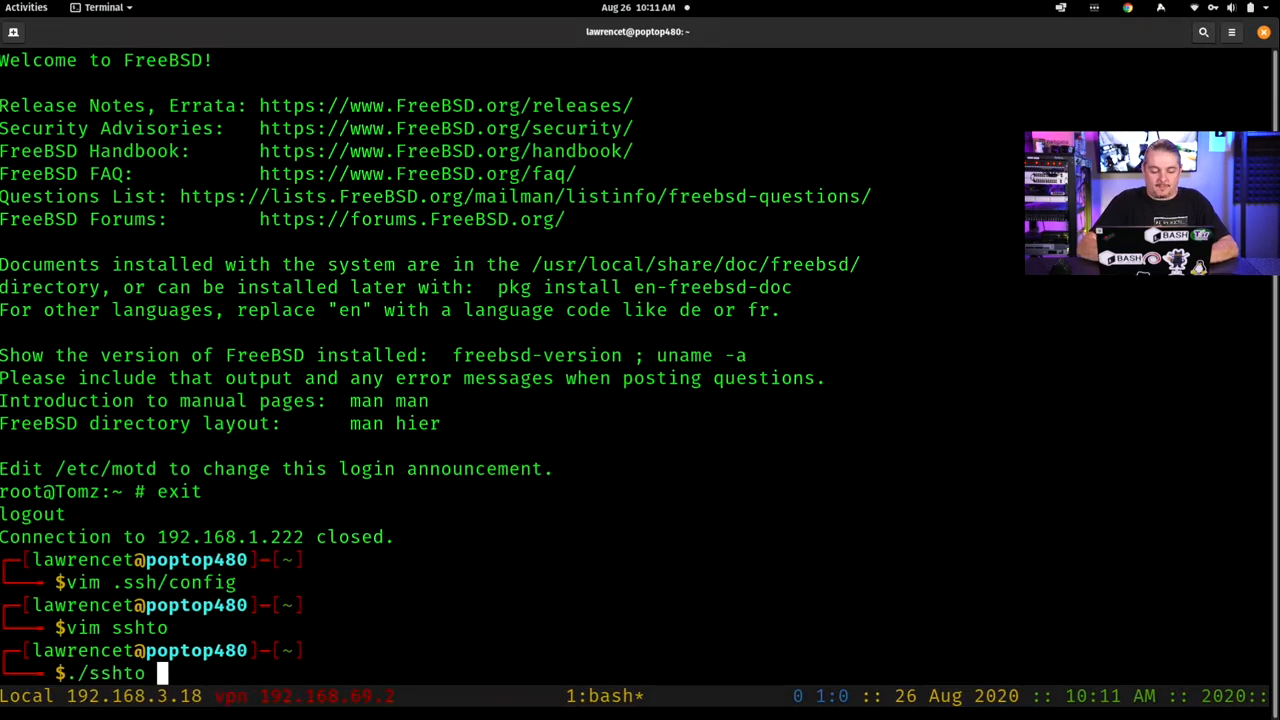
Launch sshto and open the LAB Servers host group
{"action": "key", "text": "Return"}
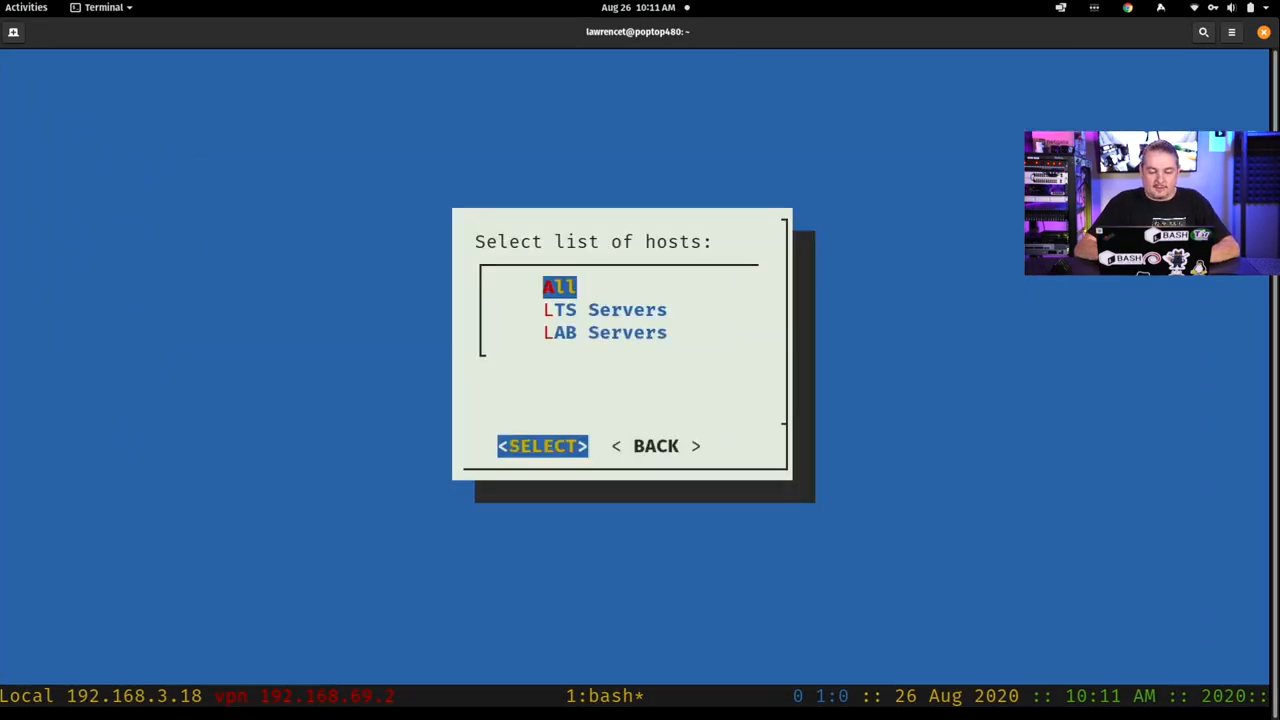
{"action": "key", "text": "Down"}
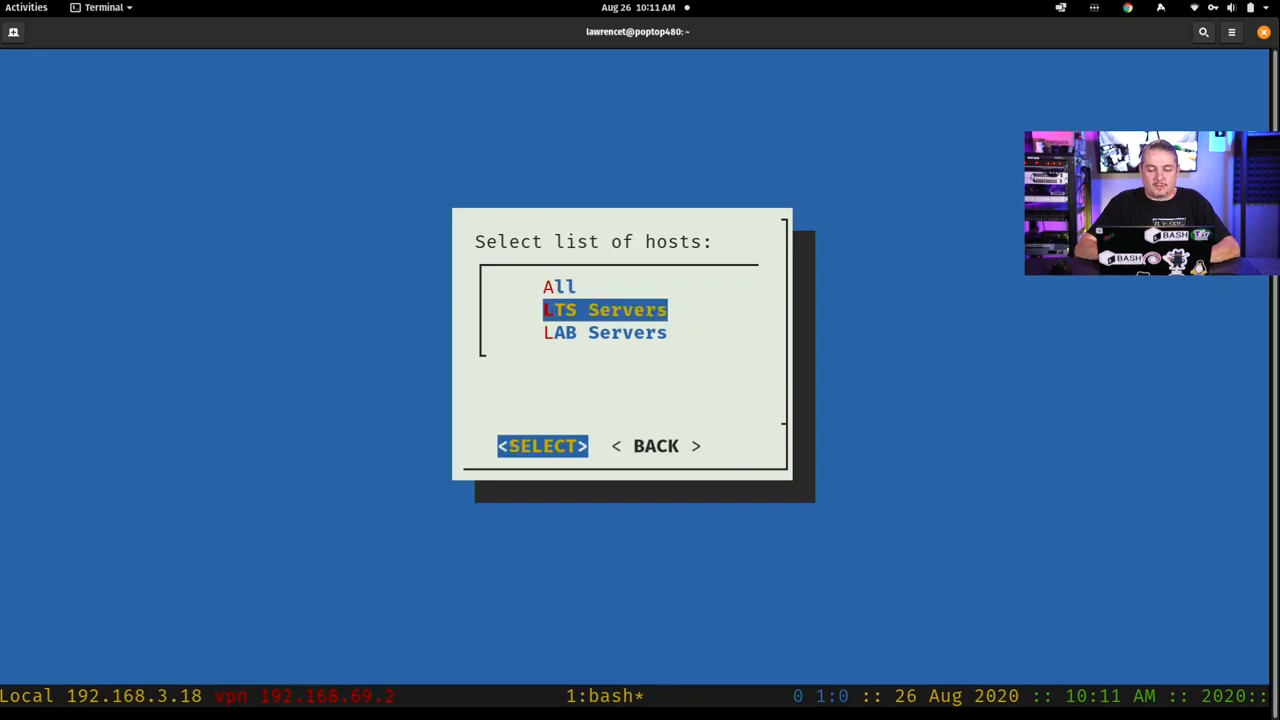
{"action": "key", "text": "Down"}
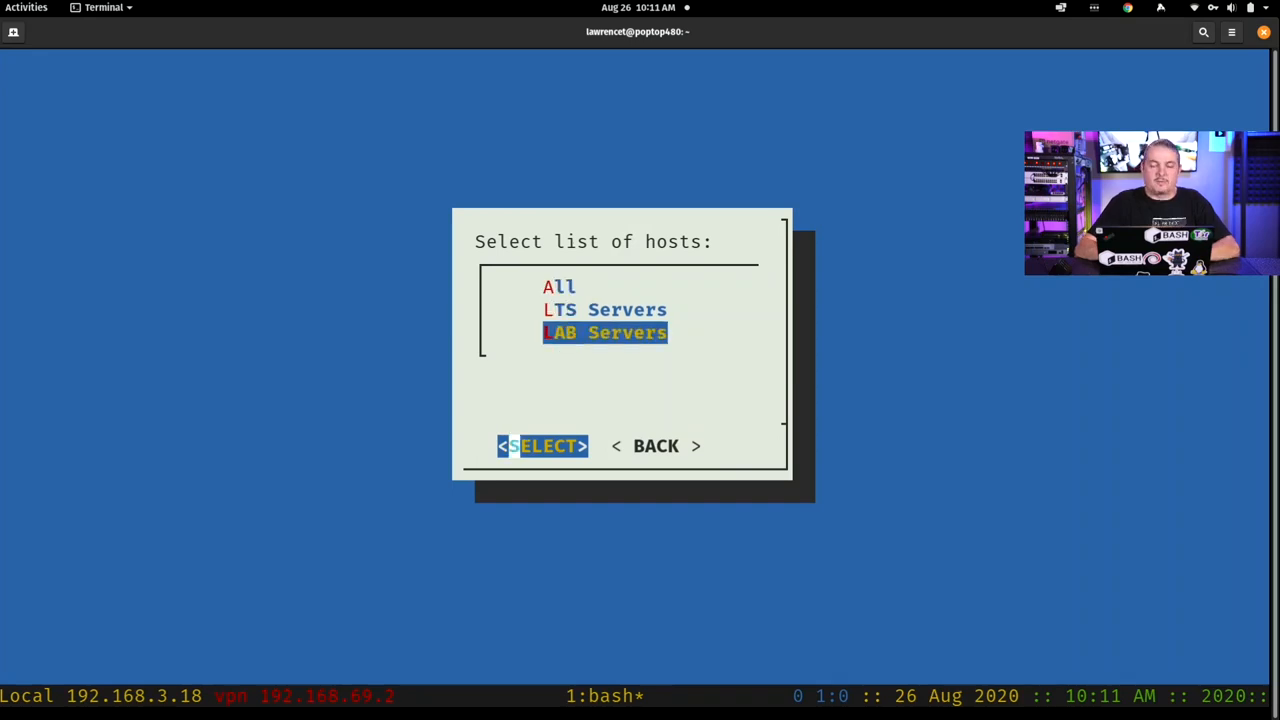
{"action": "left_click", "coordinate": [542, 444]}
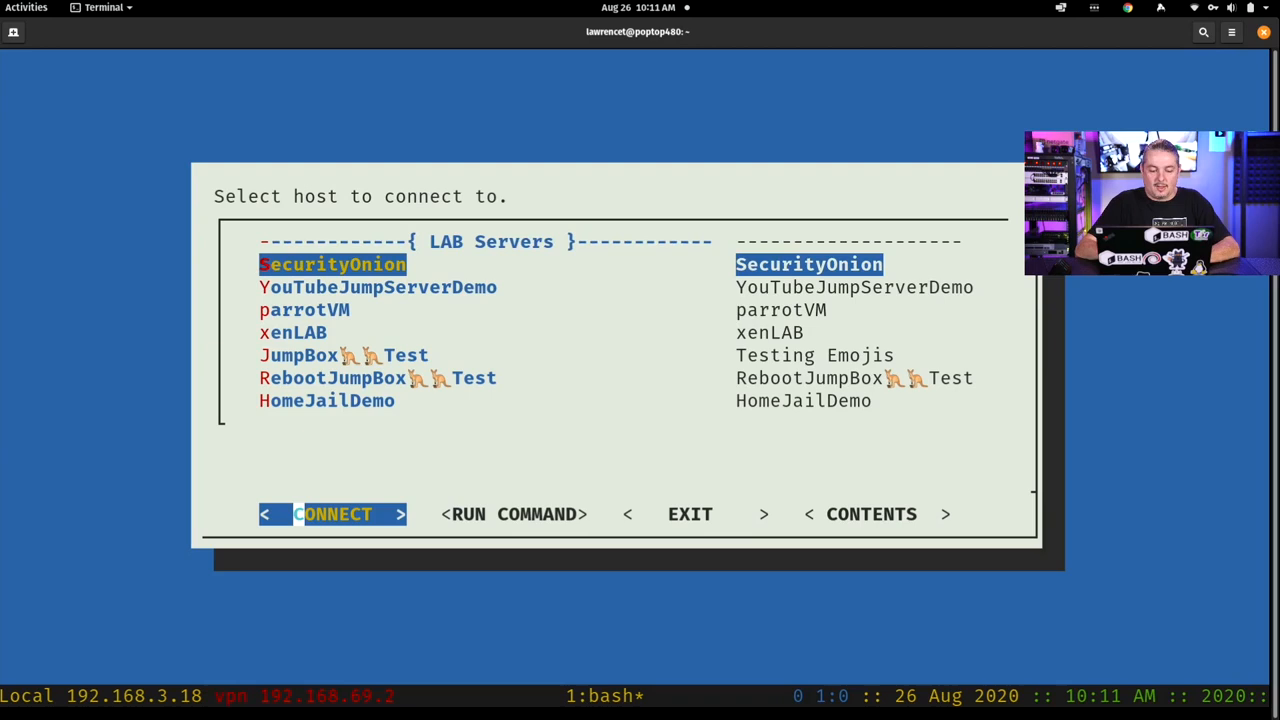
Highlight JumpBox Test and bring up its RUN COMMAND menu
{"action": "key", "text": "Down"}
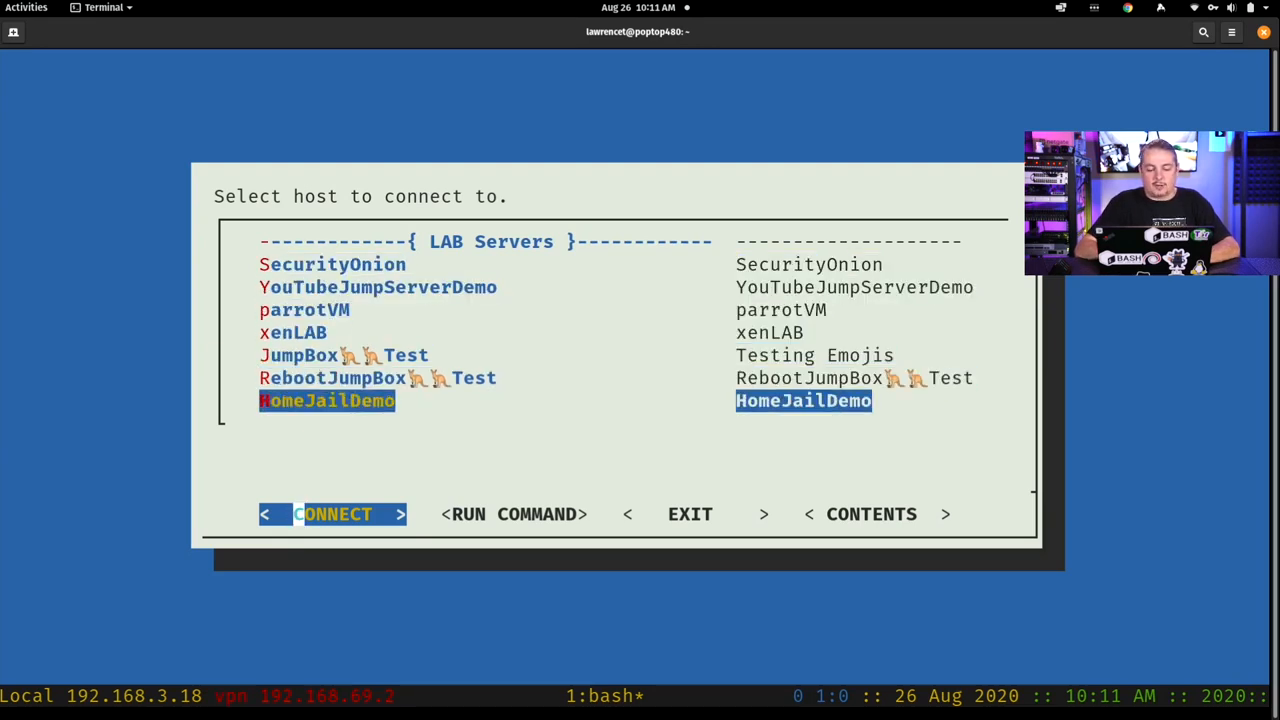
{"action": "key", "text": "Tab"}
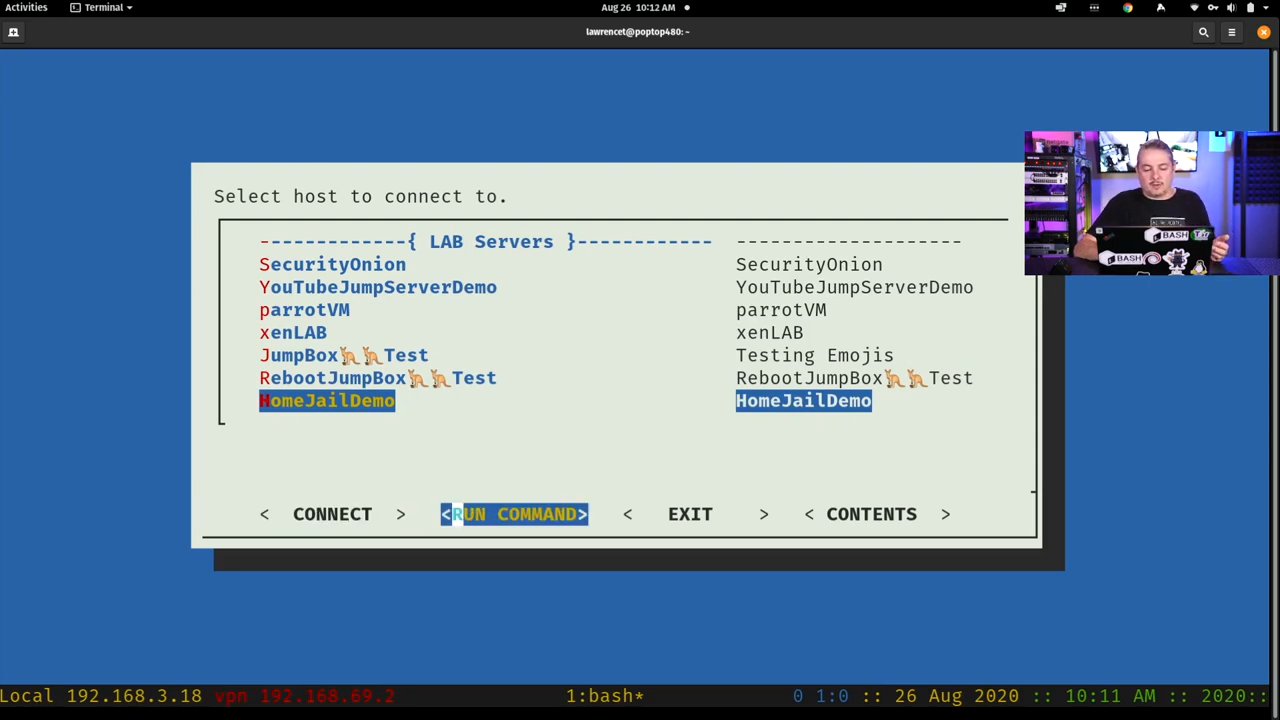
{"action": "key", "text": "Up"}
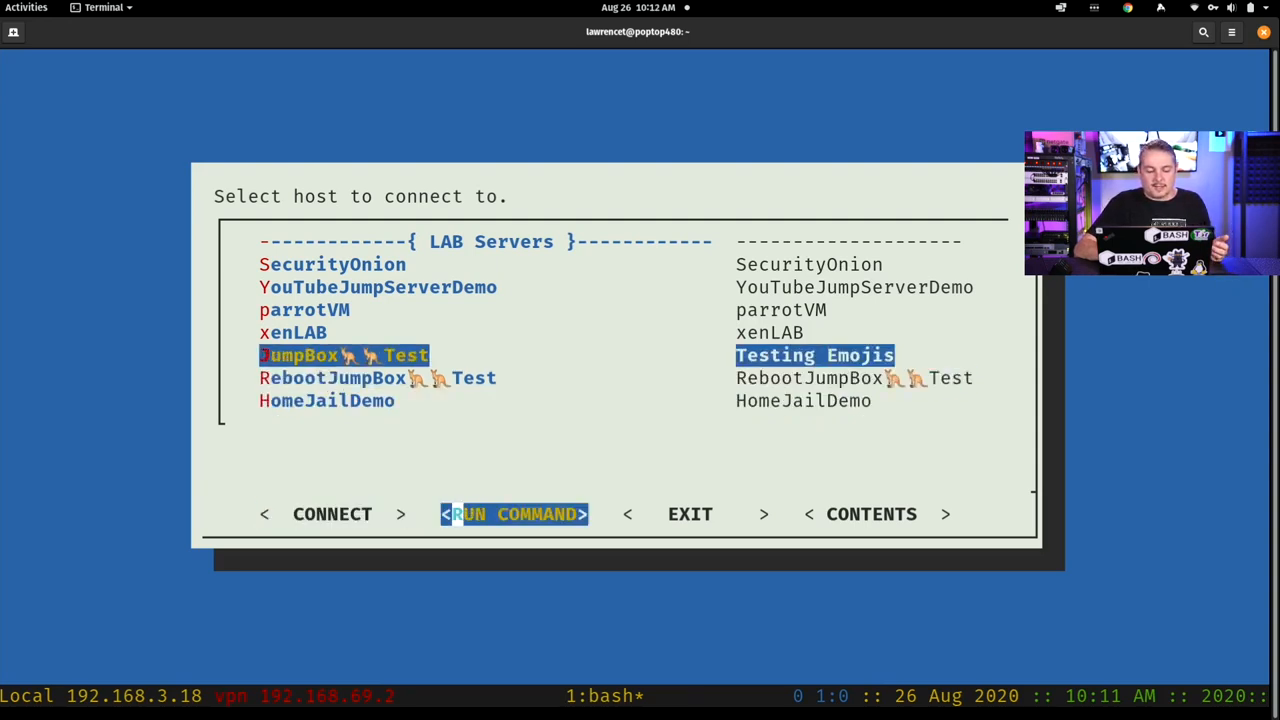
{"action": "left_click", "coordinate": [512, 512]}
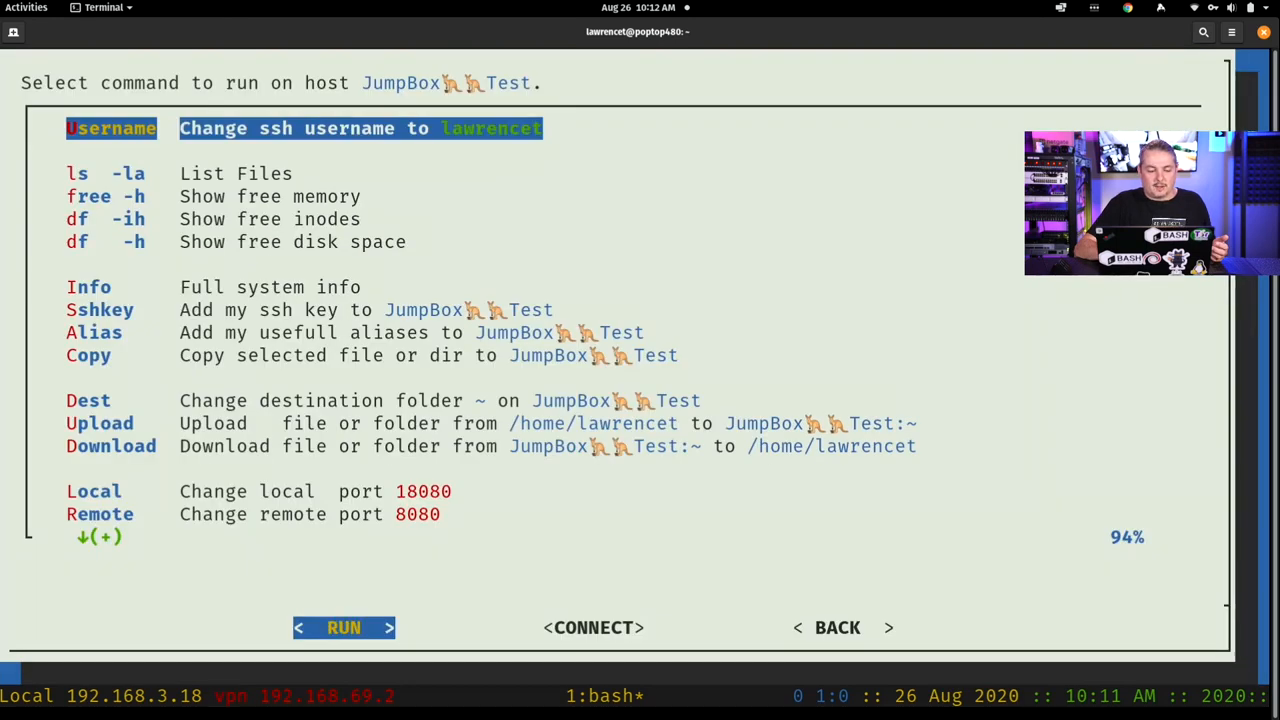
{"action": "left_click", "coordinate": [344, 628]}
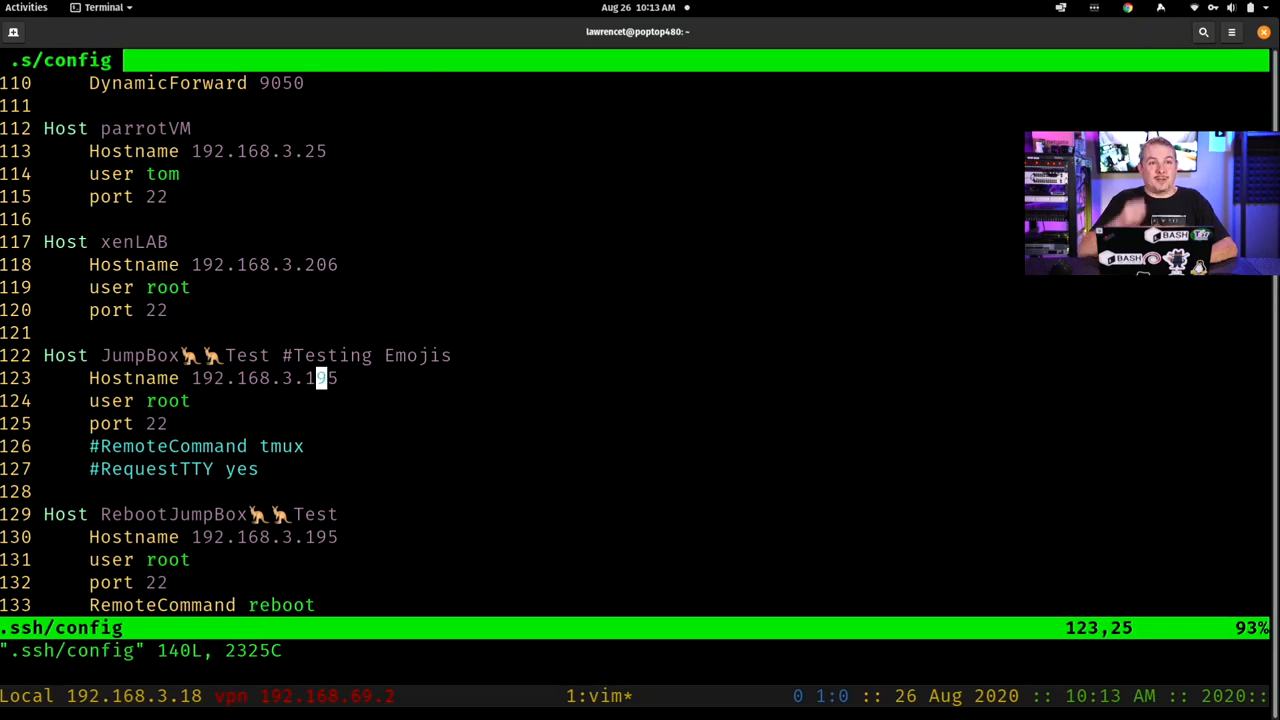
Change the RebootJumpBox Test Hostname to 192.168.3.185 in vim and save with :wq
{"action": "key", "text": "x"}
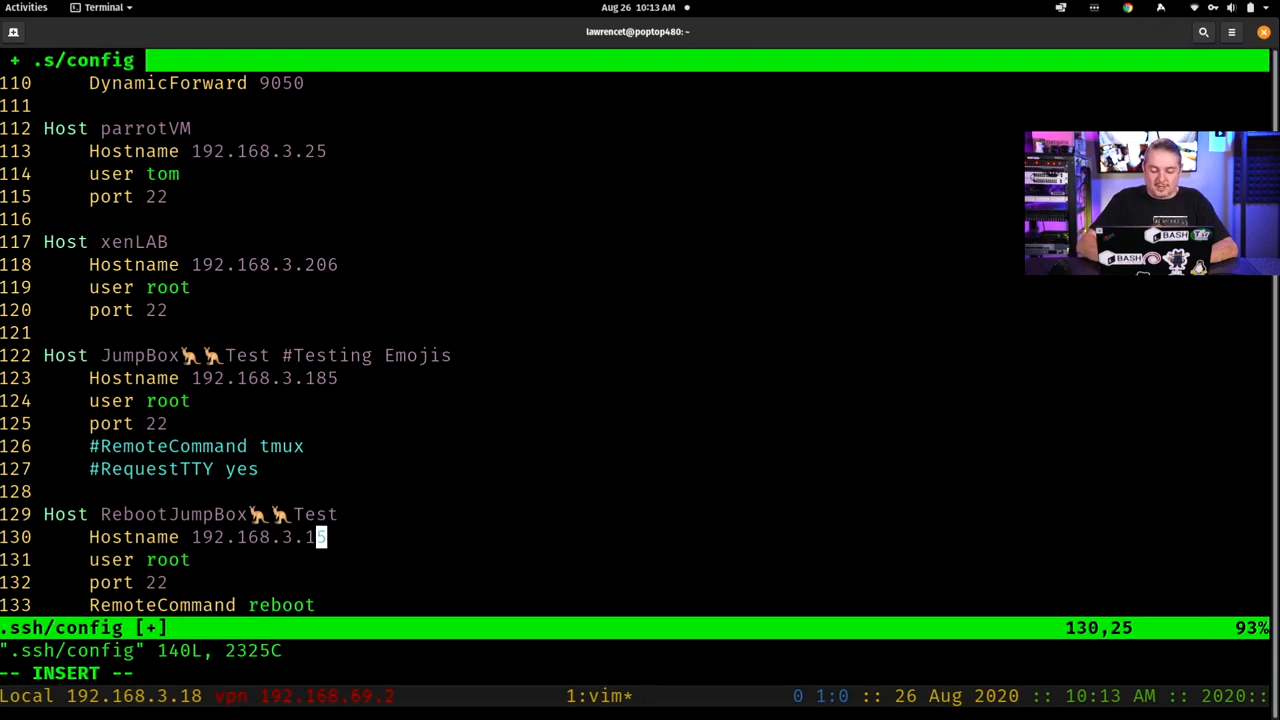
{"action": "type", "text": "5"}
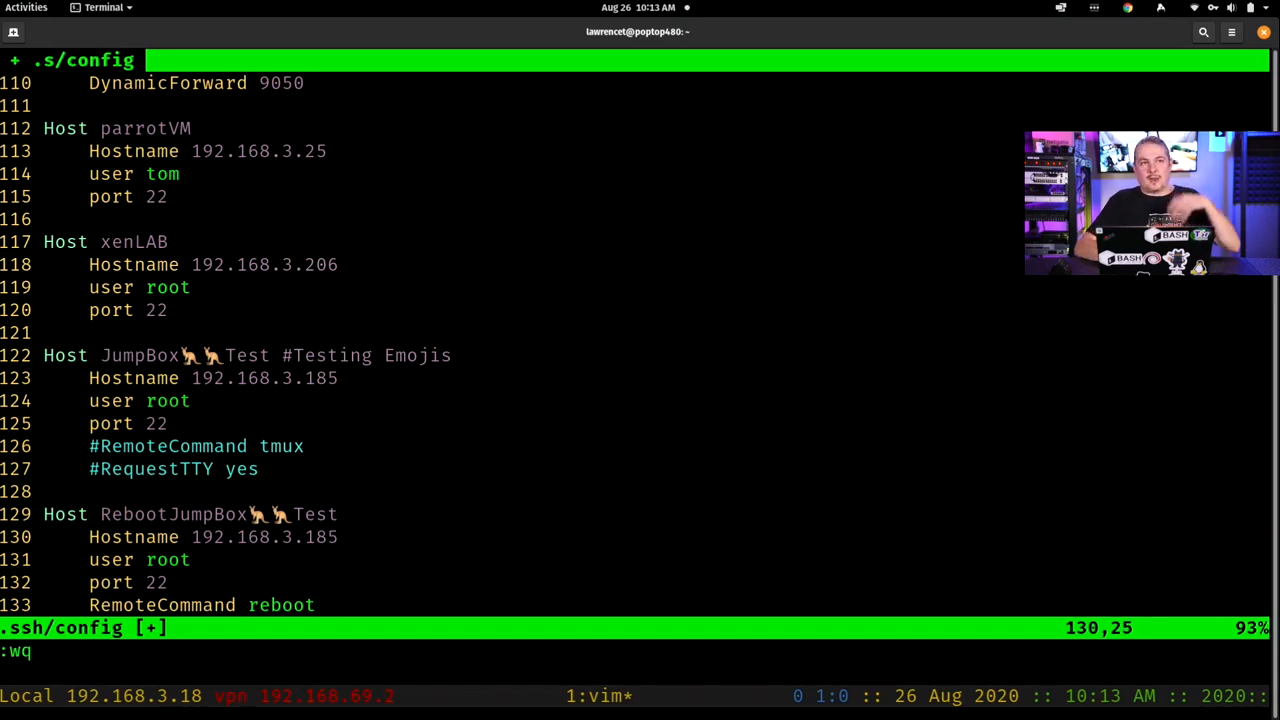
{"action": "key", "text": "Return"}
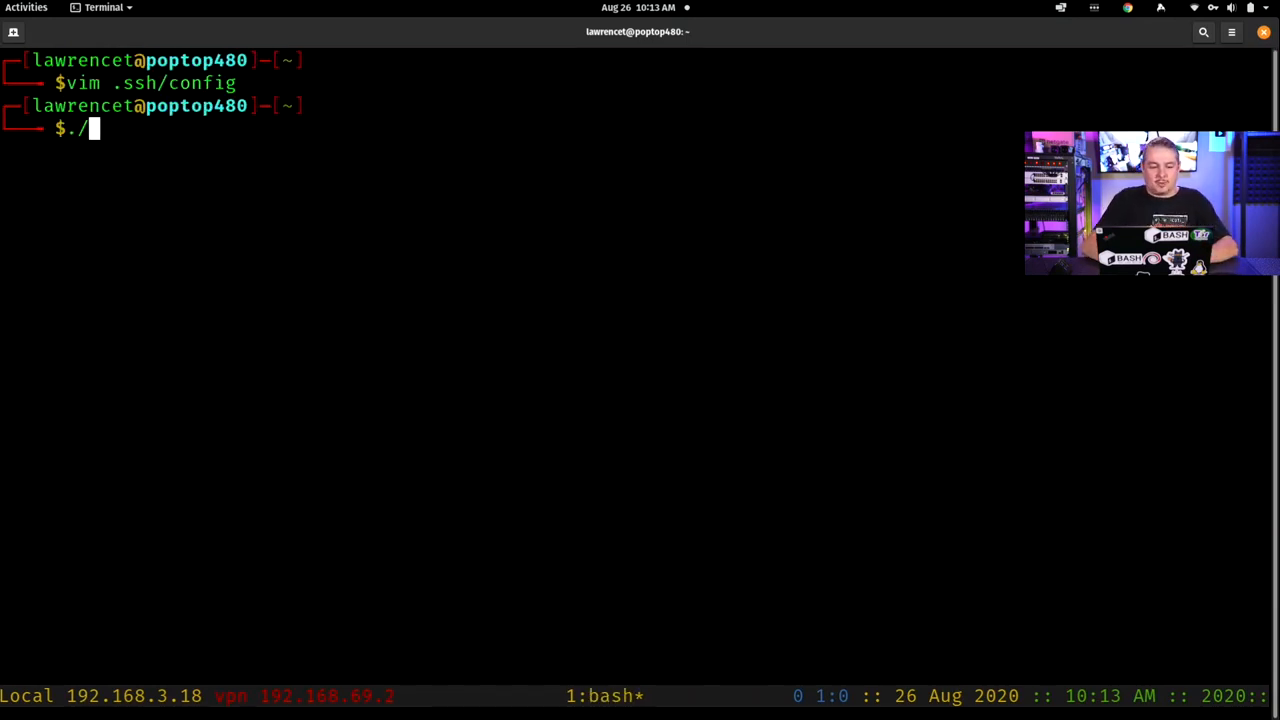
Relaunch ./sshto, choose RUN COMMAND on JumpBox Test and answer yes to its host-key prompt
{"action": "type", "text": "sshto"}
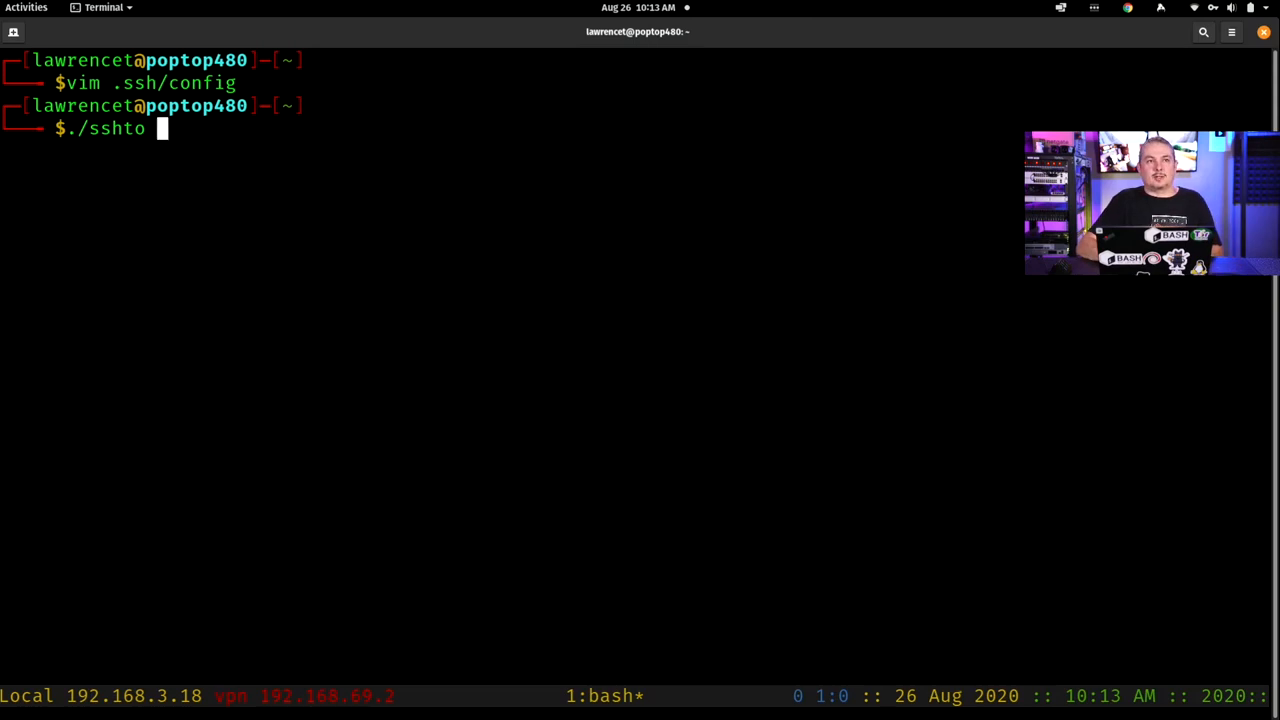
{"action": "key", "text": "Return"}
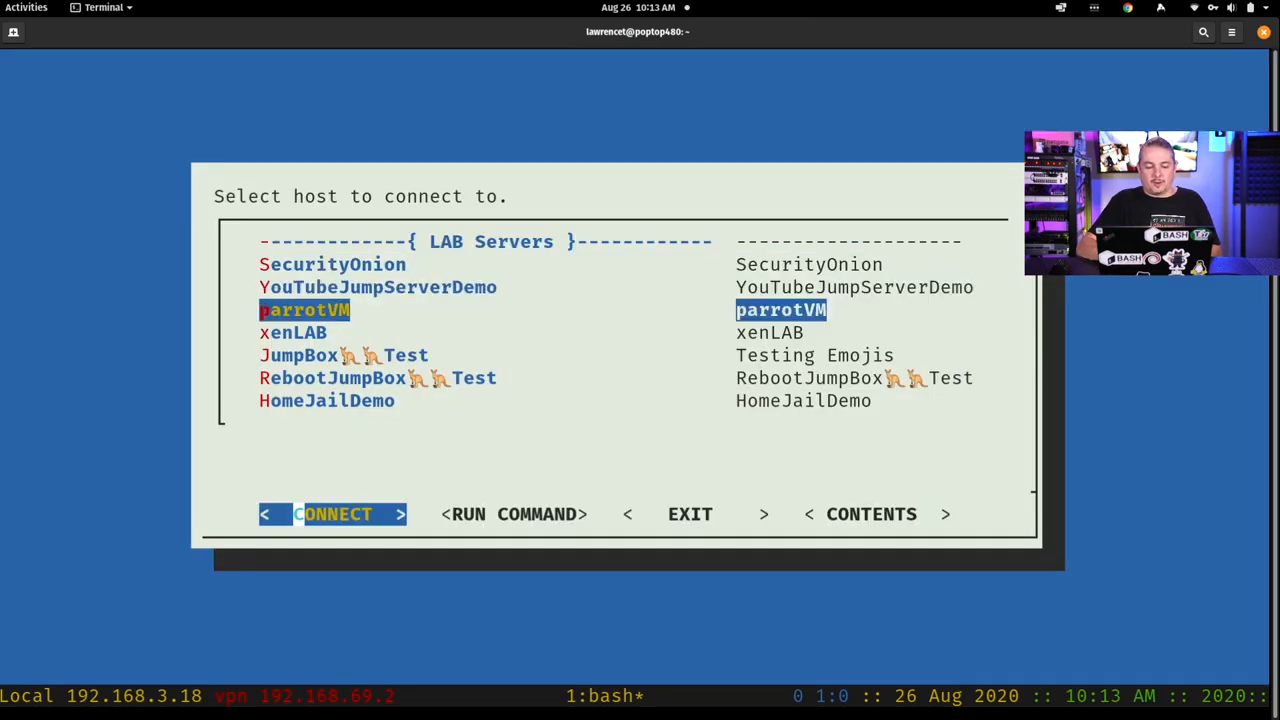
{"action": "key", "text": "Down"}
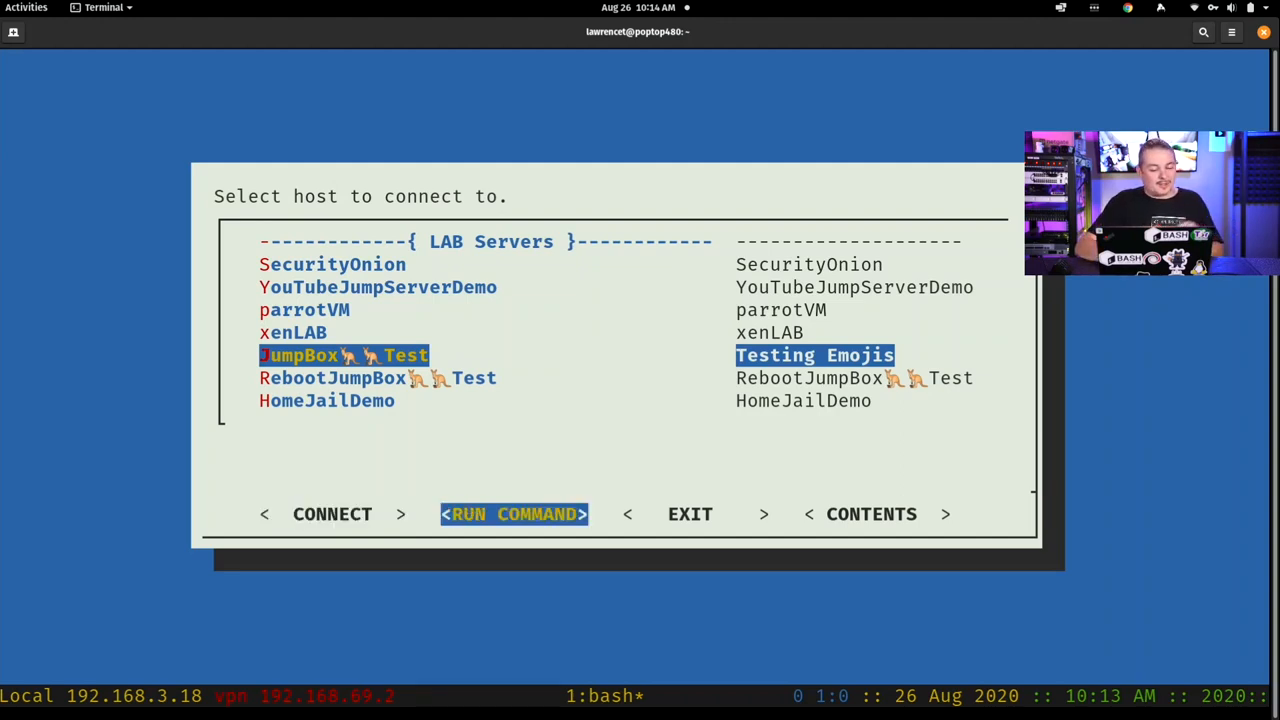
{"action": "left_click", "coordinate": [512, 512]}
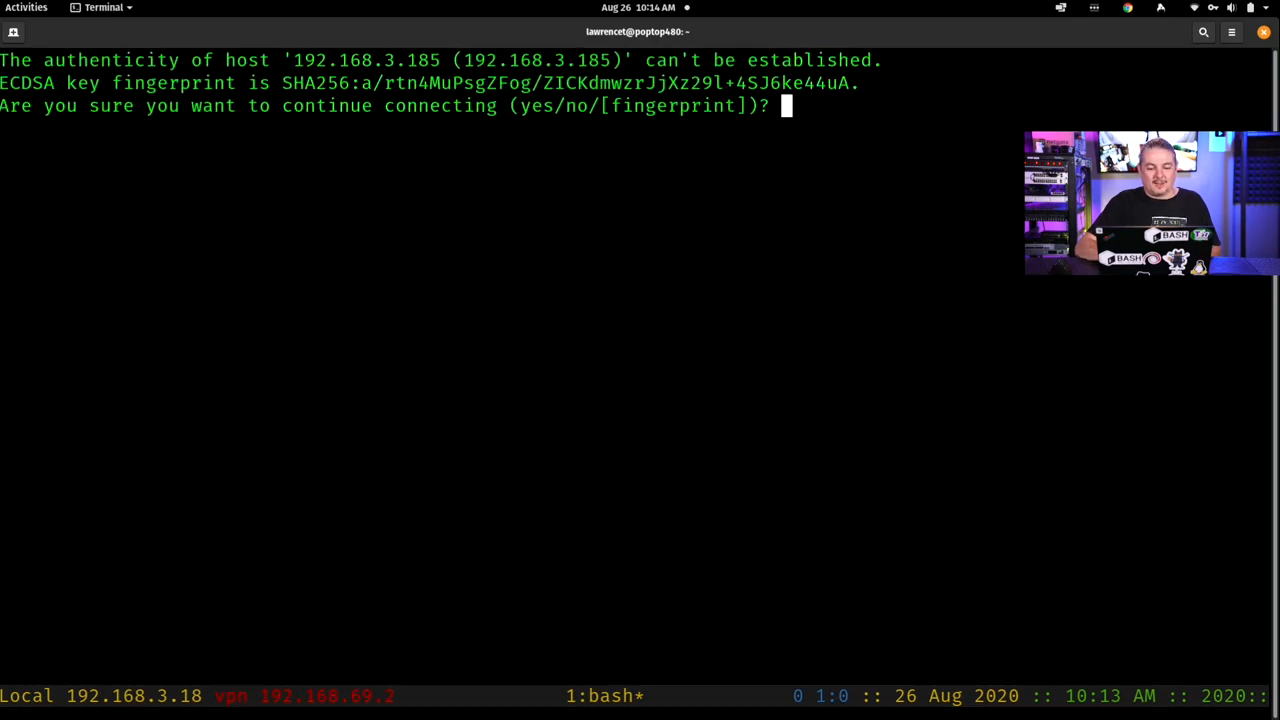
{"action": "type", "text": "yes"}
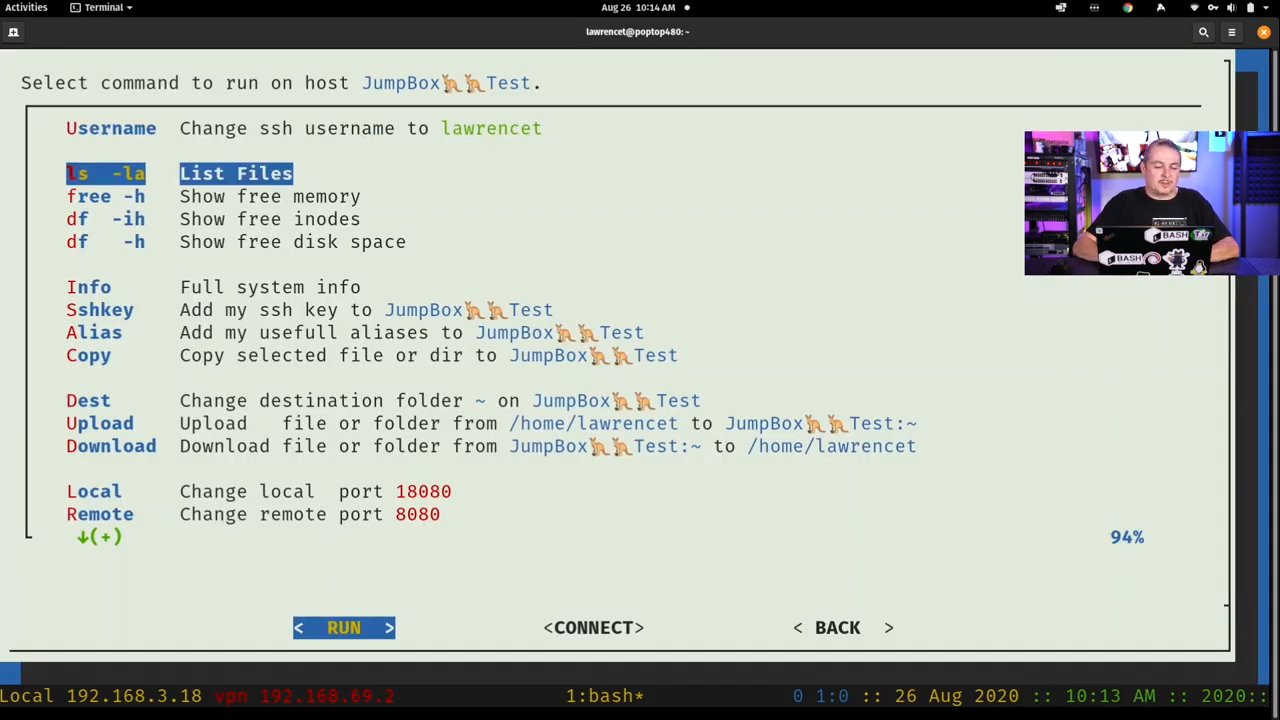
Browse JumpBox Test's command list, go back, and open HomeJailDemo's command menu
{"action": "left_click", "coordinate": [344, 628]}
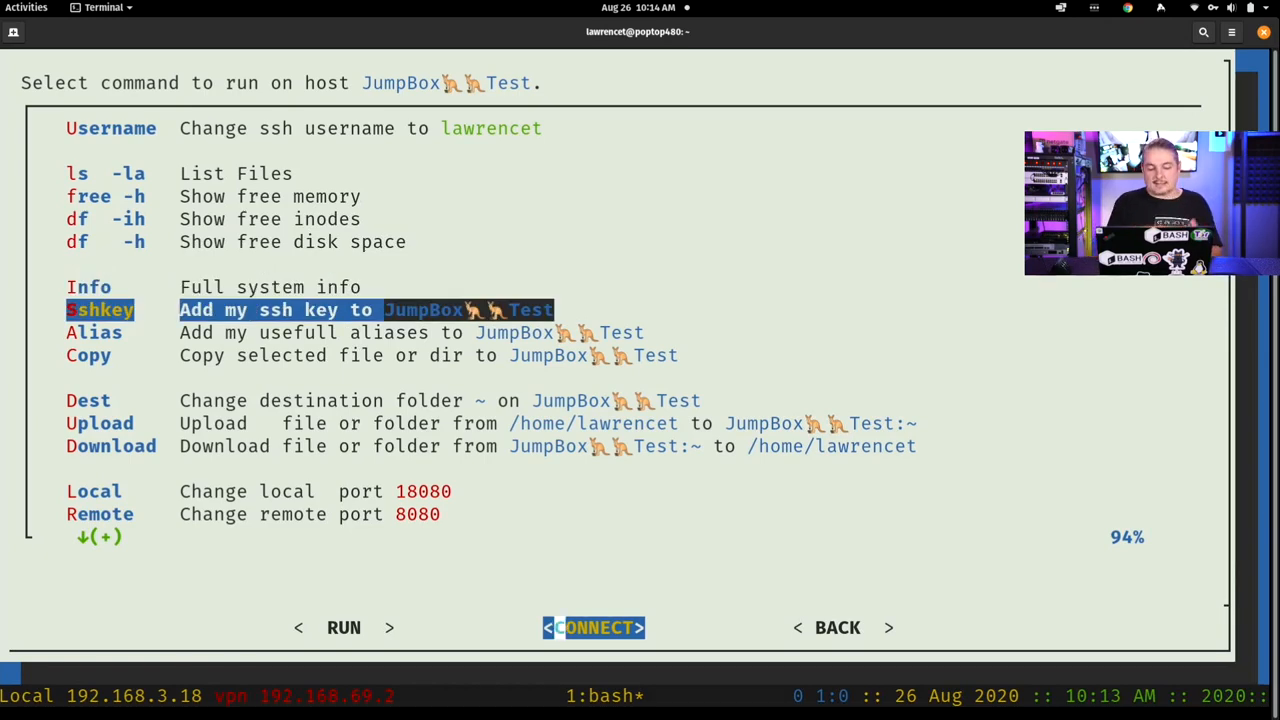
{"action": "scroll", "scroll_direction": "down", "scroll_amount": 3}
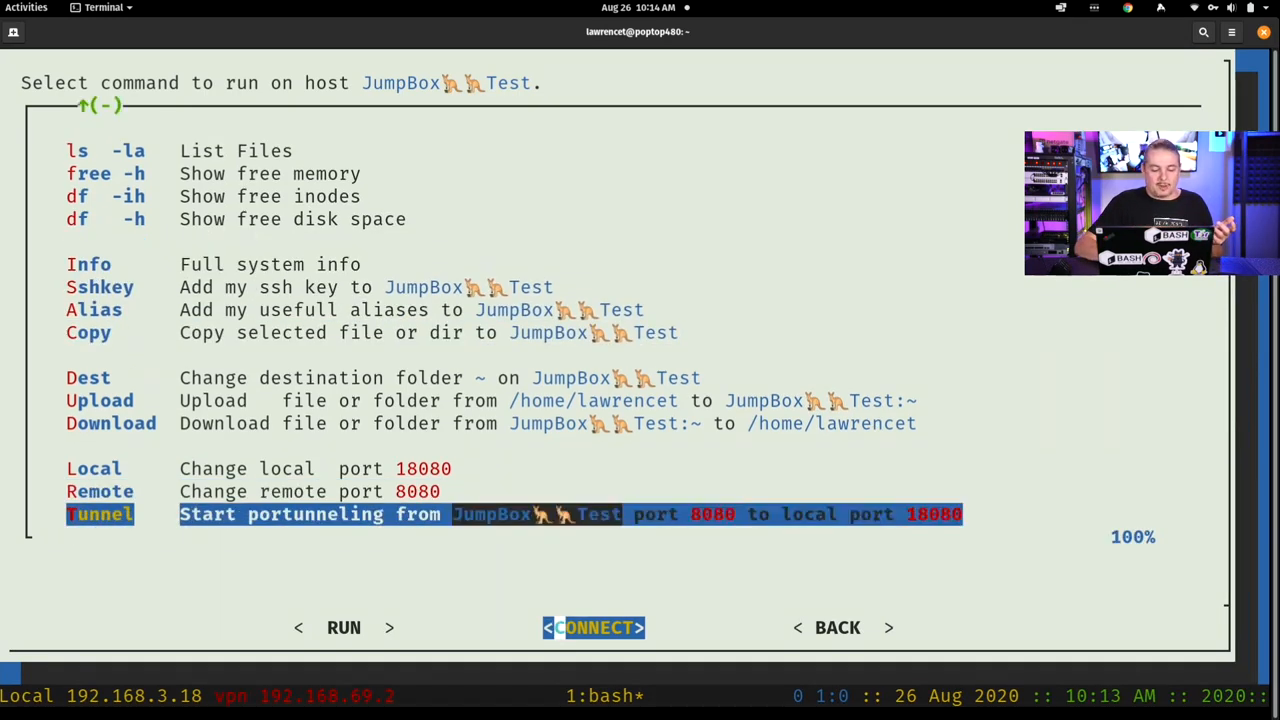
{"action": "key", "text": "Up"}
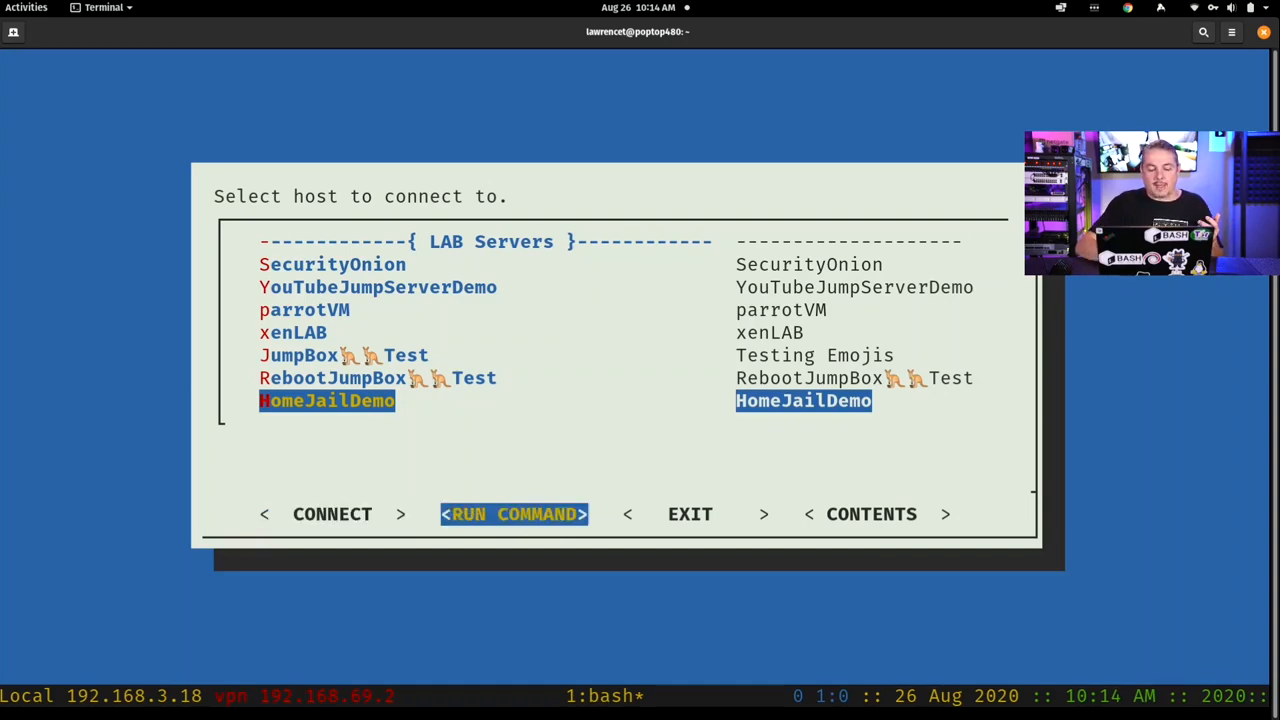
{"action": "left_click", "coordinate": [512, 512]}
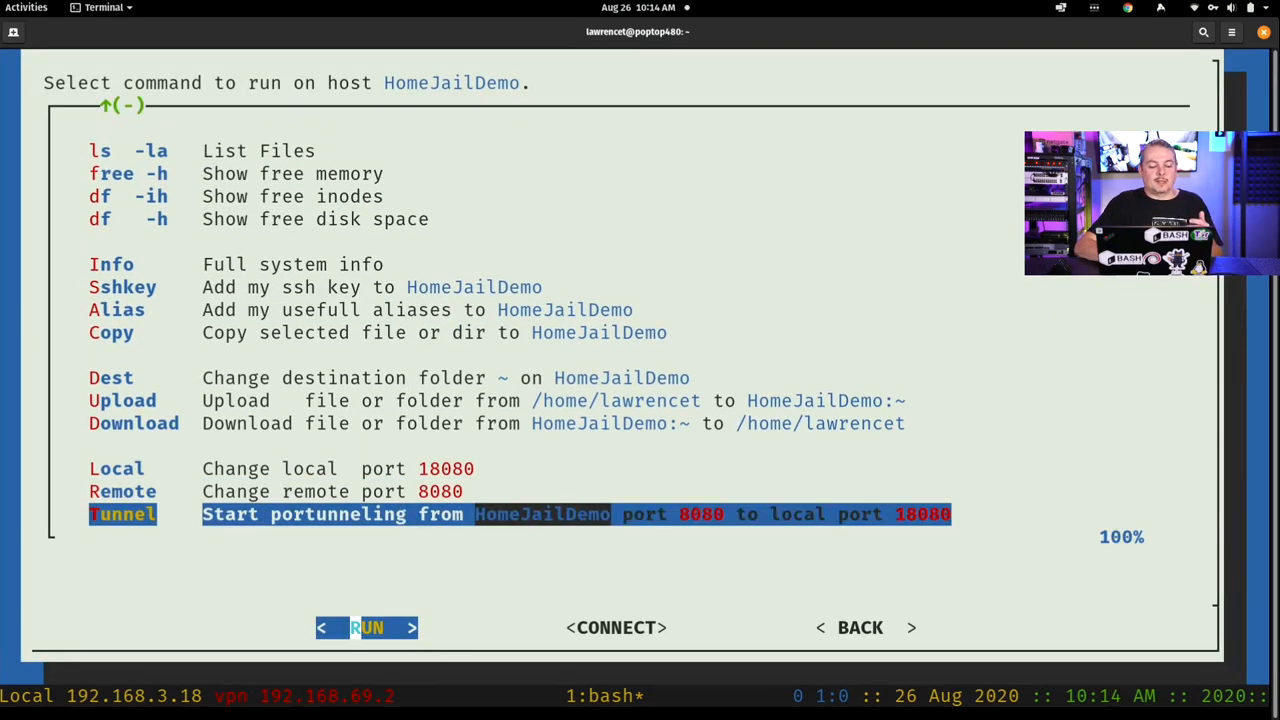
{"action": "scroll", "scroll_direction": "up", "scroll_amount": 3}
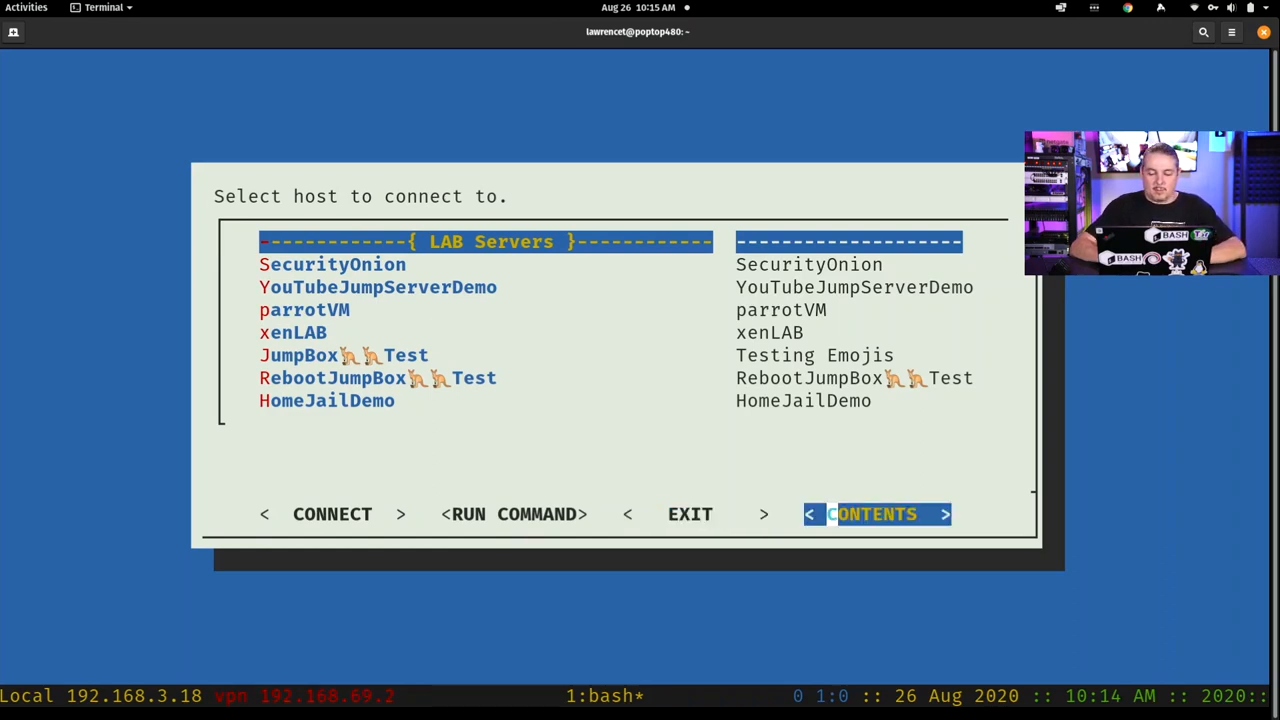
Exit sshto and reopen ~/.ssh/config in vim
{"action": "left_click", "coordinate": [876, 512]}
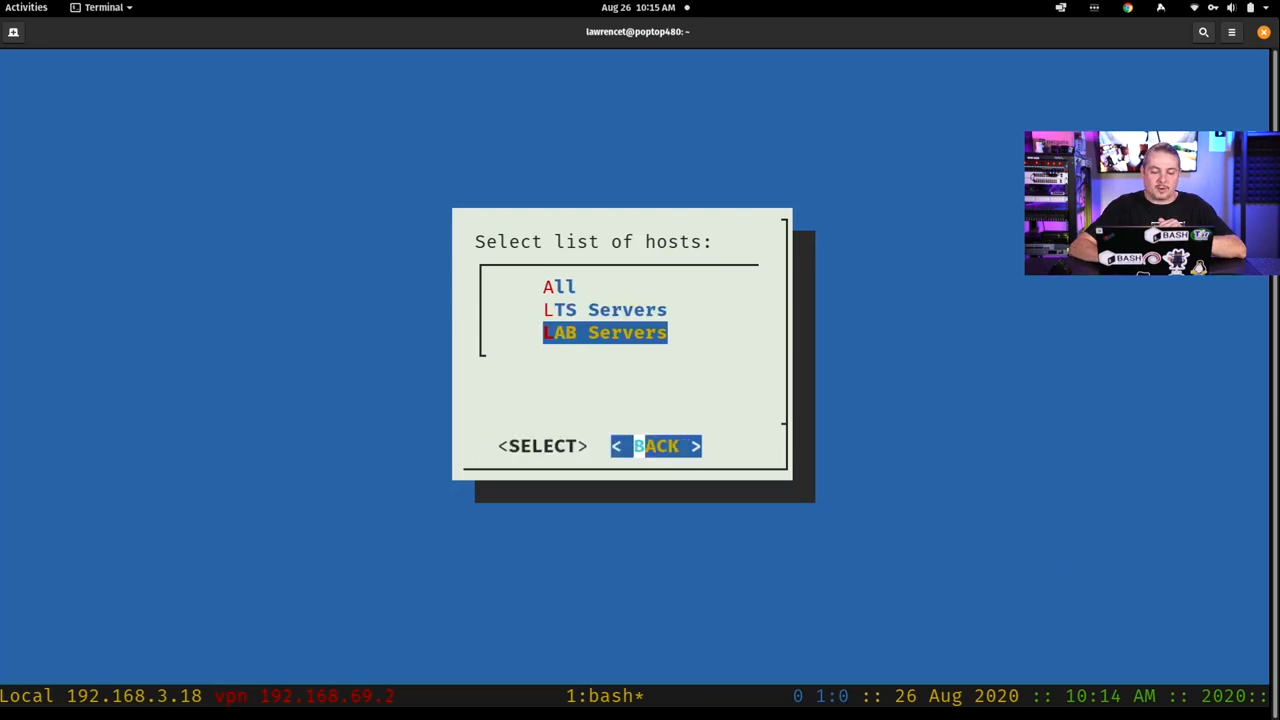
{"action": "left_click", "coordinate": [656, 444]}
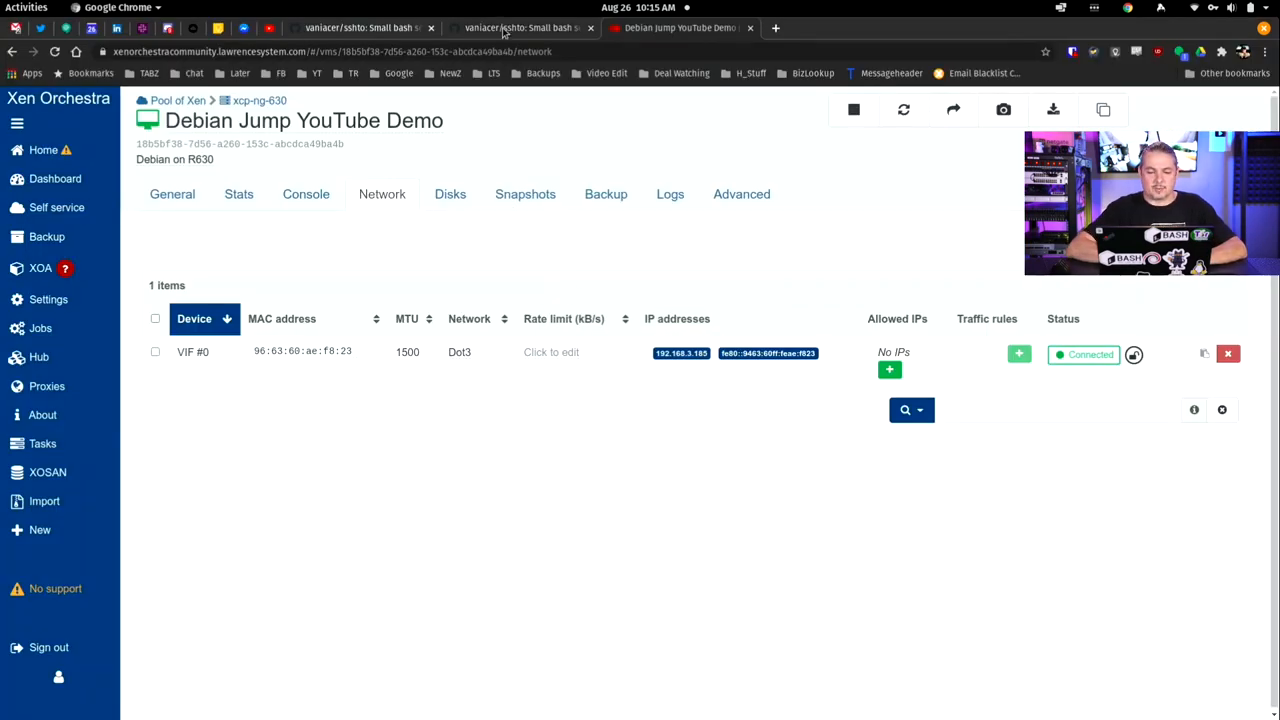
{"action": "left_click", "coordinate": [520, 28]}
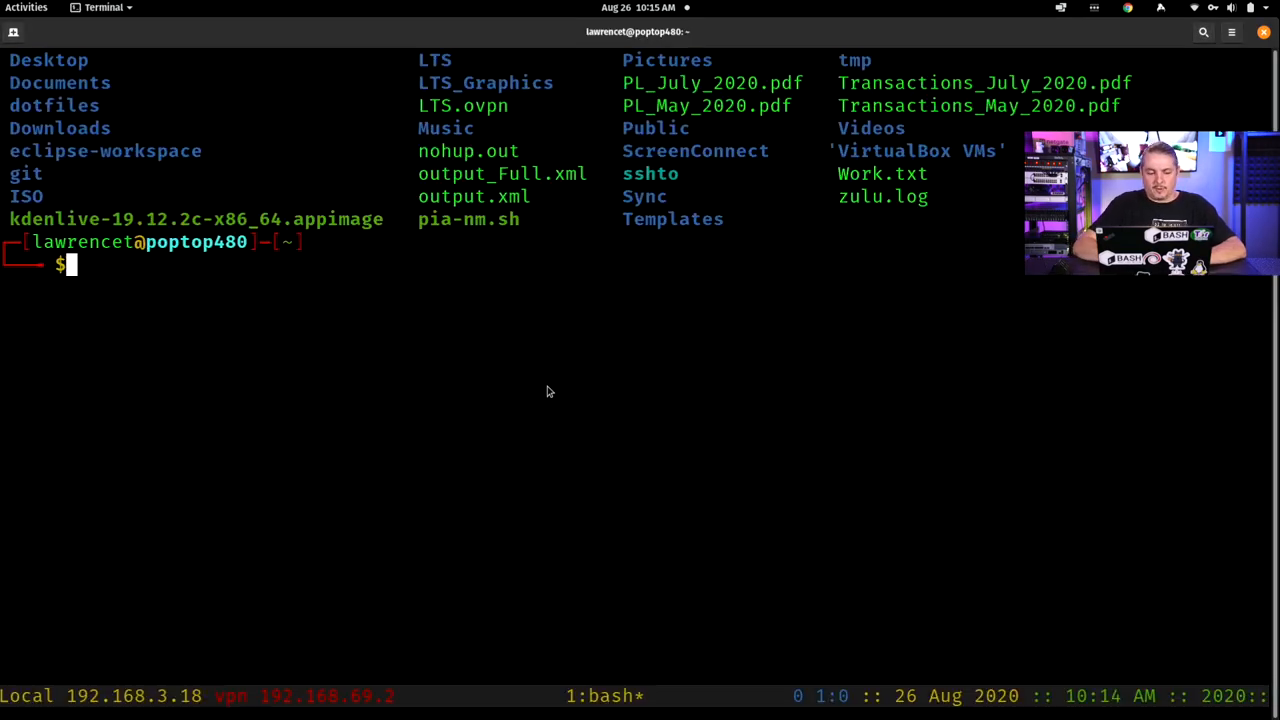
{"action": "type", "text": "vim .ssh/config"}
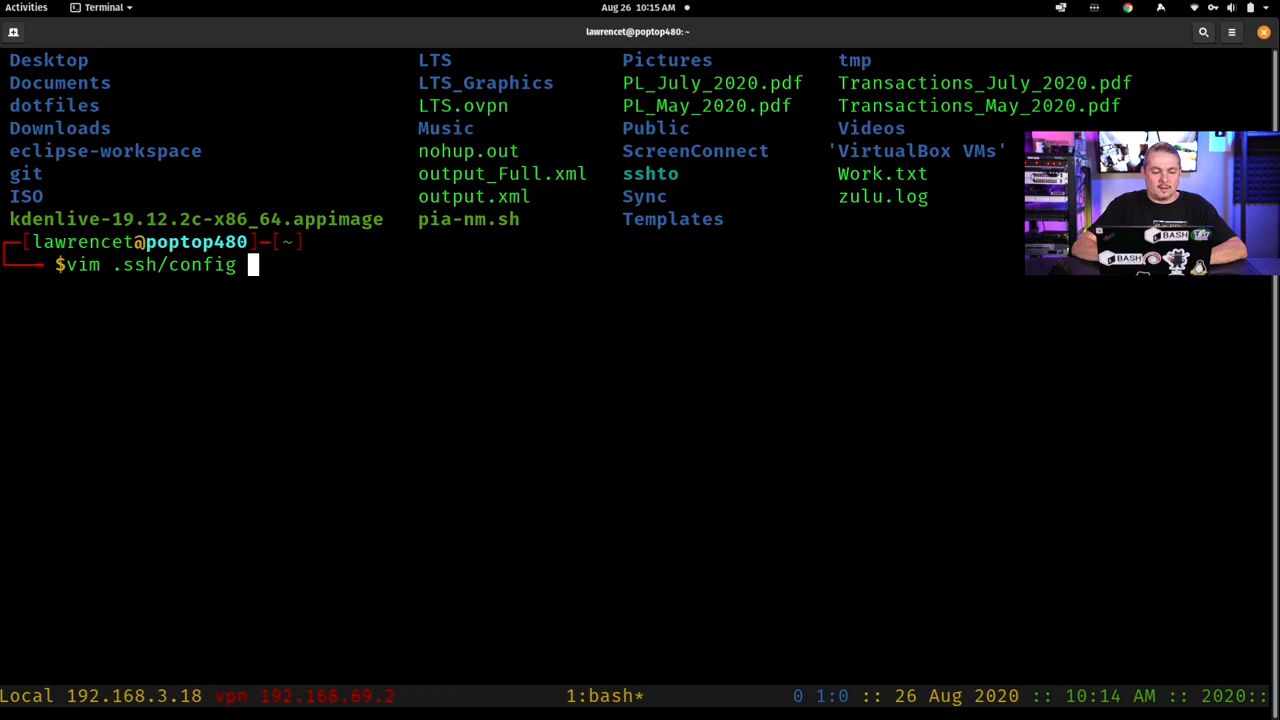
{"action": "key", "text": "Return"}
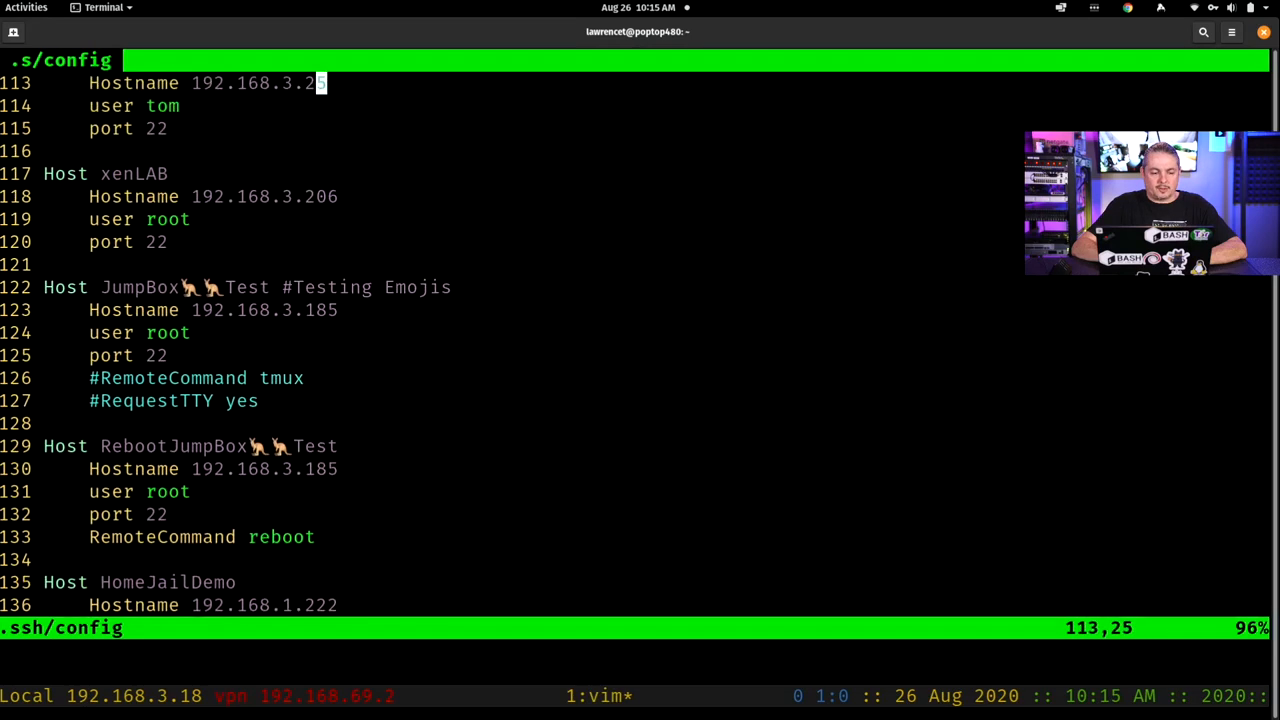
{"action": "scroll", "scroll_direction": "up", "scroll_amount": 3}
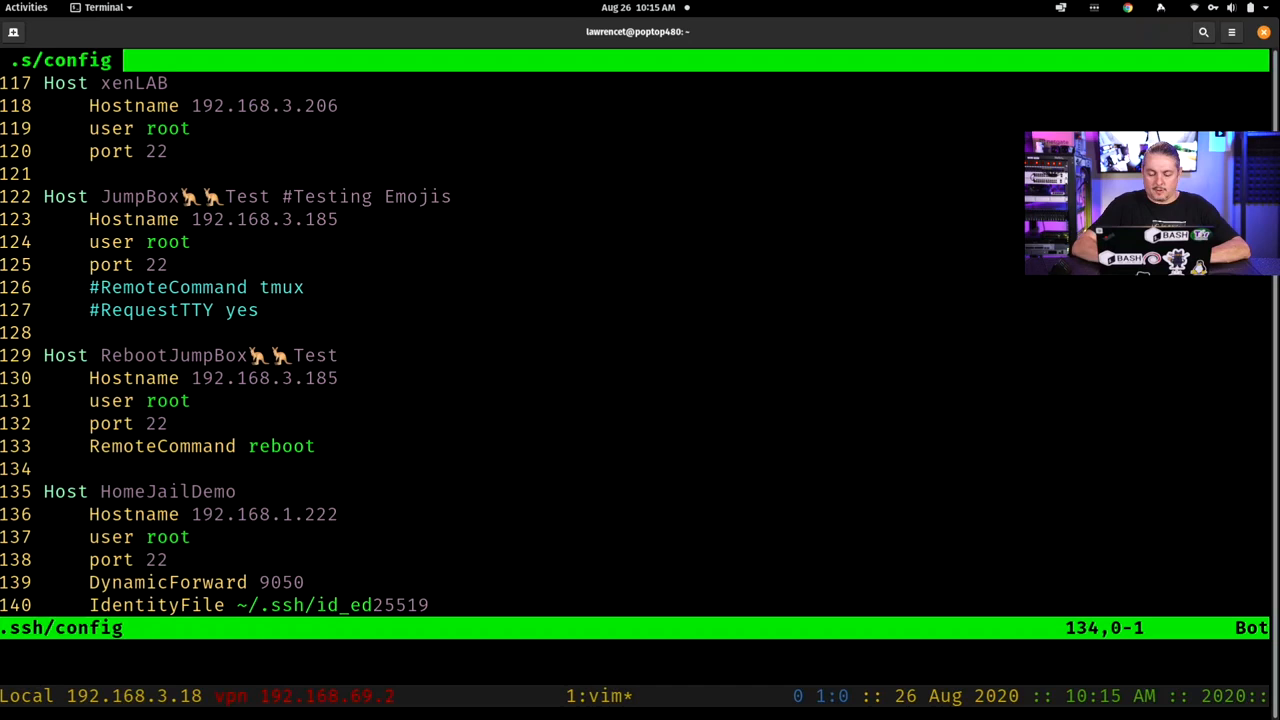
Insert '#Host DUMMY #Tom Servers#' above Host HomeJailDemo and save with :wq
{"action": "type", "text": "#Host DUMMY #LAB Servers"}
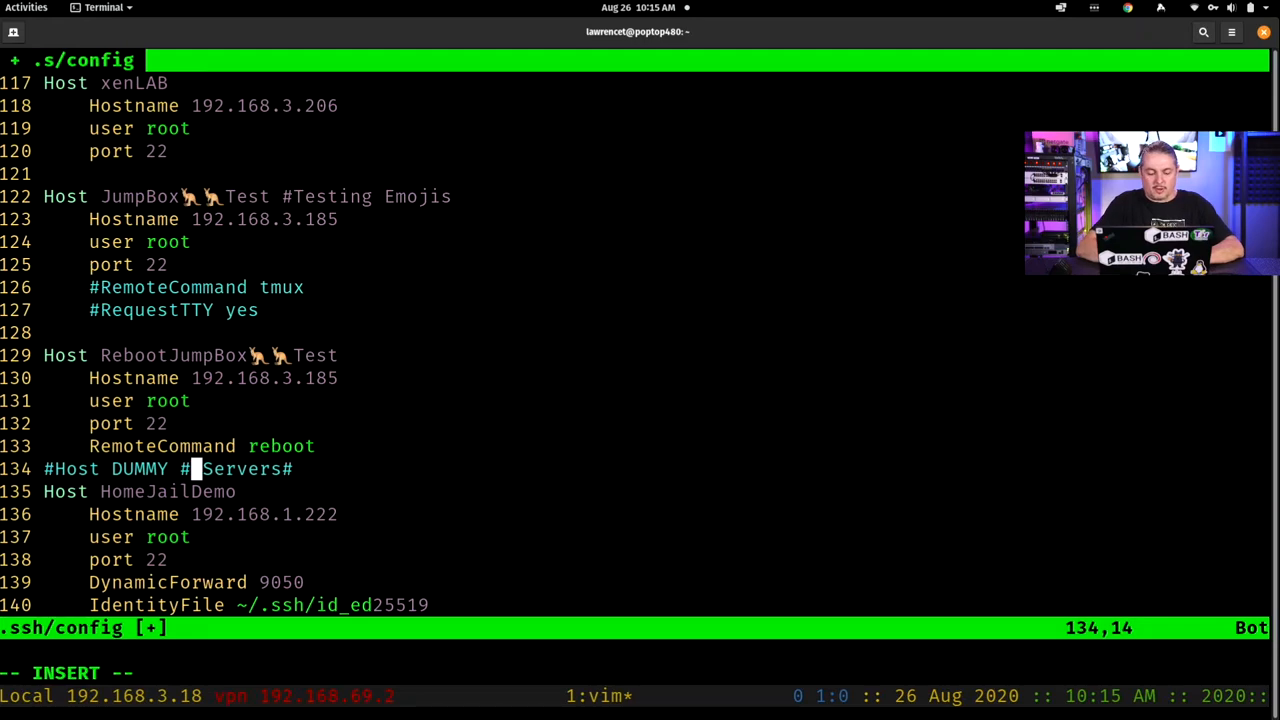
{"action": "type", "text": "Tom"}
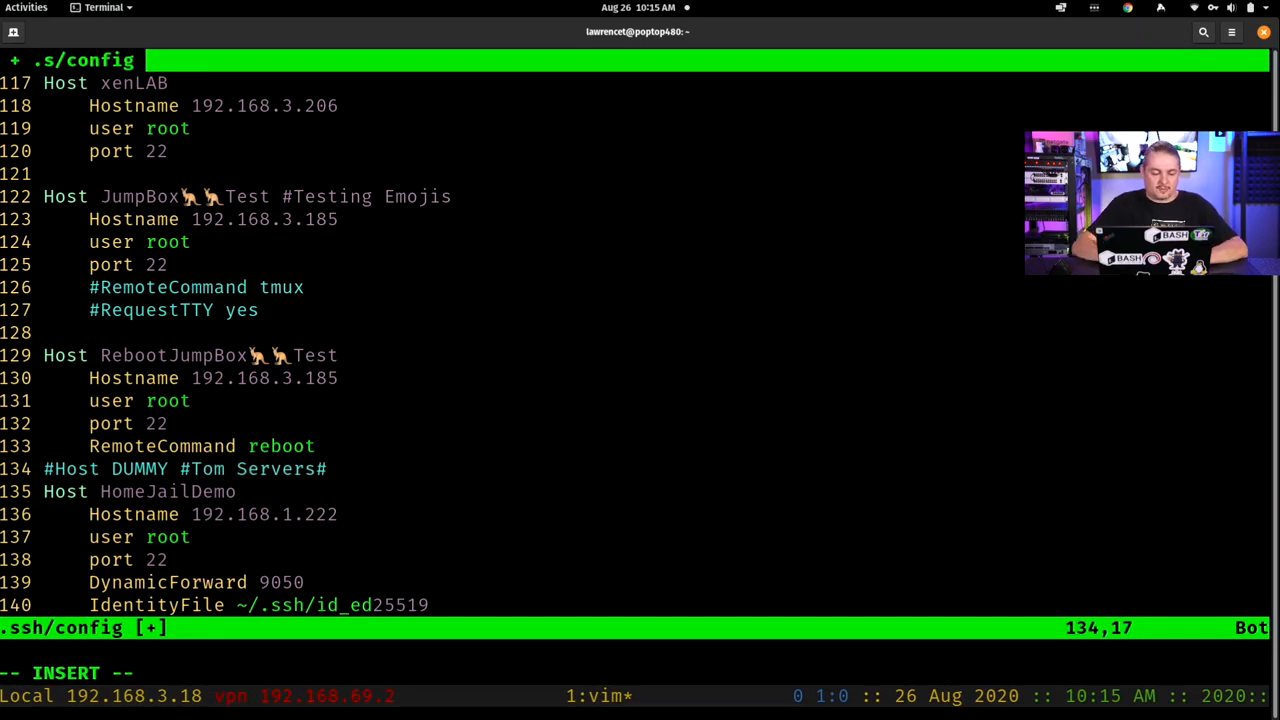
{"action": "type", "text": ":wq"}
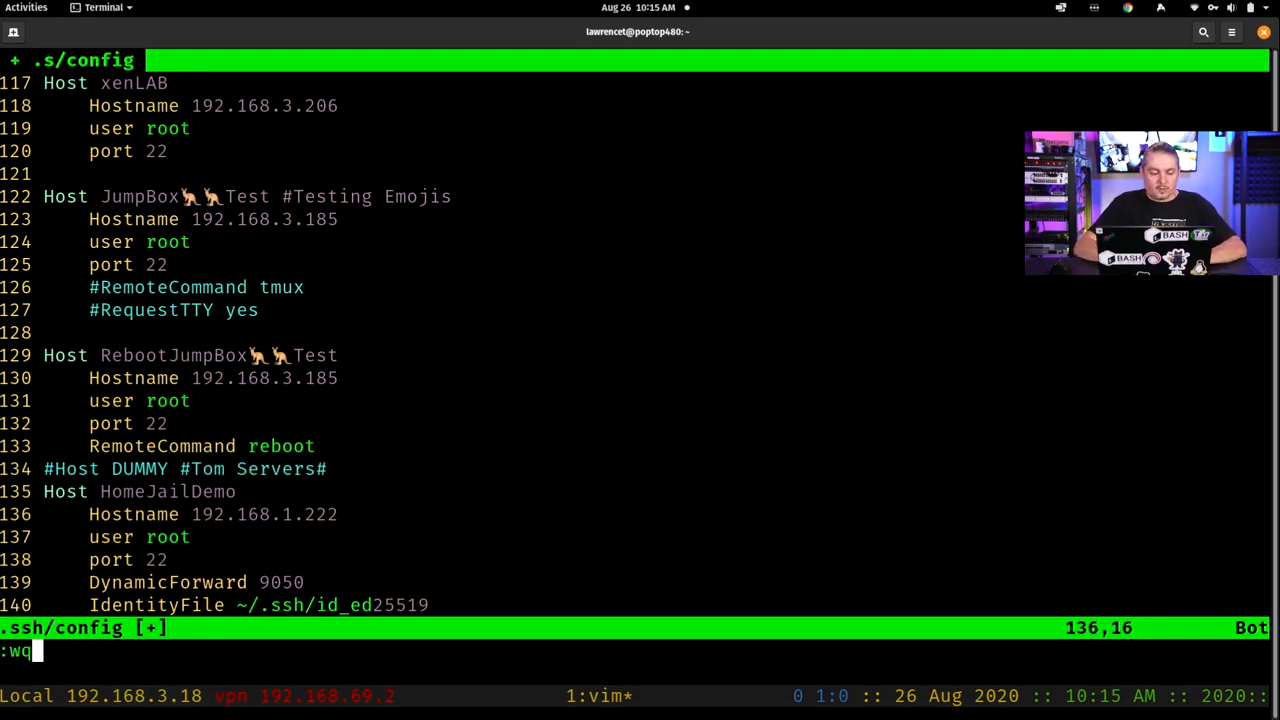
{"action": "key", "text": "Return"}
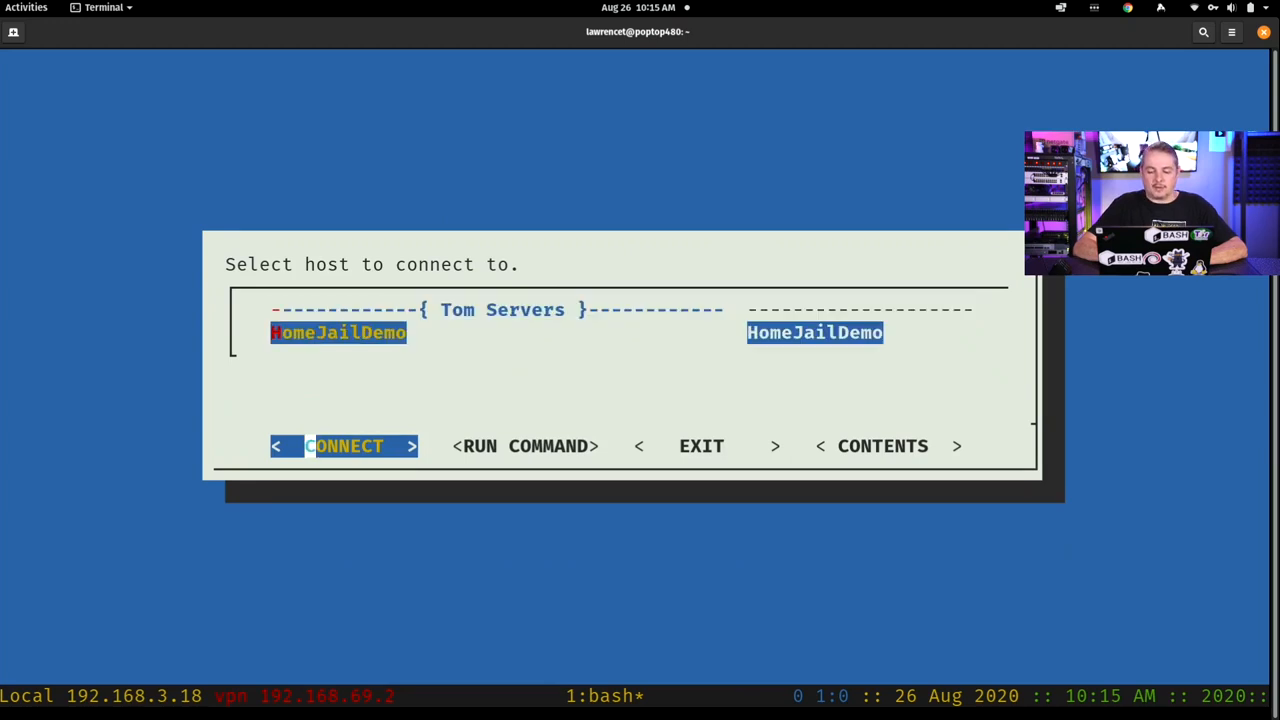
{"action": "key", "text": "Tab"}
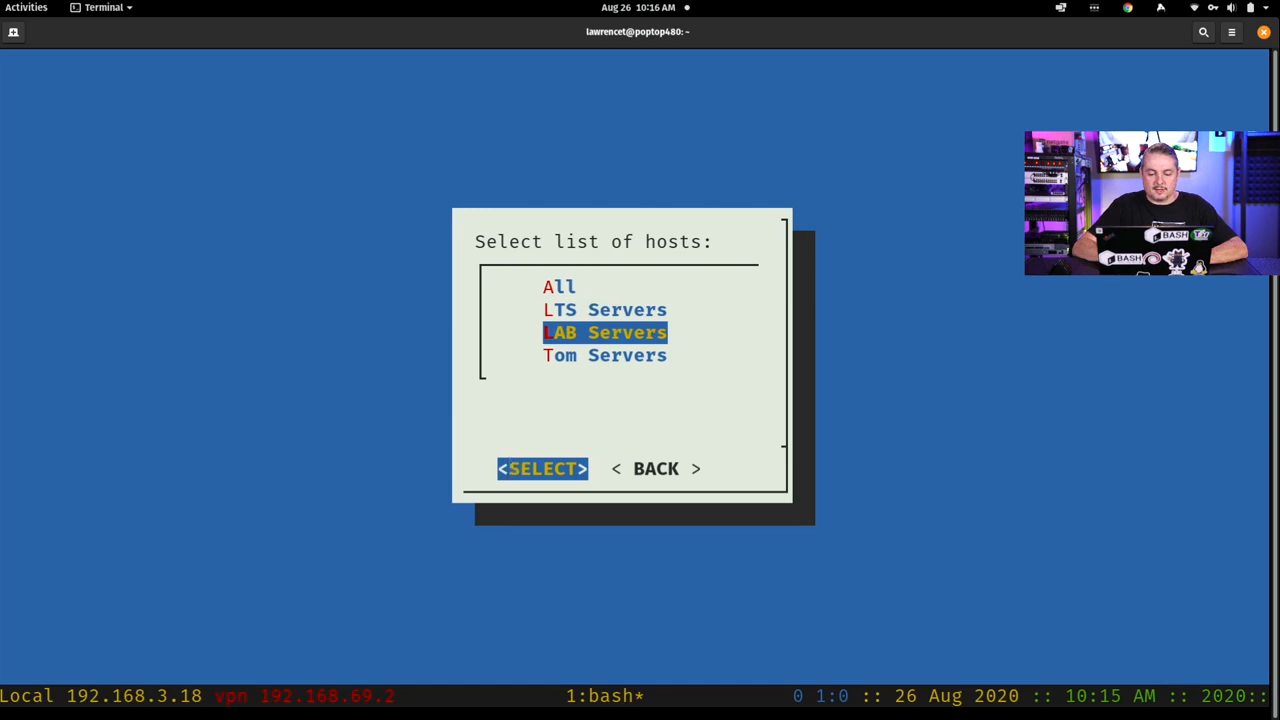
{"action": "left_click", "coordinate": [542, 468]}
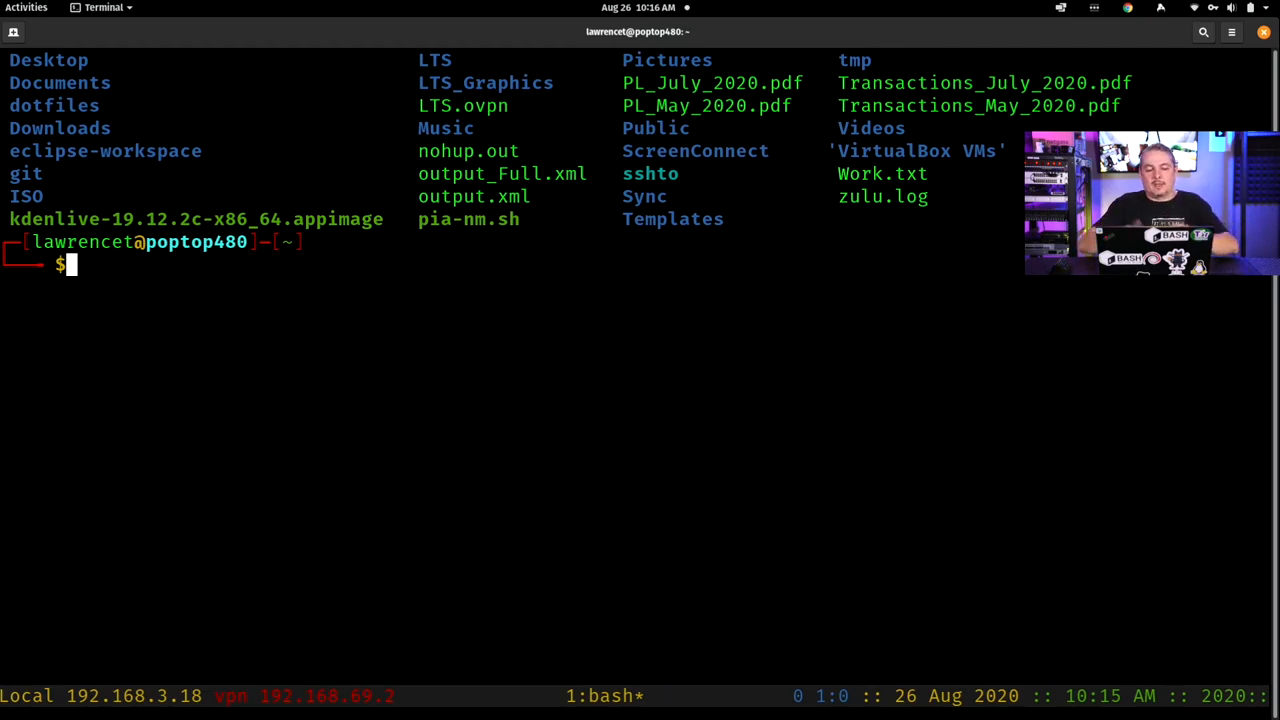
{"action": "mouse_move", "coordinate": [612, 380]}
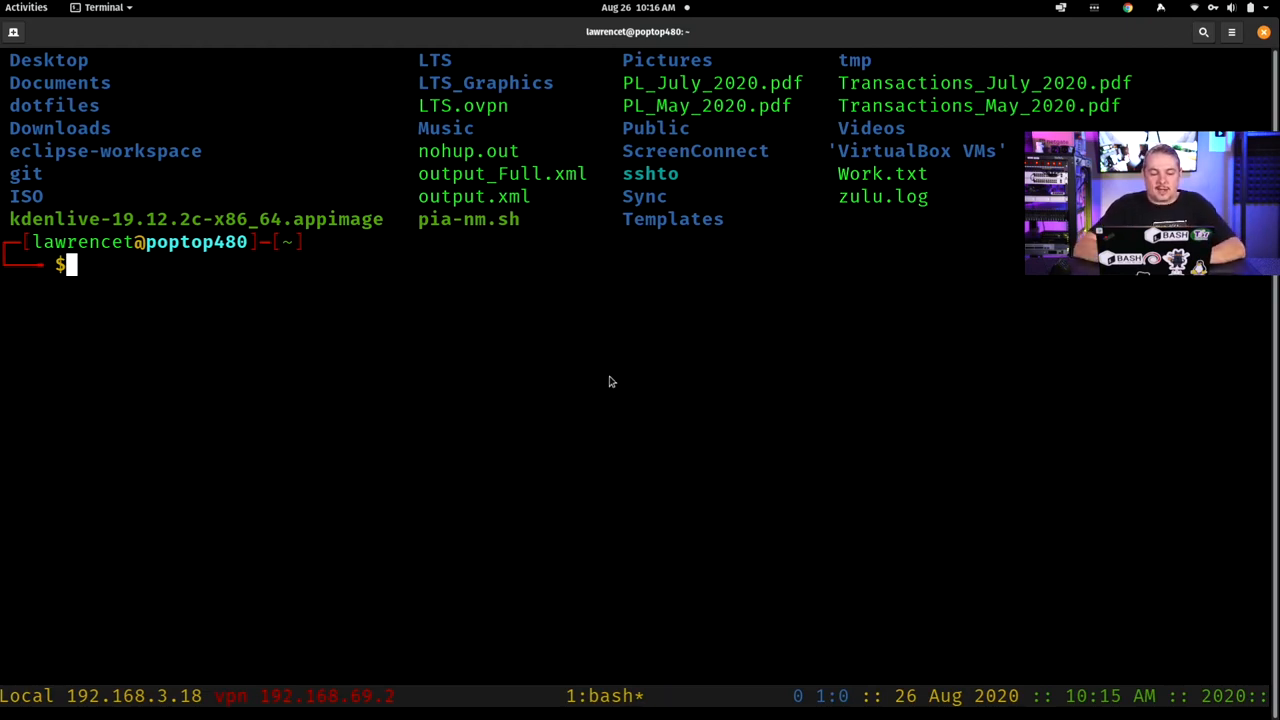
Reopen ~/.ssh/config in vim and move to the HomeJailDemo entry
{"action": "type", "text": "vim"}
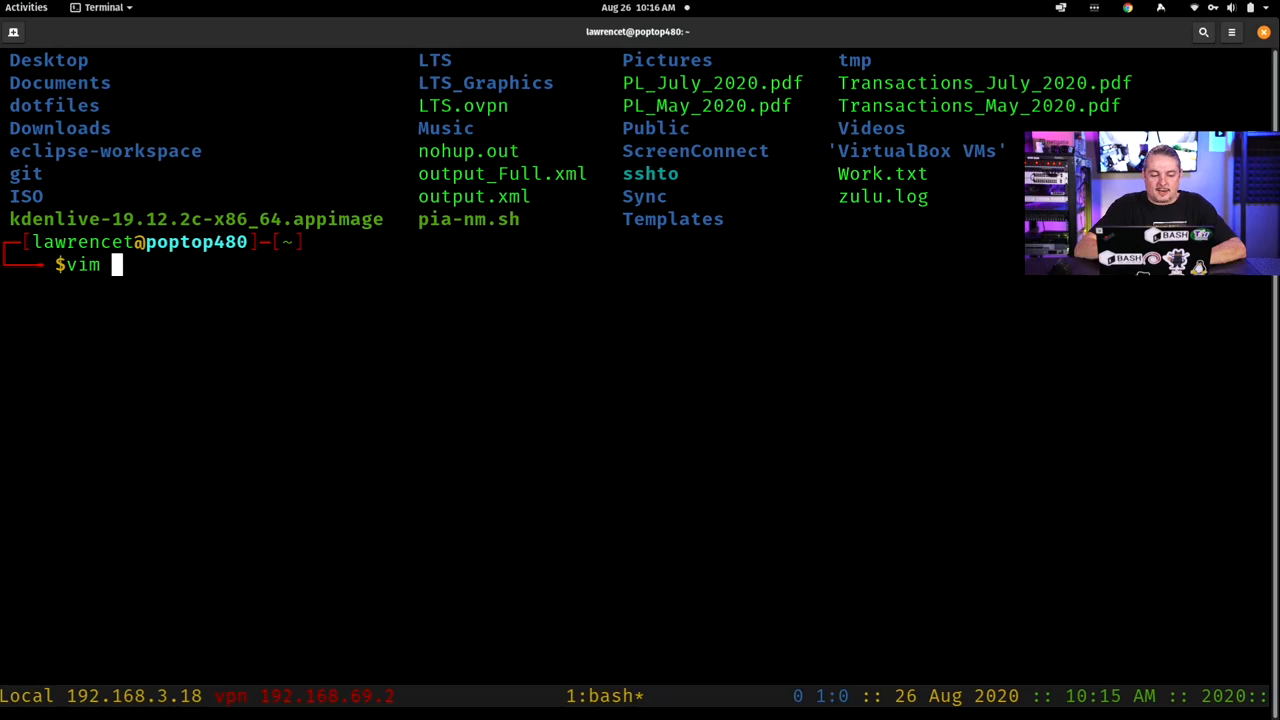
{"action": "type", "text": ".ssh/config"}
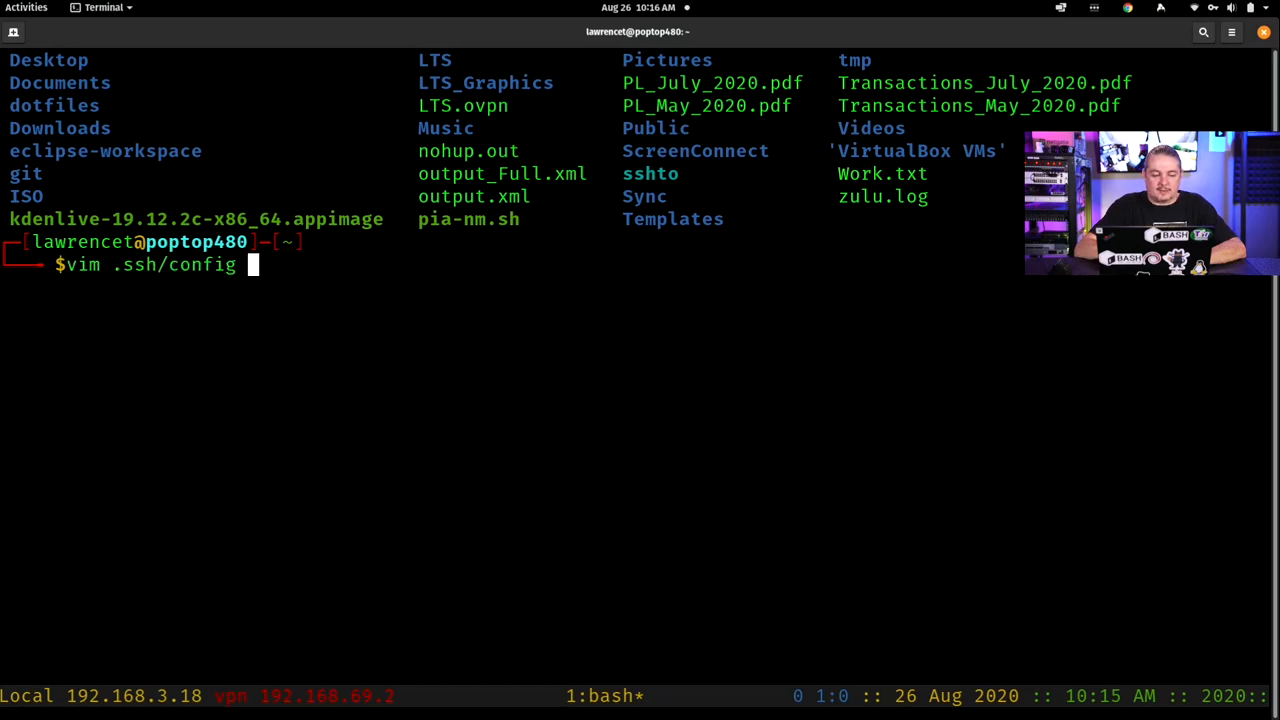
{"action": "key", "text": "Return"}
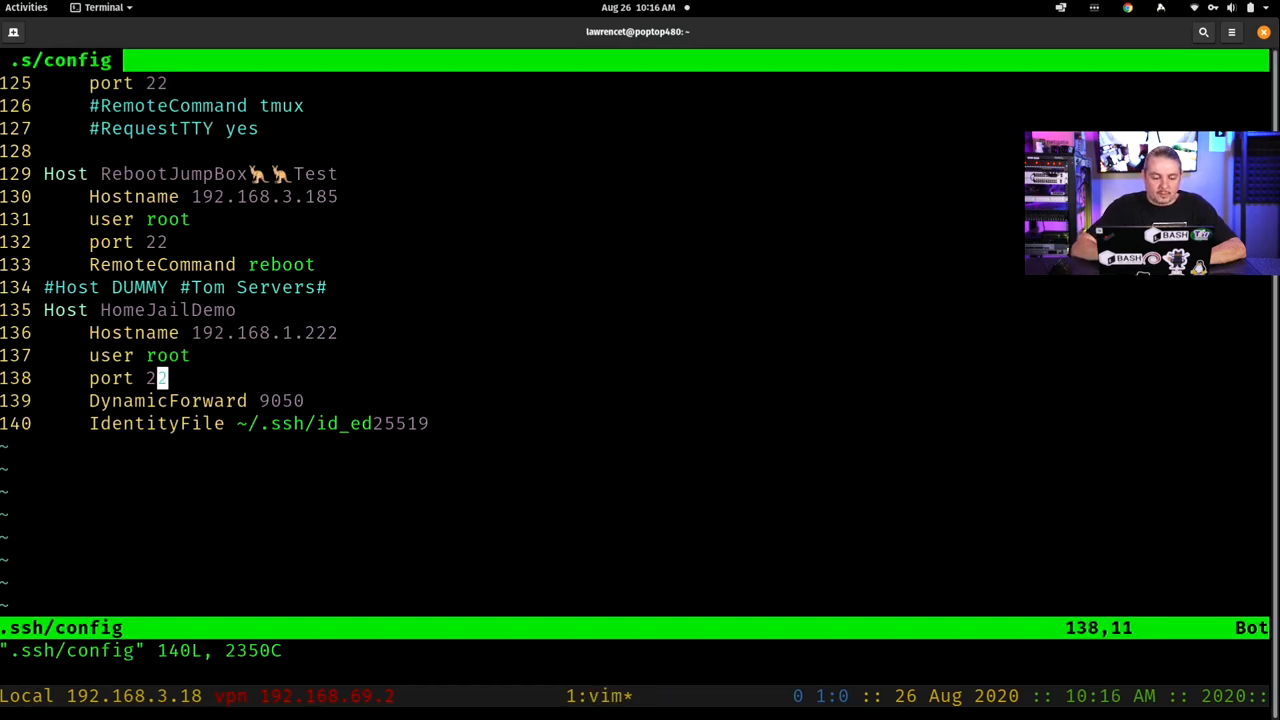
{"action": "scroll", "scroll_direction": "up", "scroll_amount": 3}
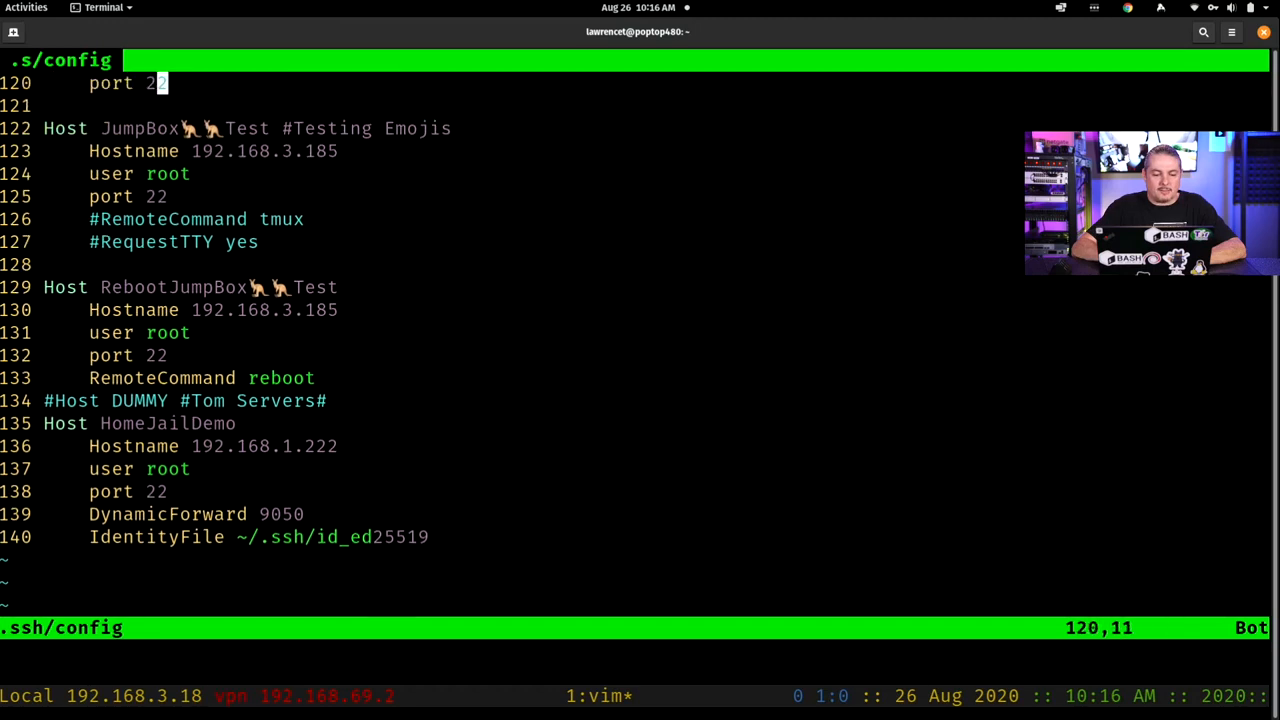
{"action": "key", "text": "j"}
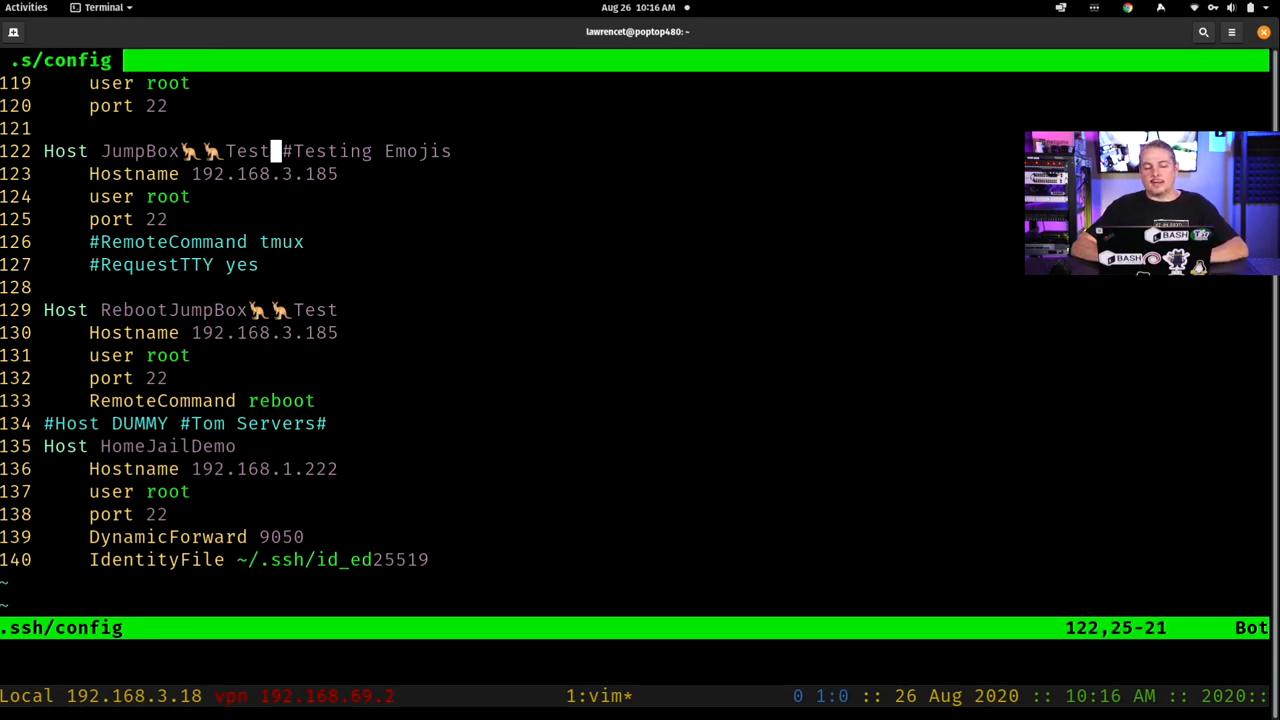
{"action": "scroll", "scroll_direction": "up", "scroll_amount": 3}
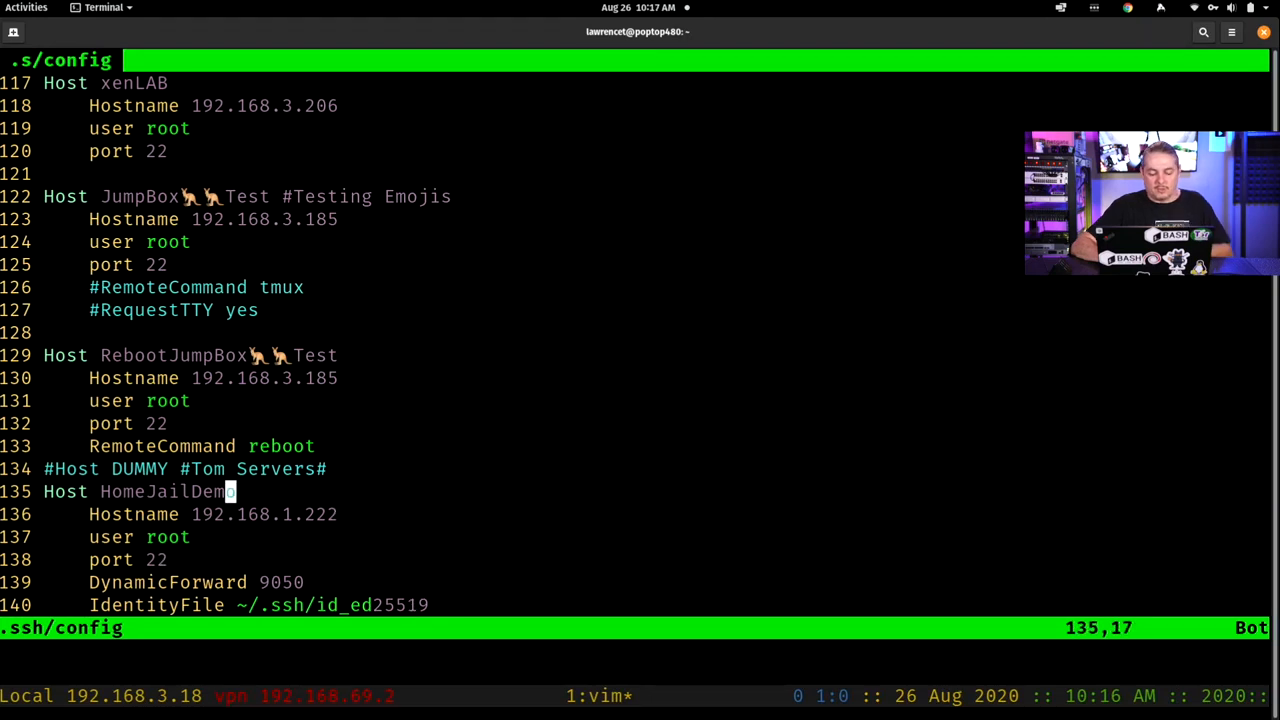
Append the comment '#TomzJailAtHome' to the Host HomeJailDemo line and save
{"action": "type", "text": "#"}
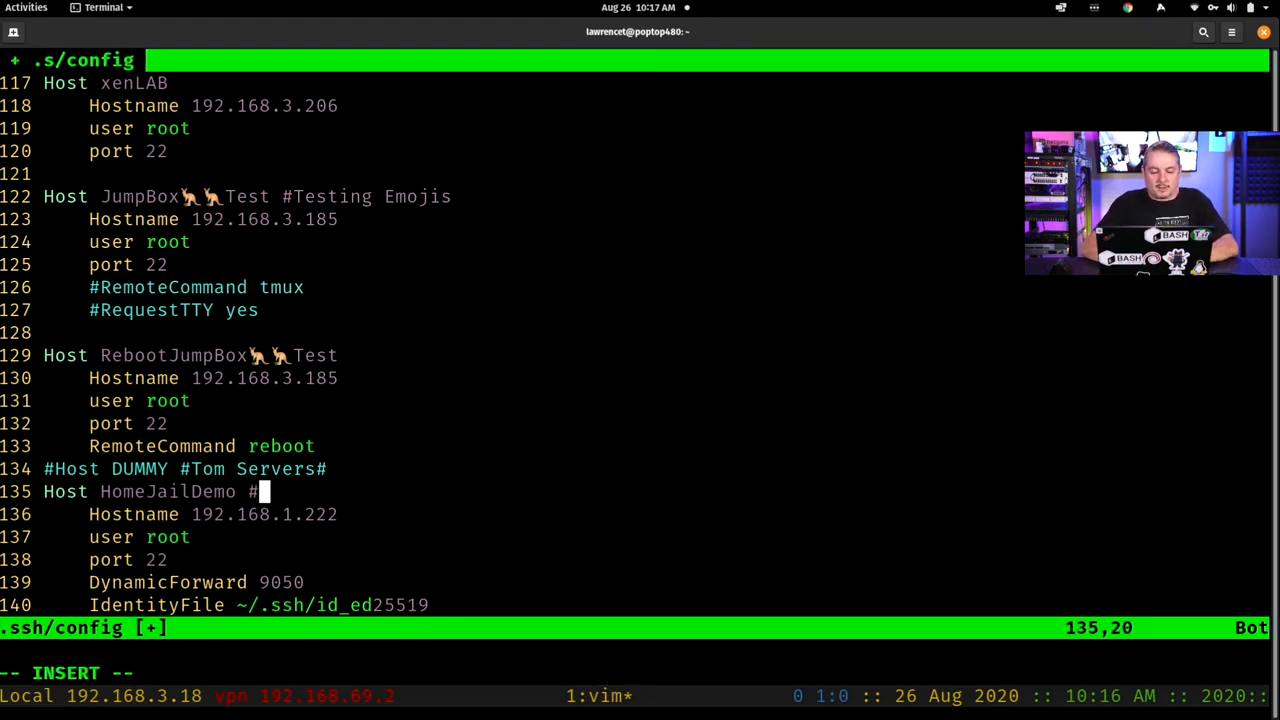
{"action": "type", "text": "omz"}
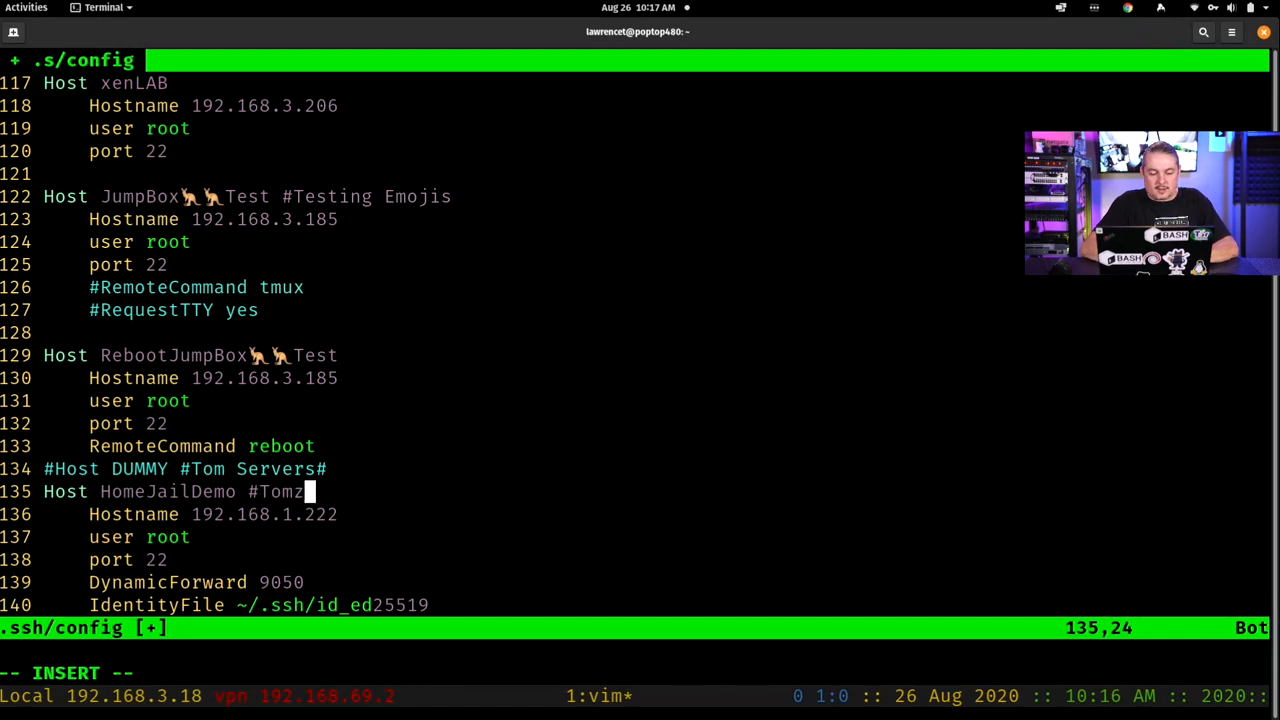
{"action": "type", "text": "JailAtHome"}
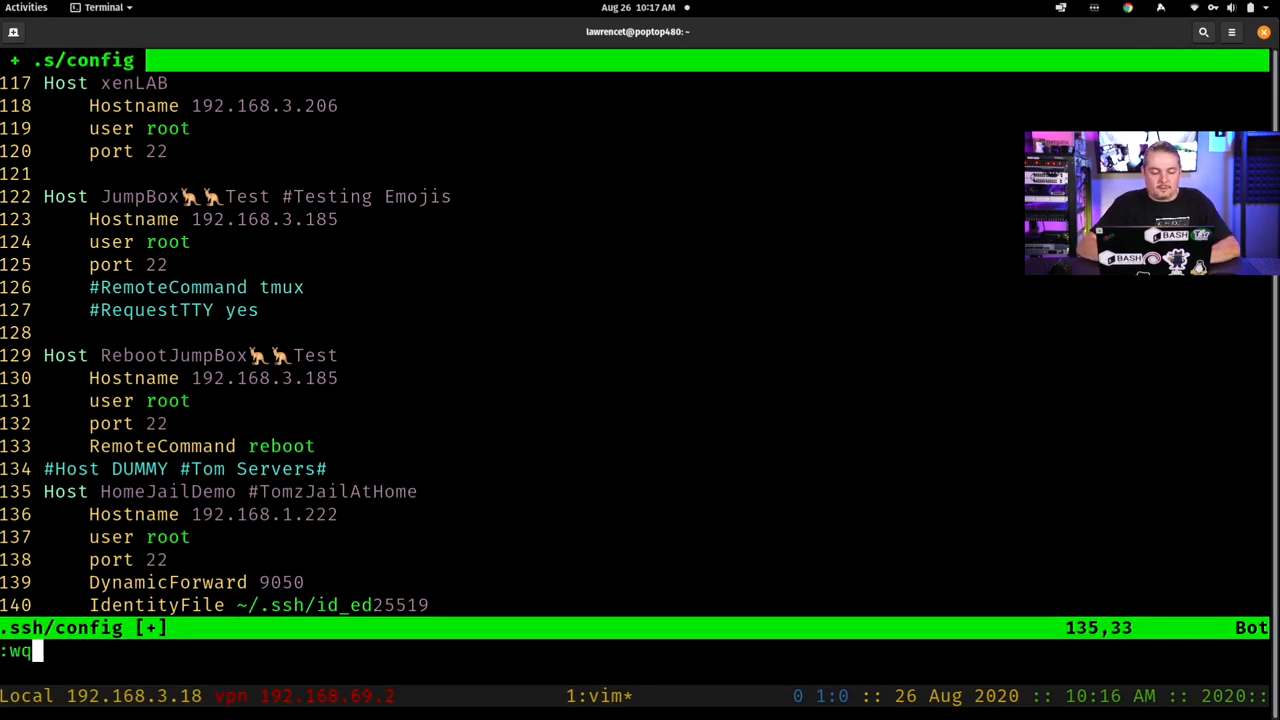
{"action": "key", "text": "Return"}
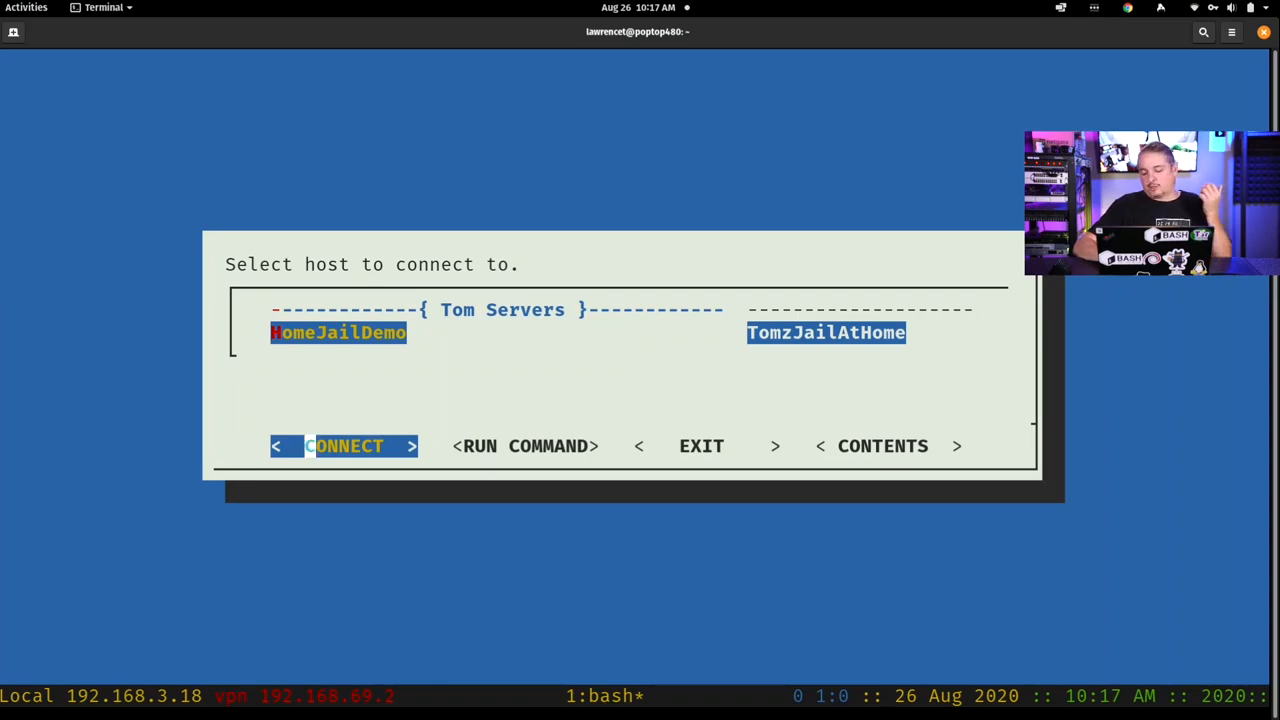
{"action": "left_click", "coordinate": [524, 446]}
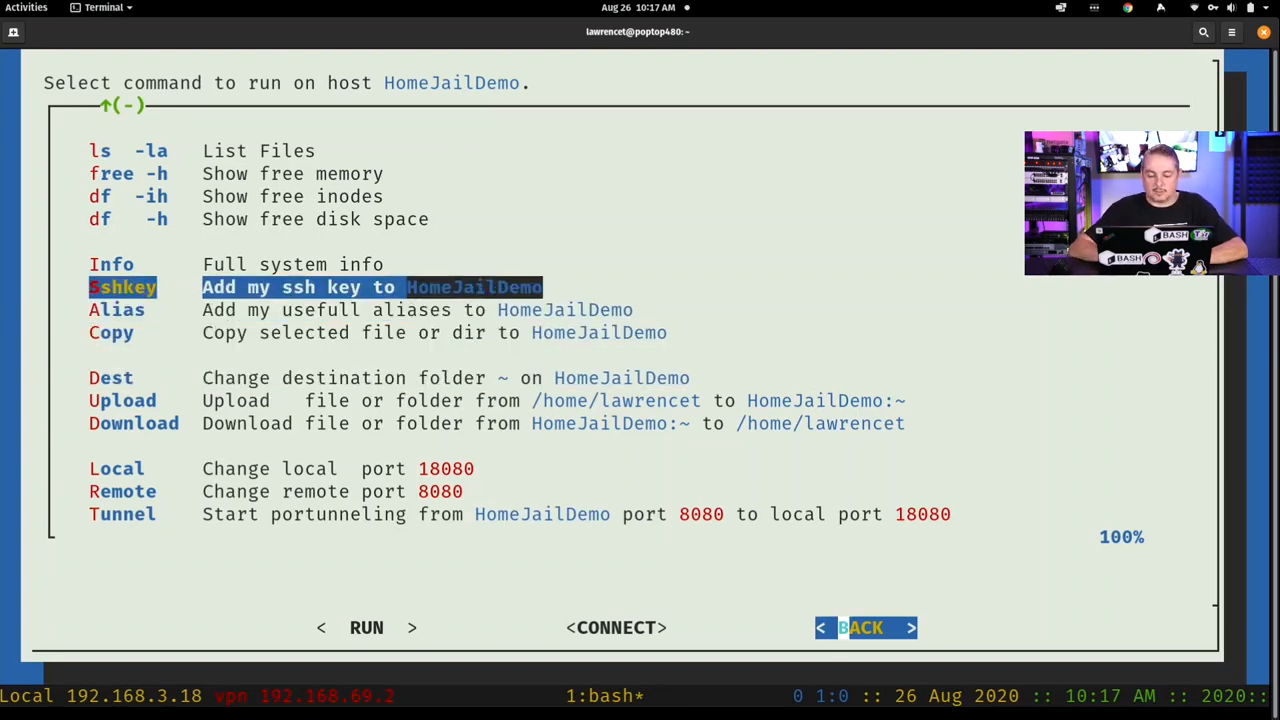
{"action": "left_click", "coordinate": [864, 628]}
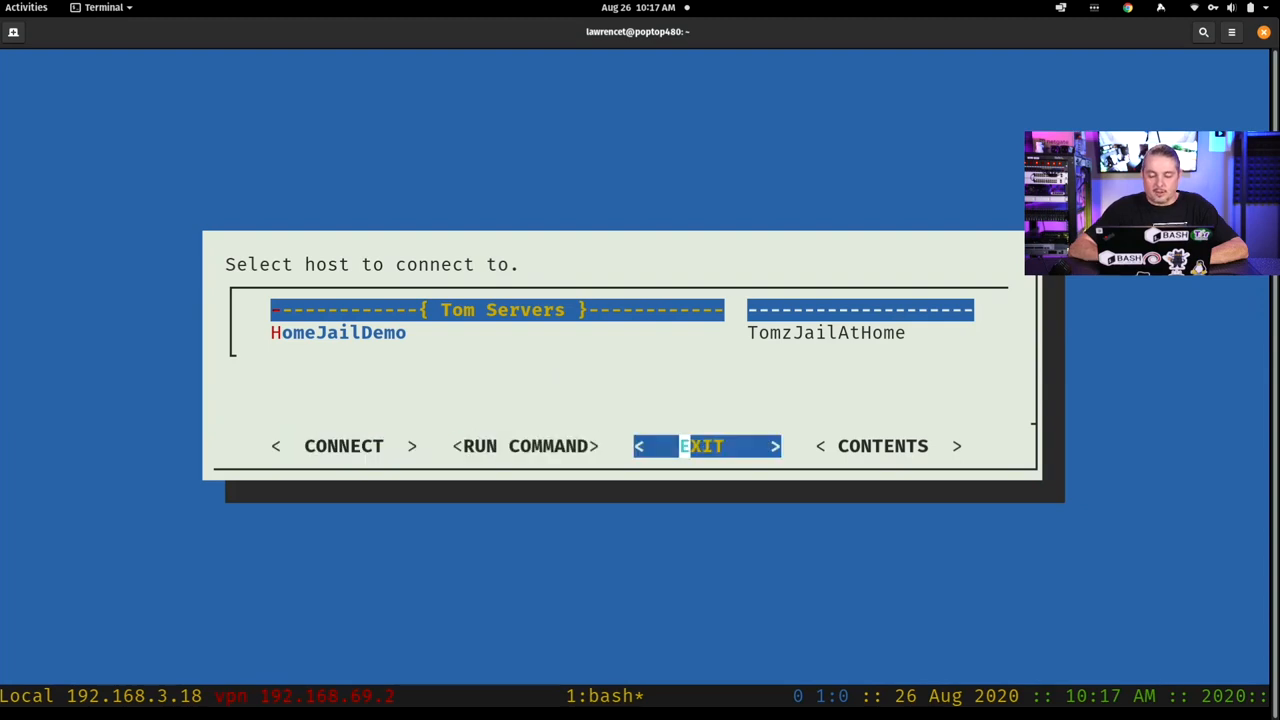
{"action": "left_click", "coordinate": [706, 444]}
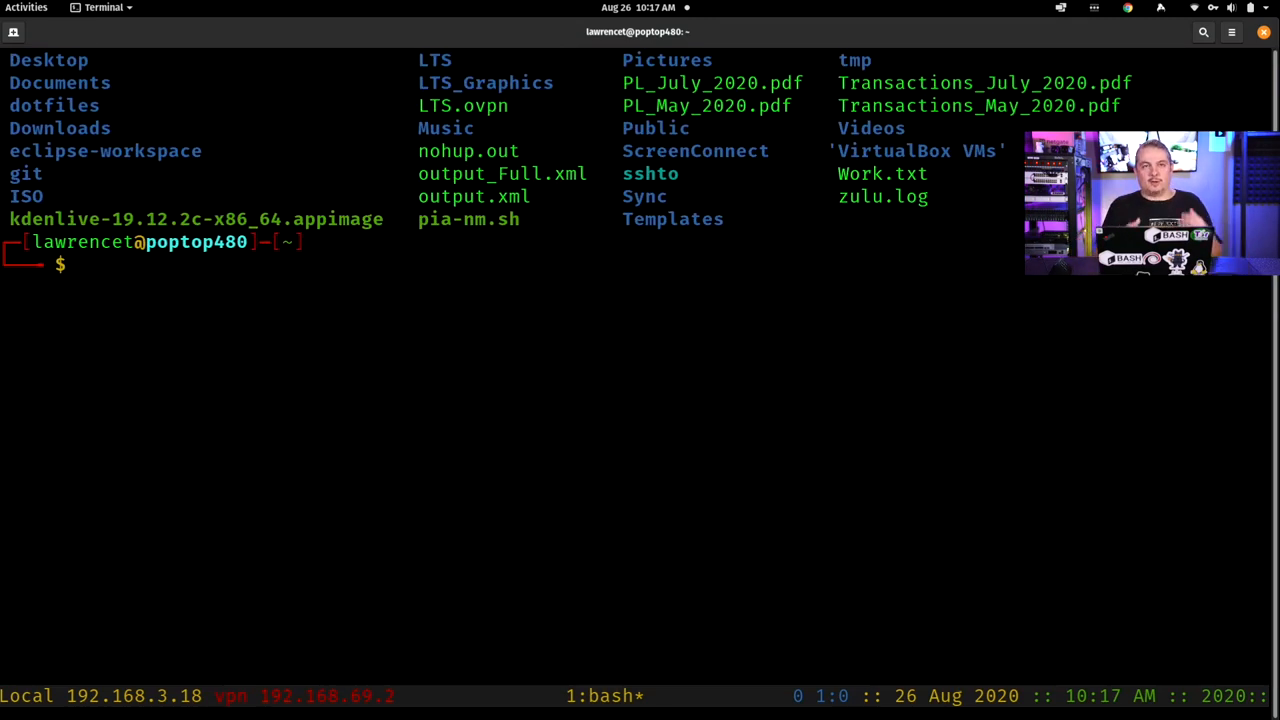
cd into ~/.ssh and run ls -laht, showing config as a symlink to TOM_SSH_CONFIG
{"action": "type", "text": "cd .ssh/"}
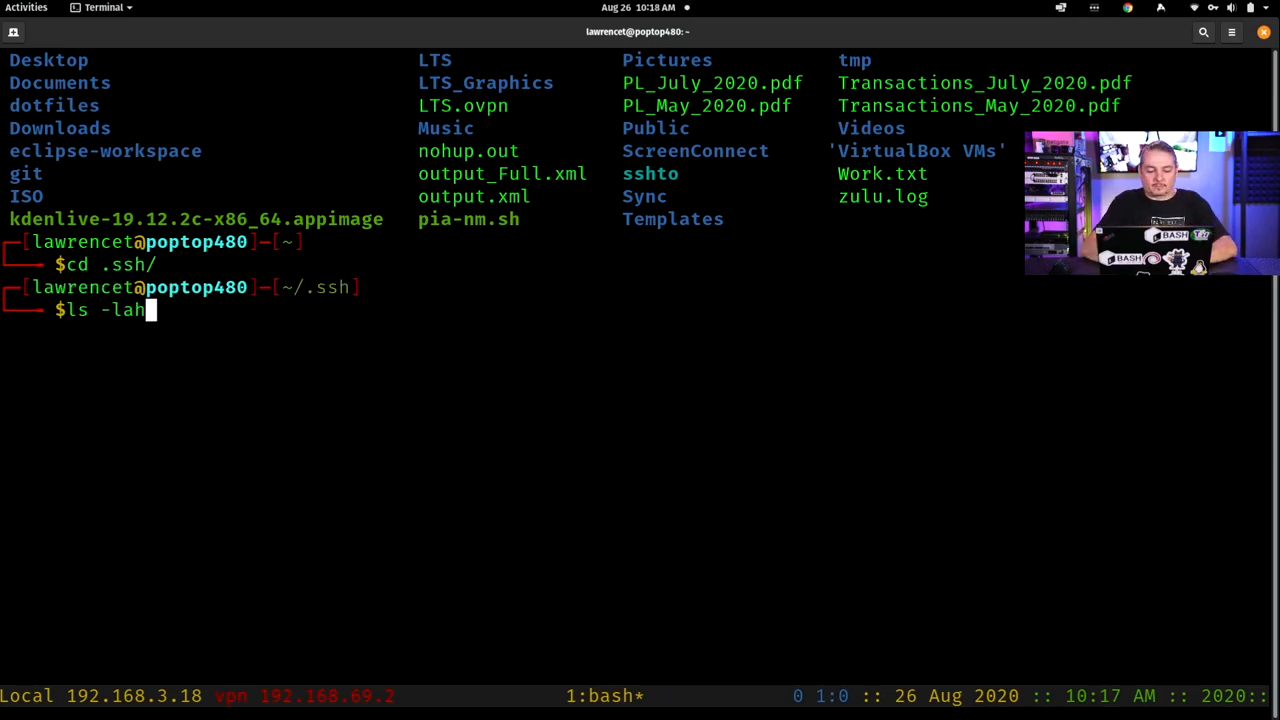
{"action": "key", "text": "Return"}
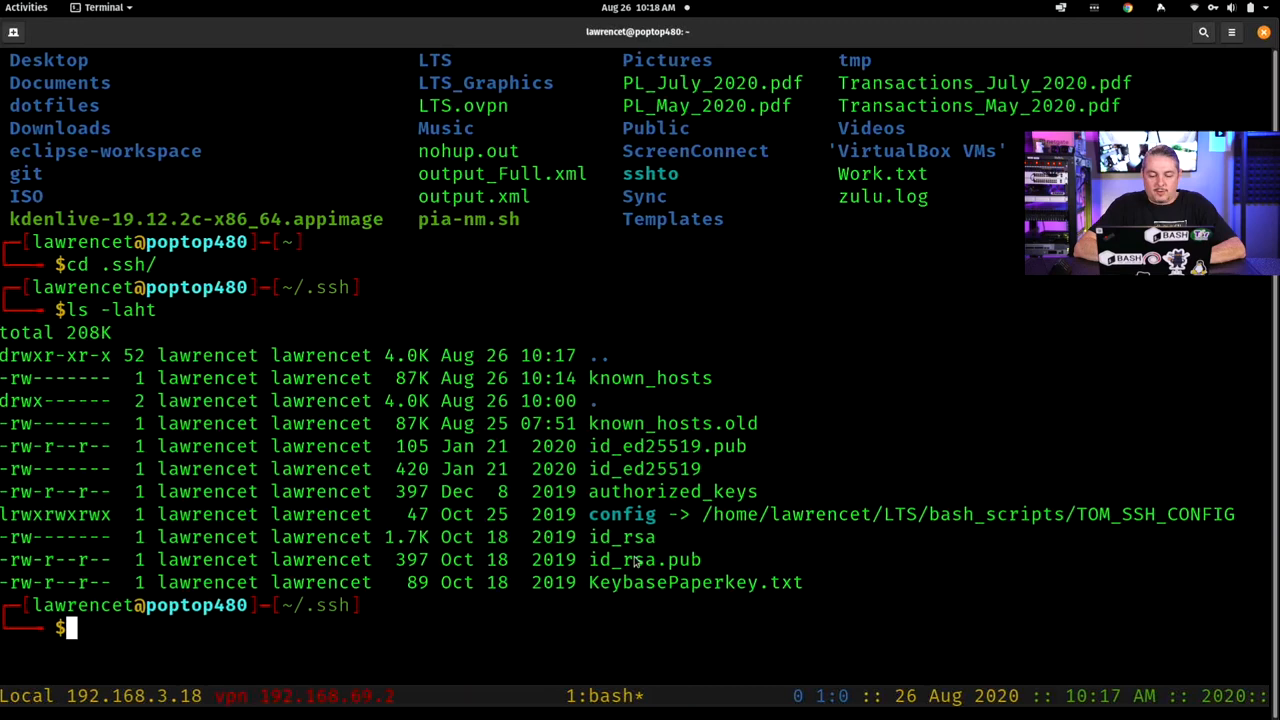
{"action": "mouse_move", "coordinate": [744, 590]}
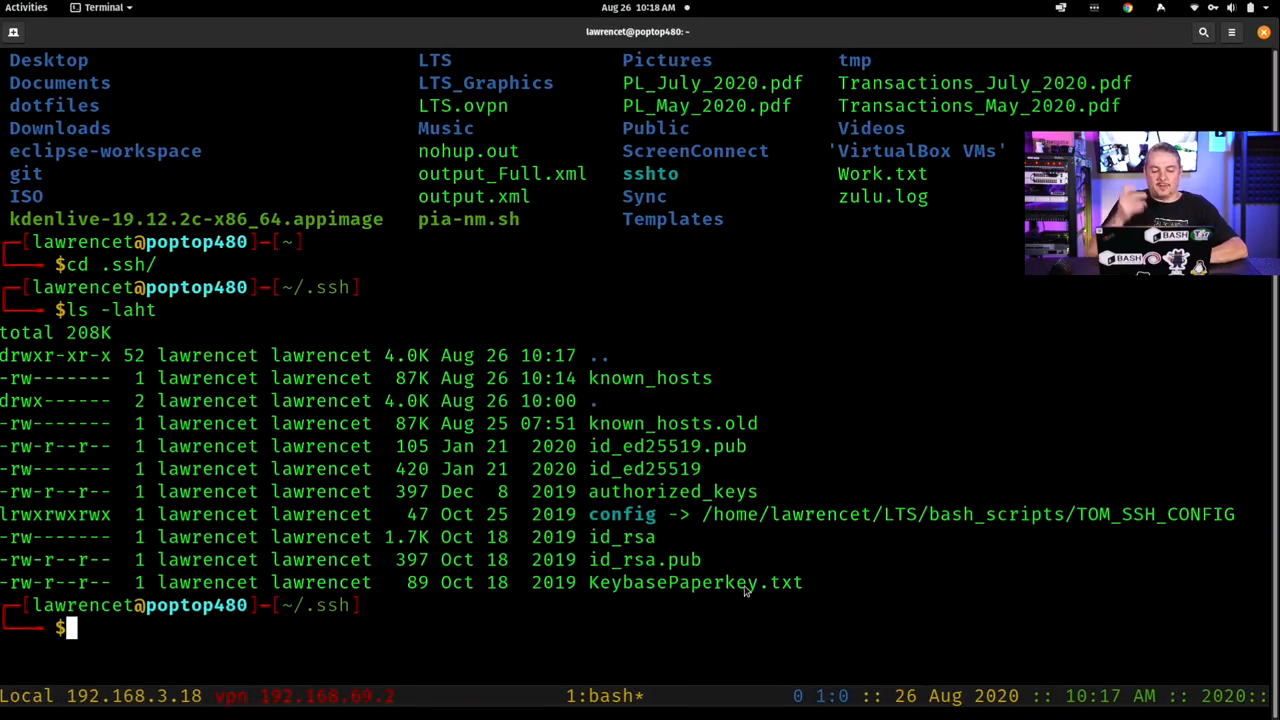
{"action": "mouse_move", "coordinate": [764, 496]}
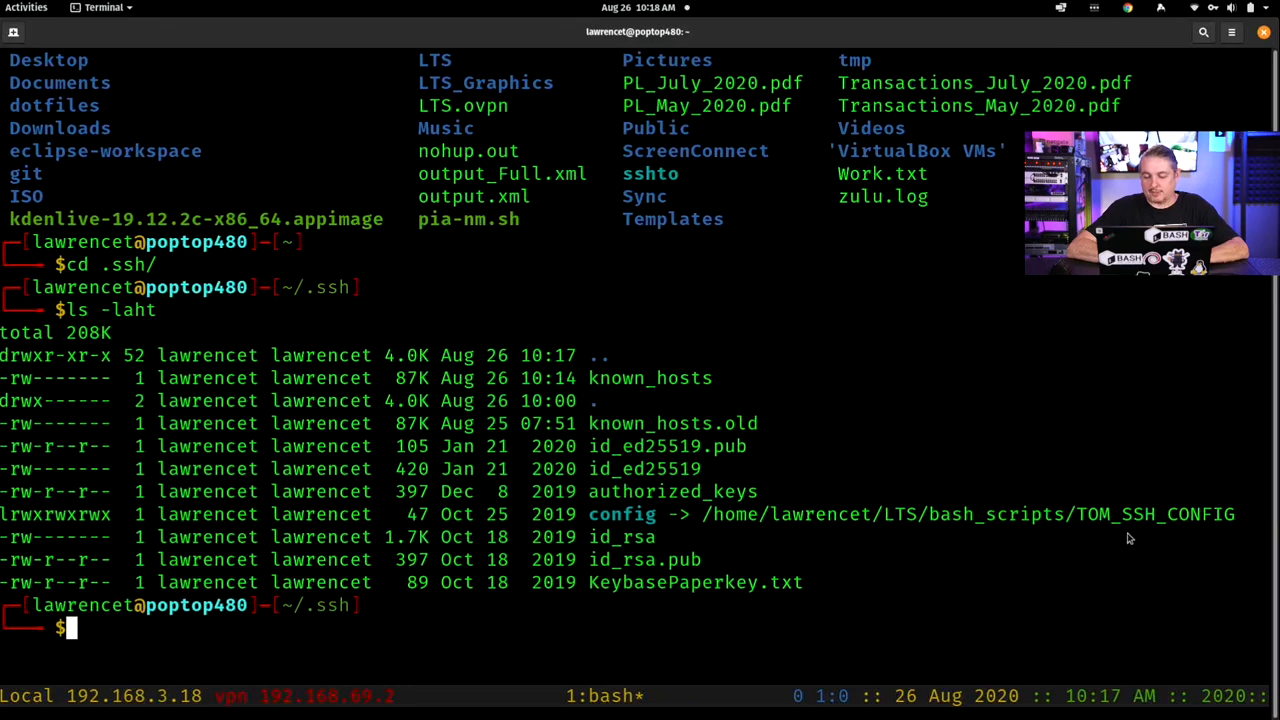
{"action": "mouse_move", "coordinate": [1196, 536]}
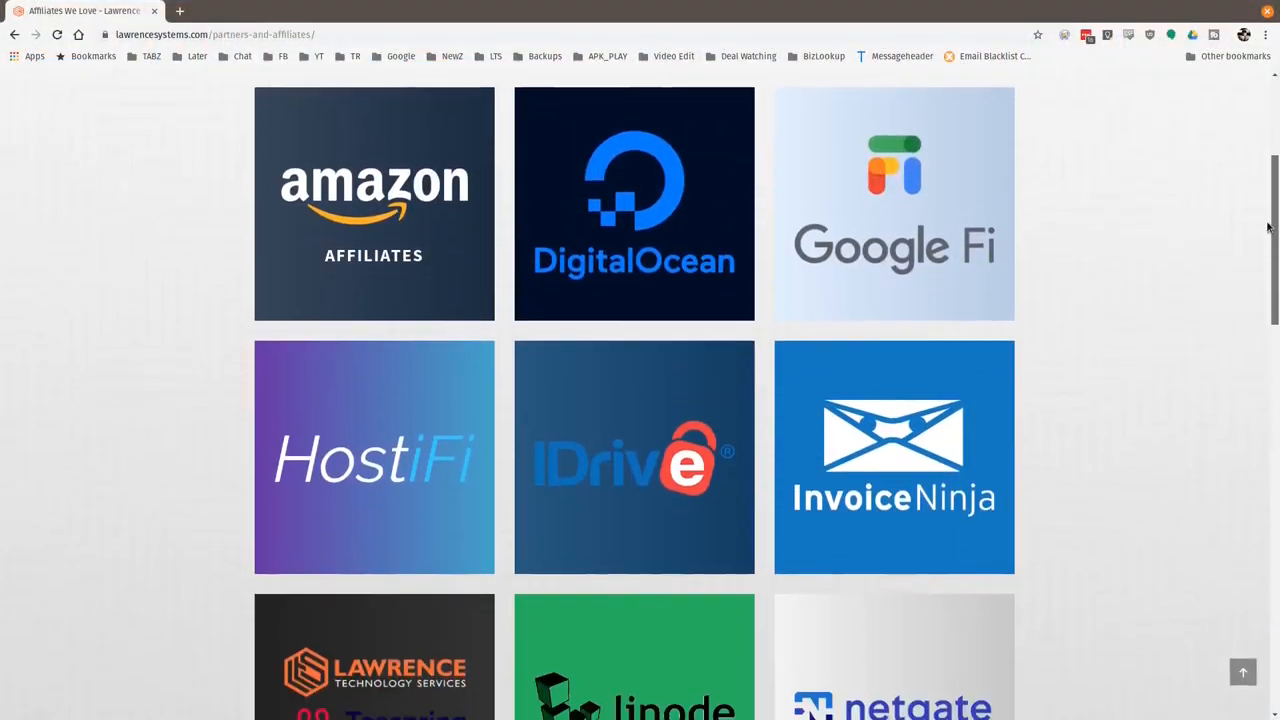
Scroll down the Lawrence Systems partners-and-affiliates page to the sponsor logo tiles
{"action": "scroll", "scroll_direction": "down", "scroll_amount": 3}
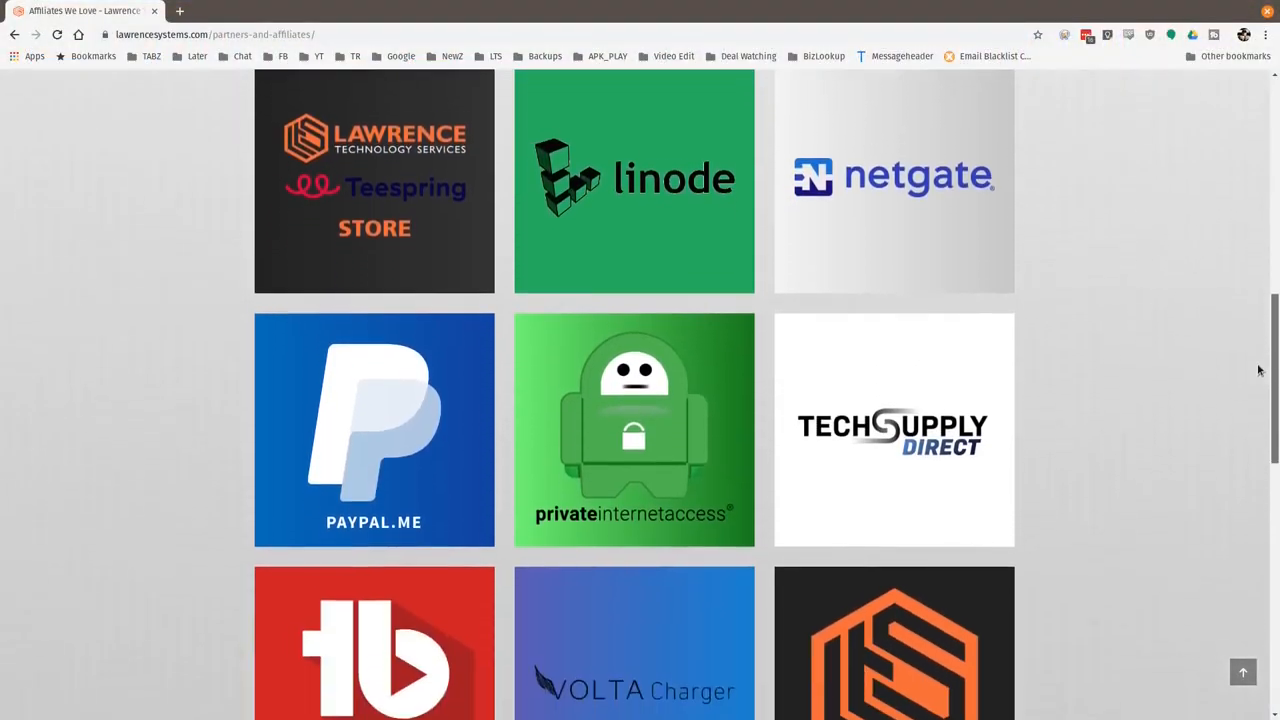